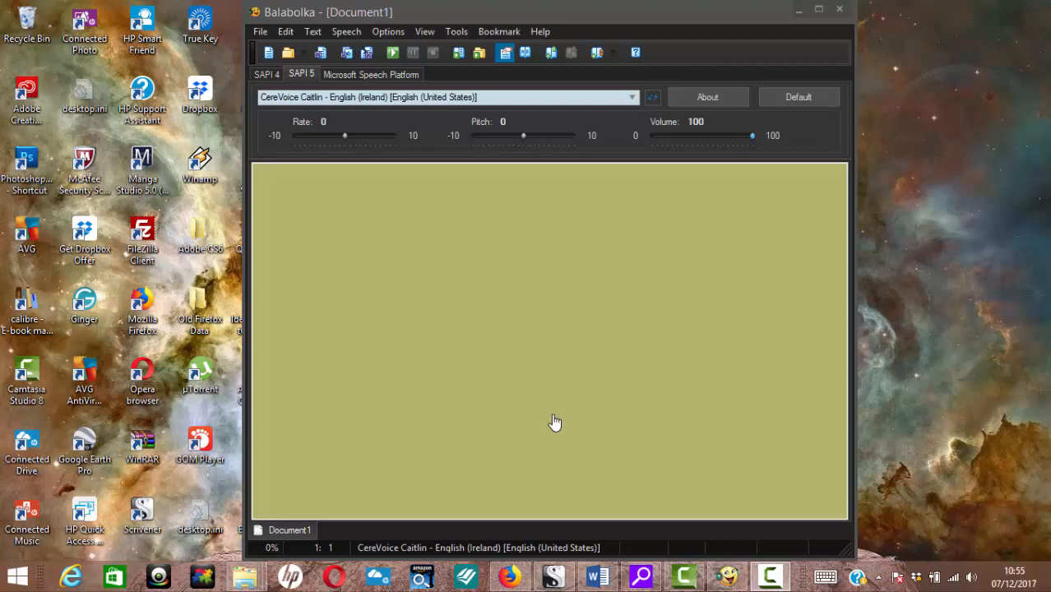
mouse_move(528, 411)
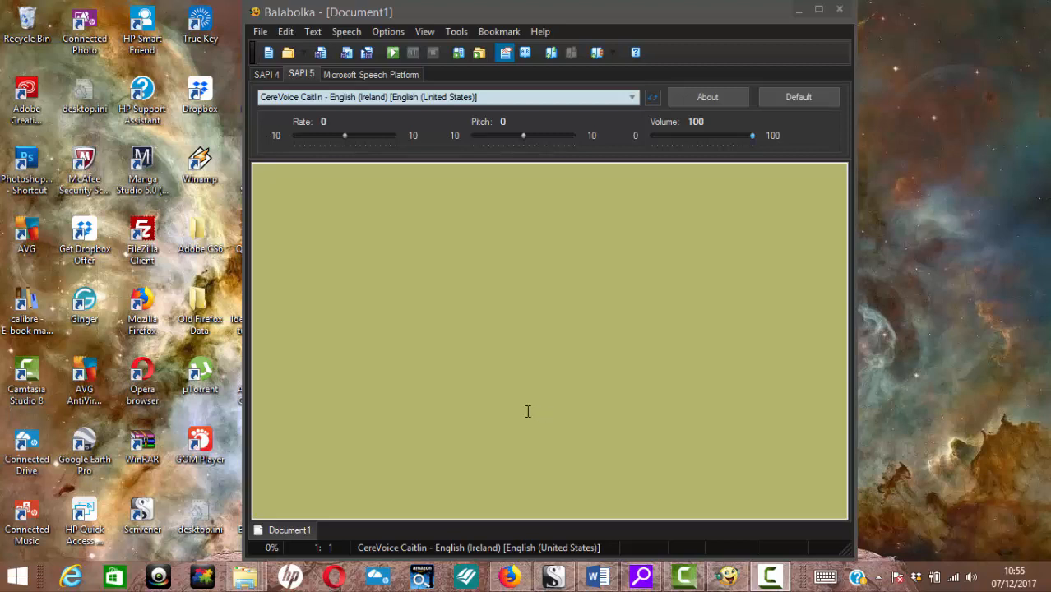
mouse_move(598, 20)
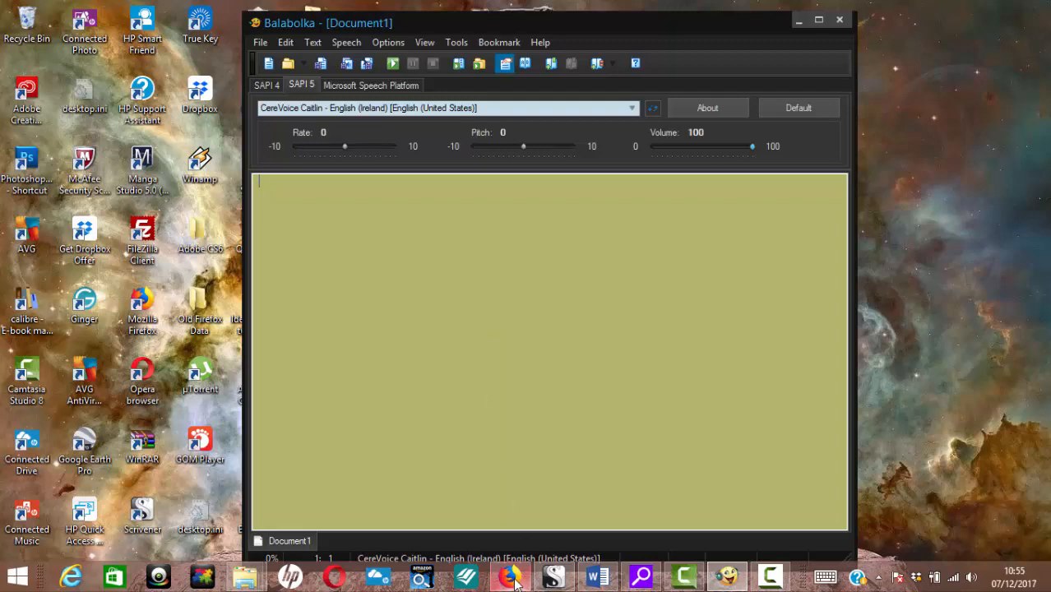
Place the Alice passage into the document and scroll through it
click(508, 575)
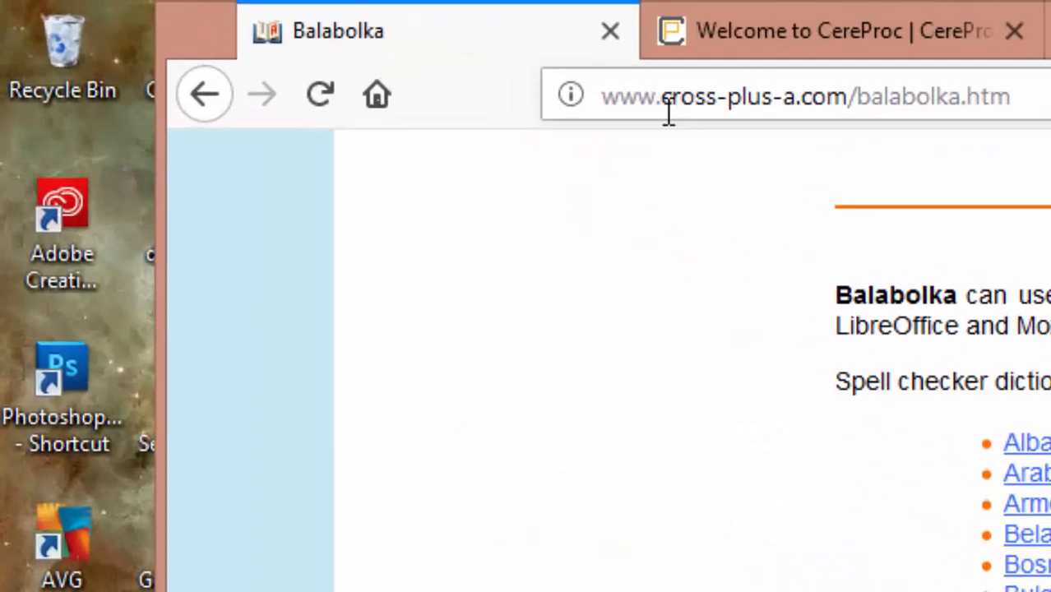
mouse_move(709, 134)
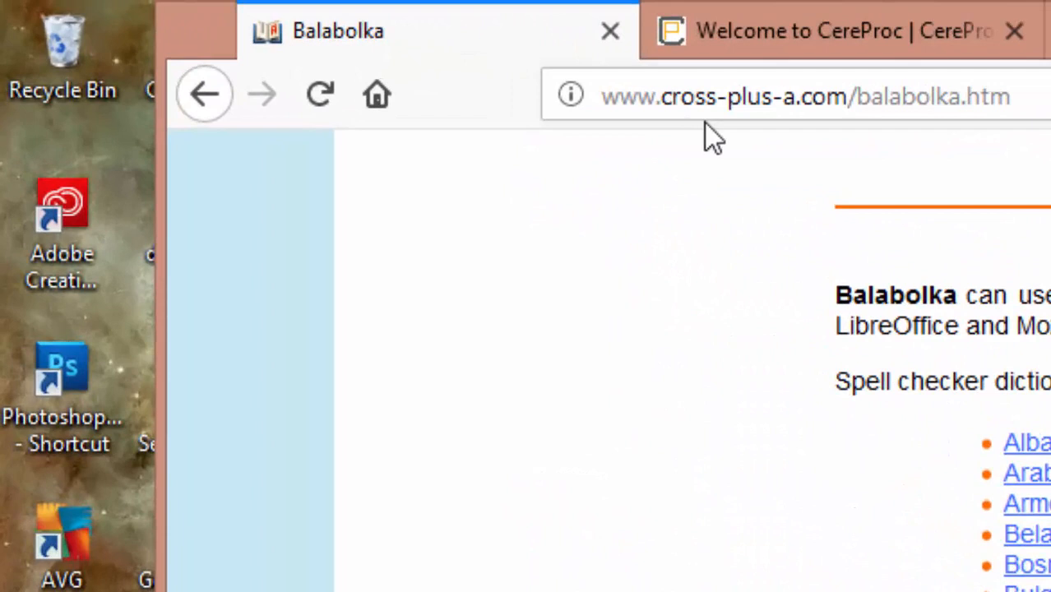
mouse_move(809, 135)
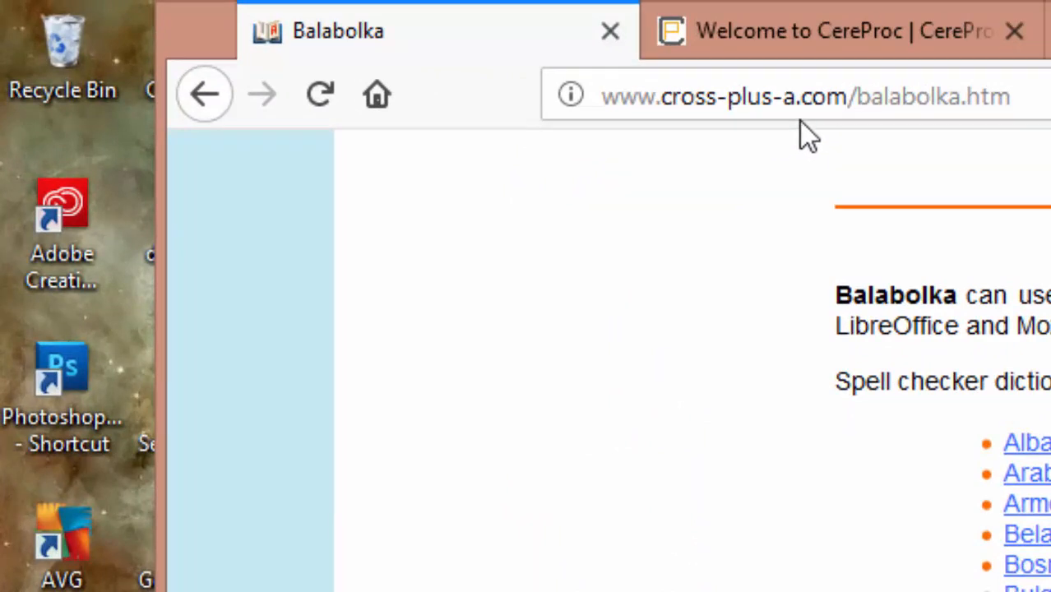
mouse_move(819, 135)
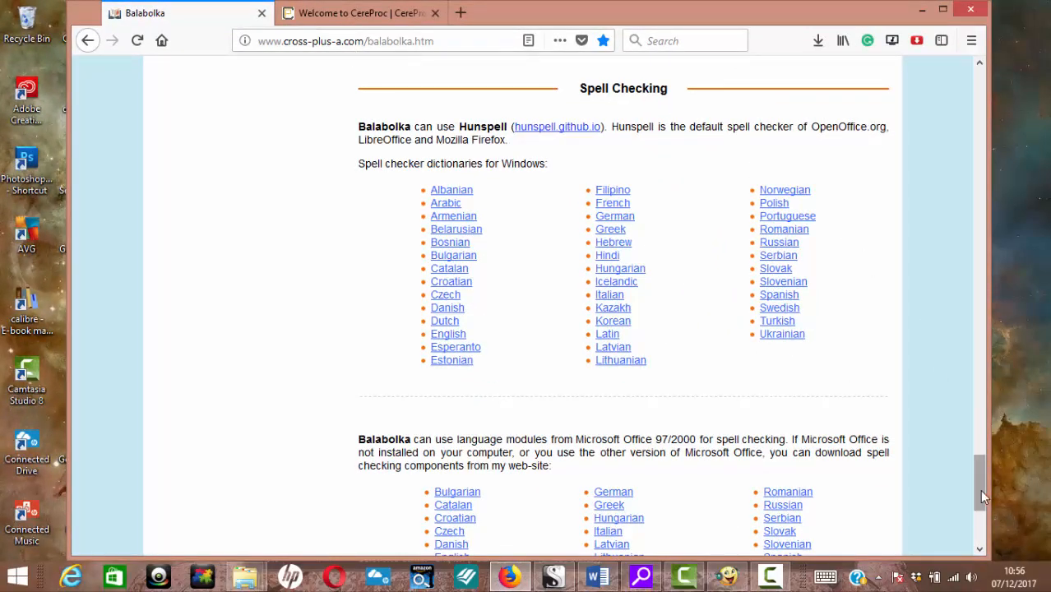
scroll(up, 3)
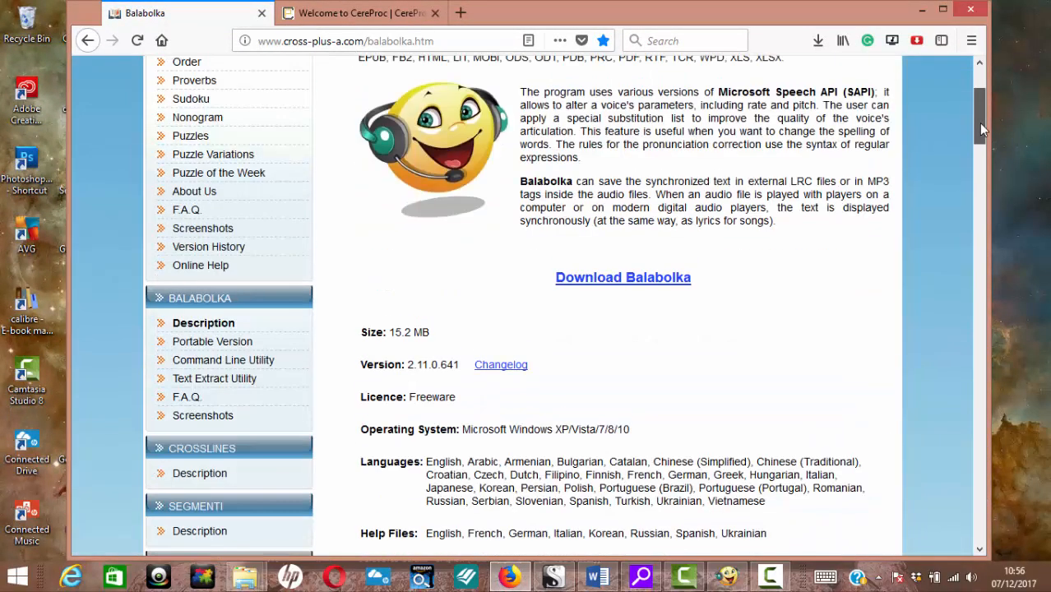
scroll(up, 3)
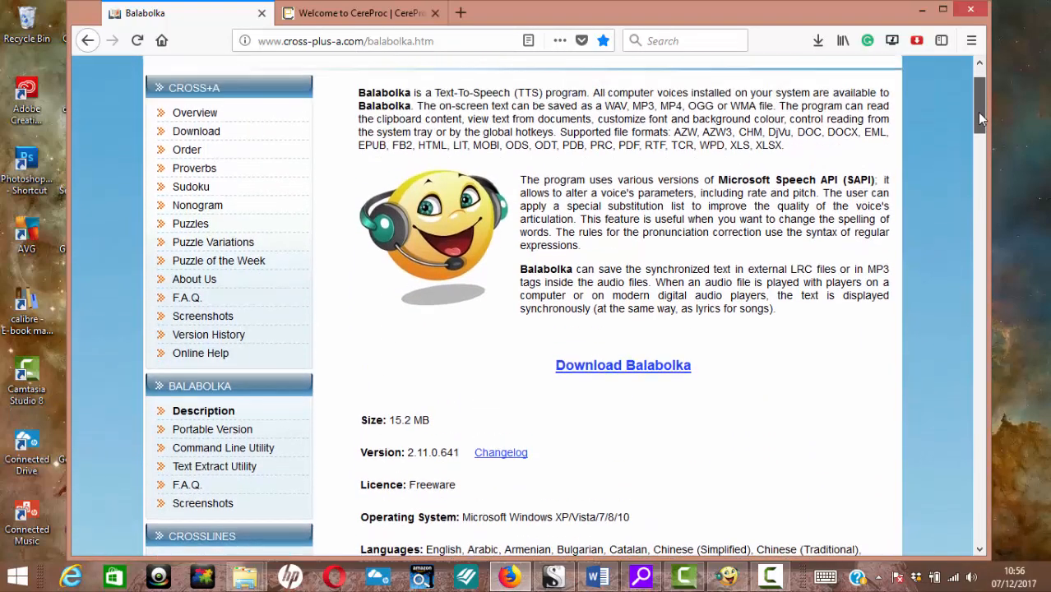
scroll(up, 3)
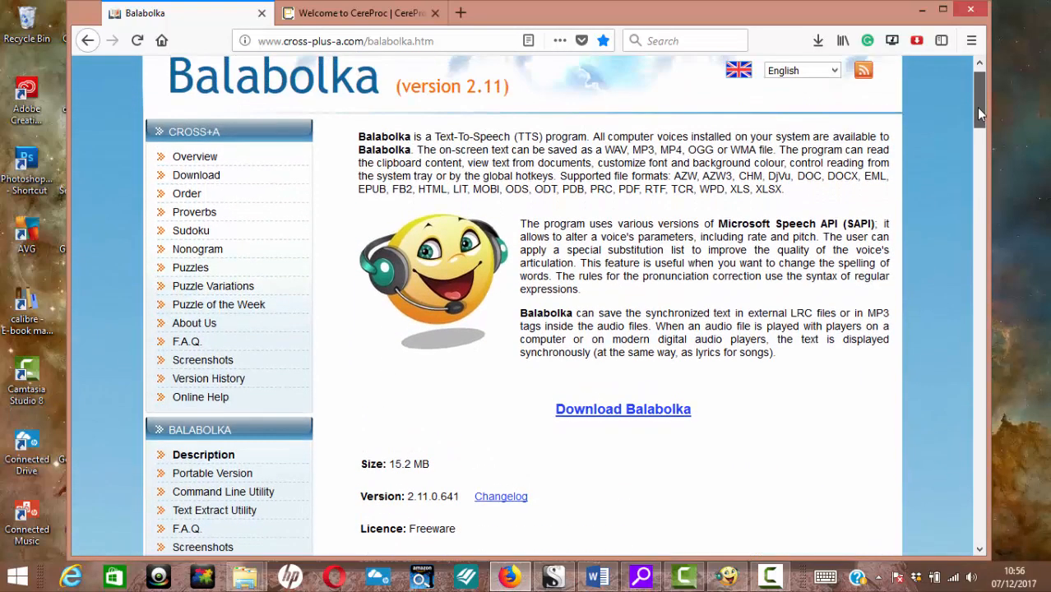
scroll(down, 3)
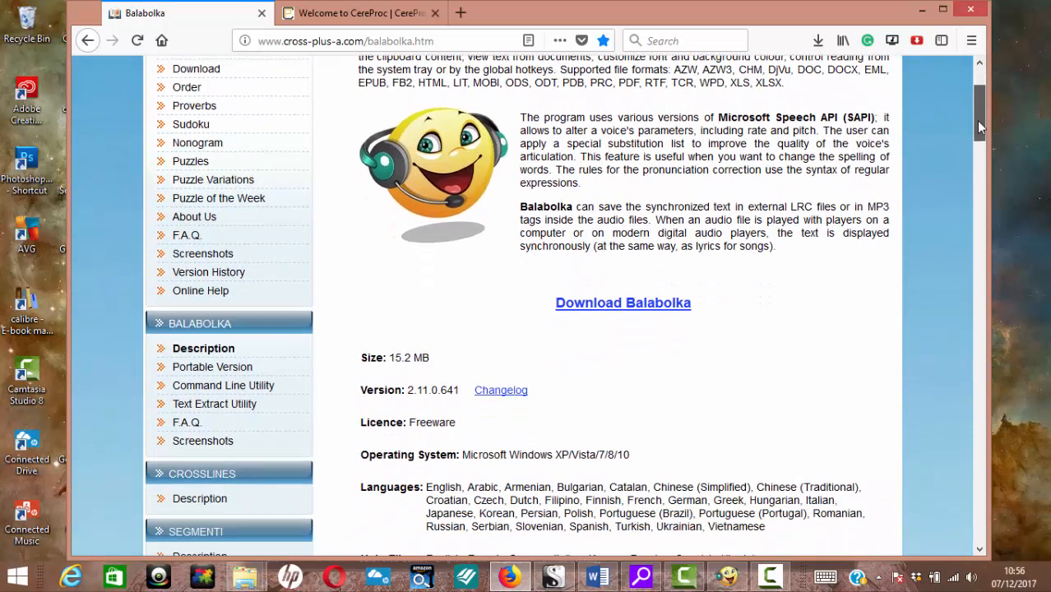
mouse_move(622, 302)
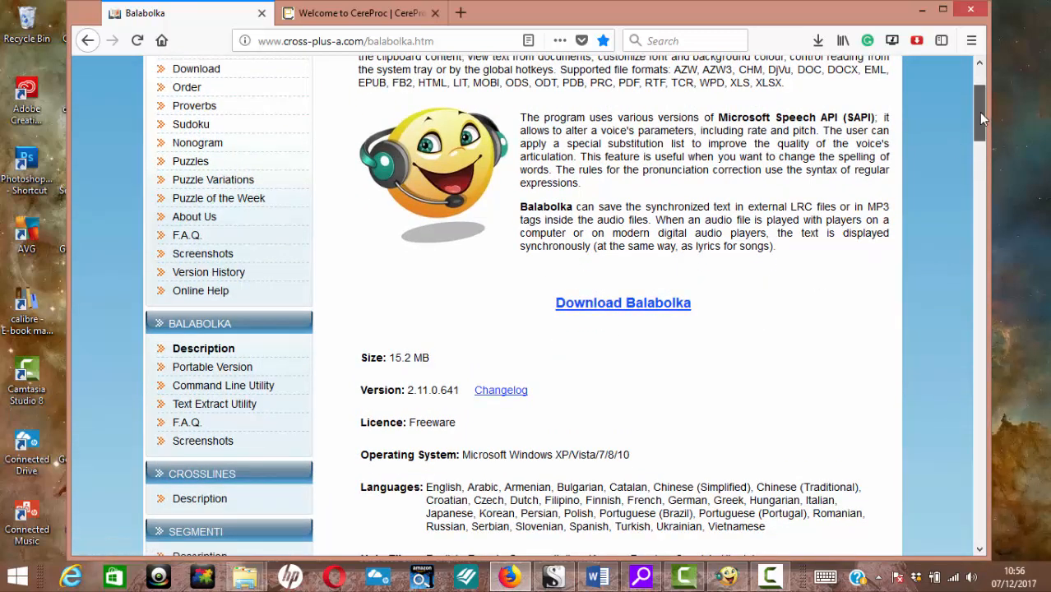
scroll(down, 3)
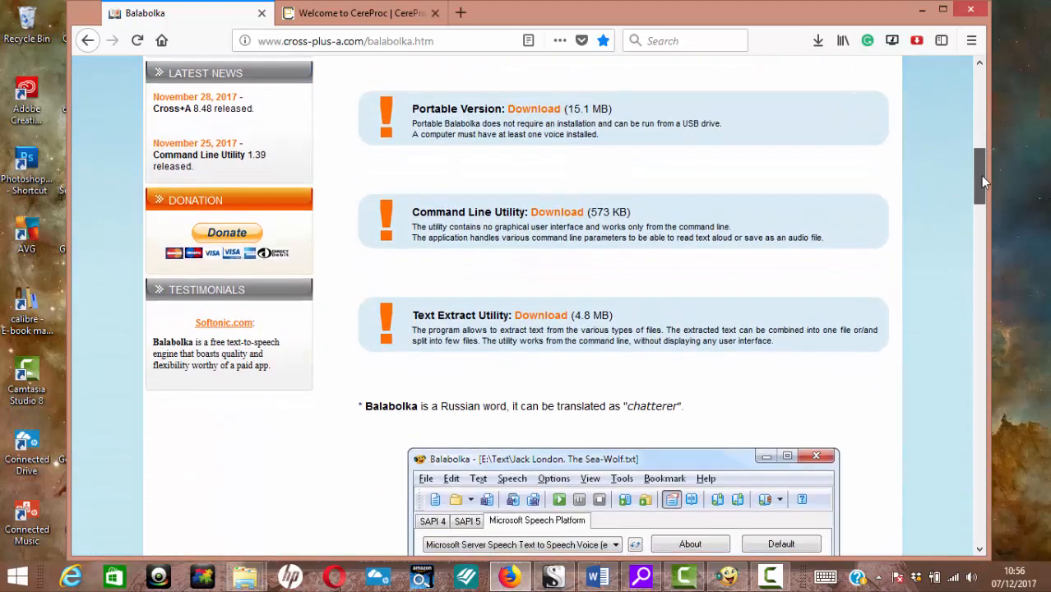
scroll(down, 3)
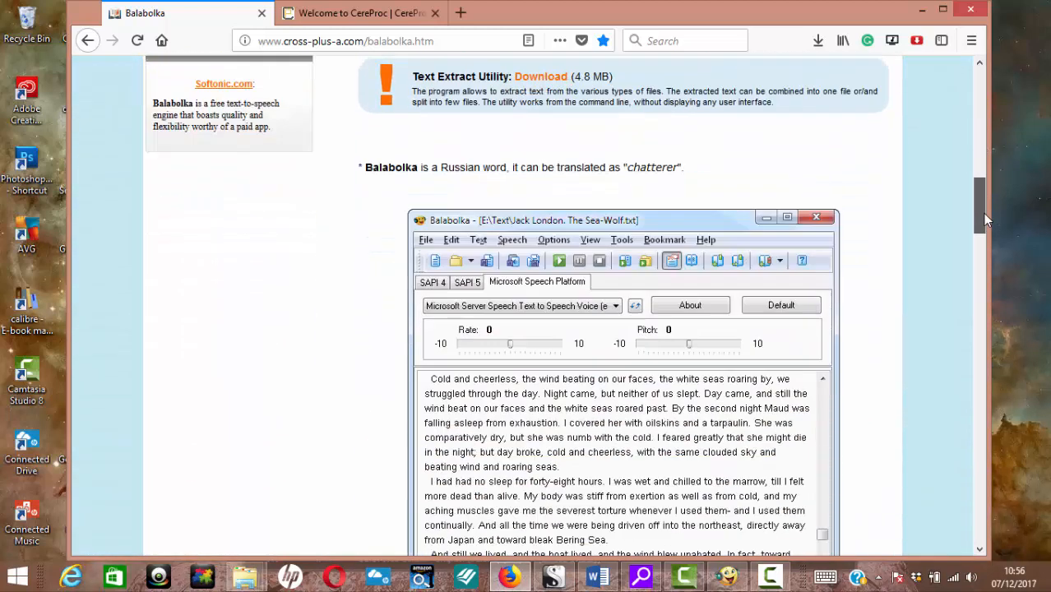
scroll(down, 3)
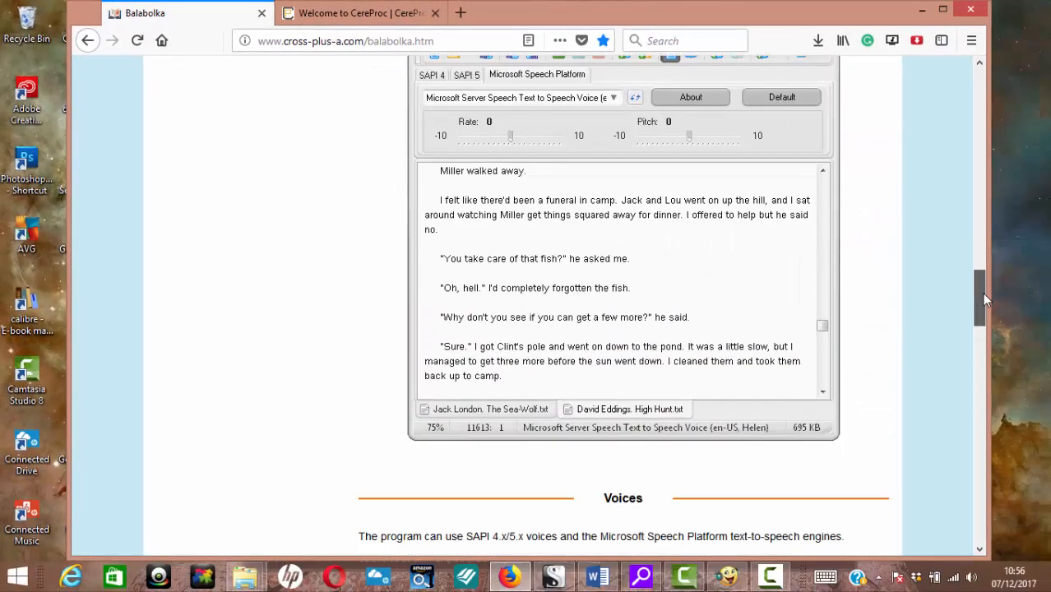
scroll(down, 3)
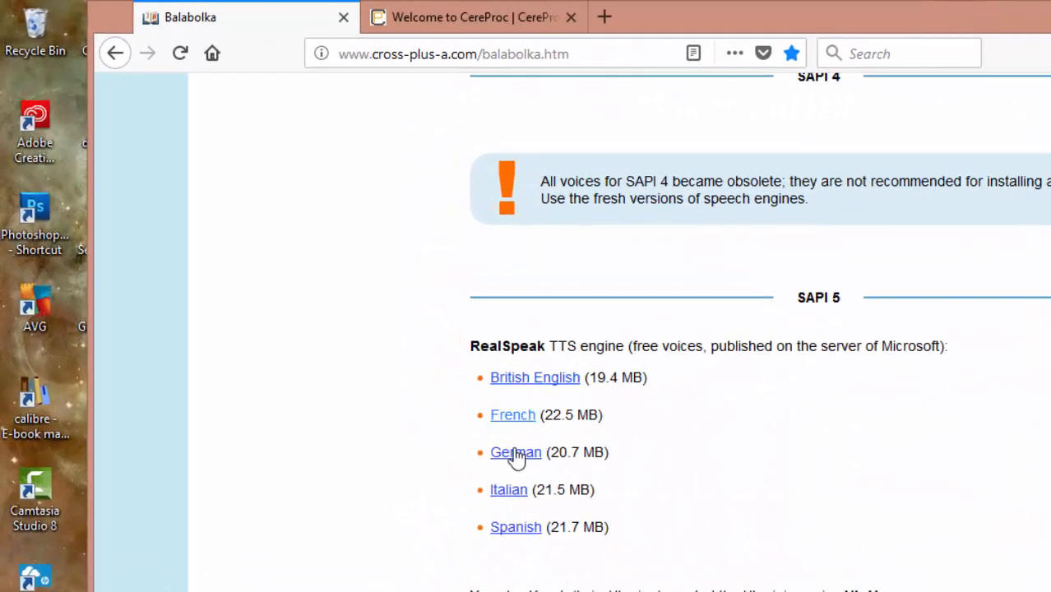
mouse_move(711, 388)
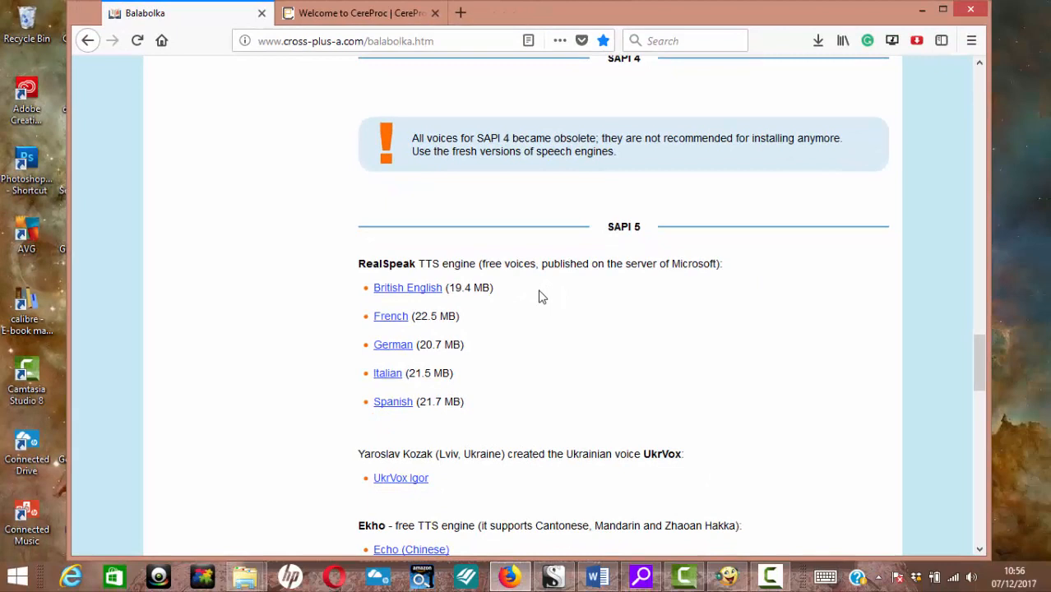
mouse_move(694, 329)
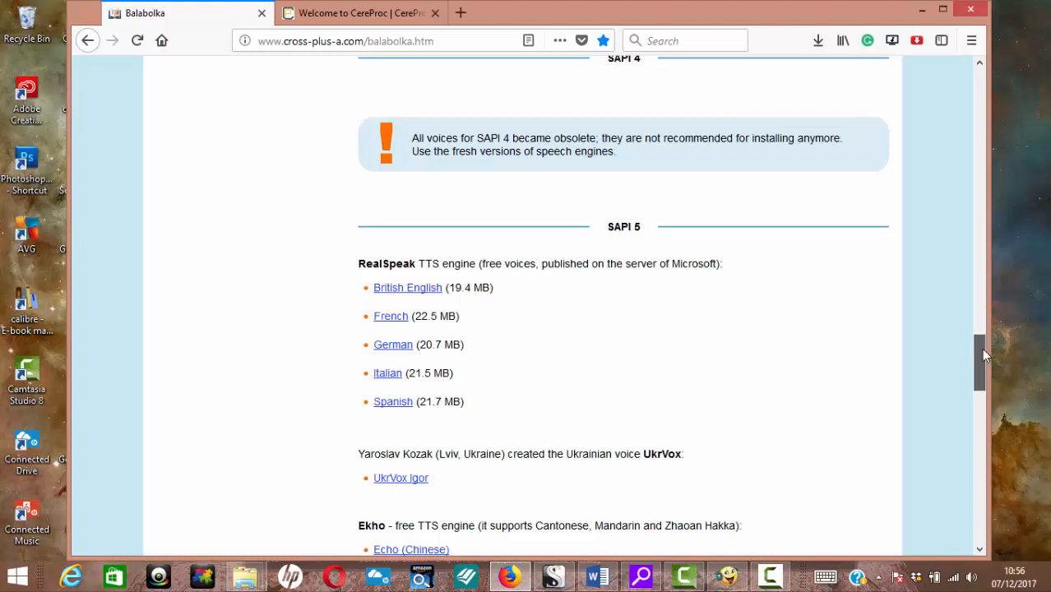
scroll(down, 3)
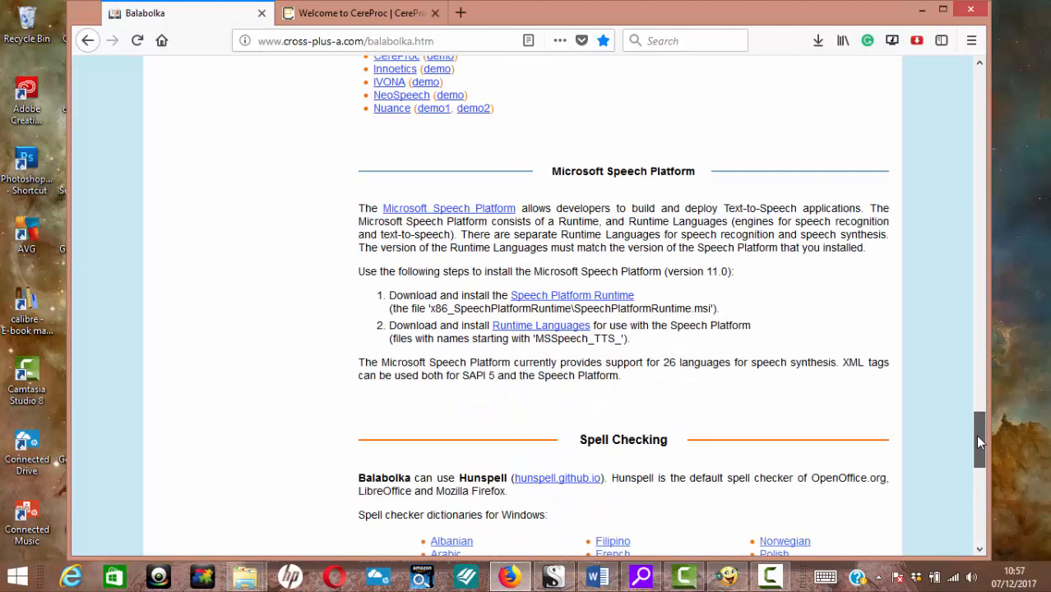
scroll(down, 3)
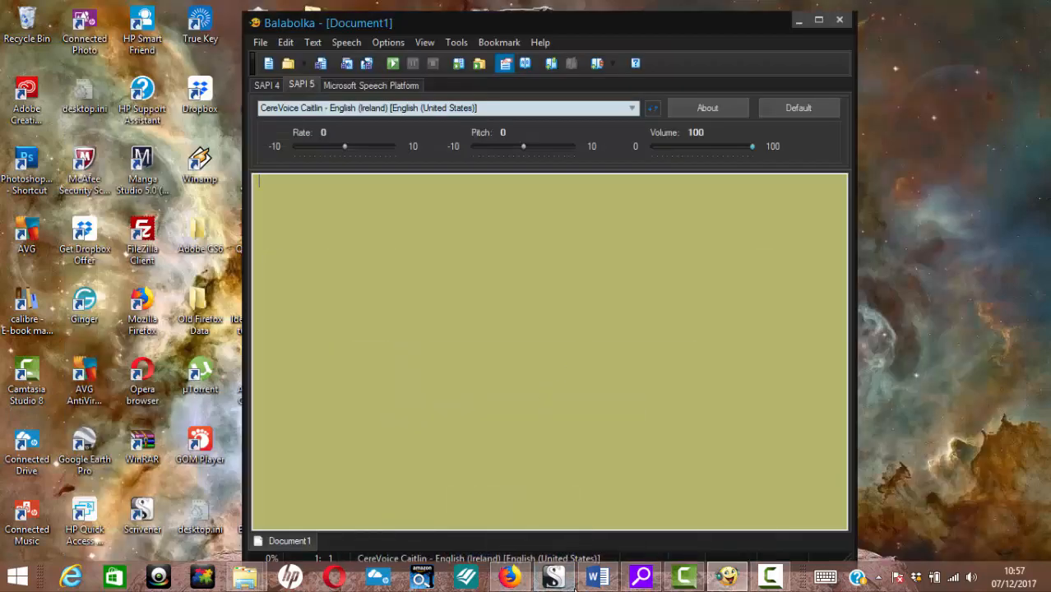
click(599, 576)
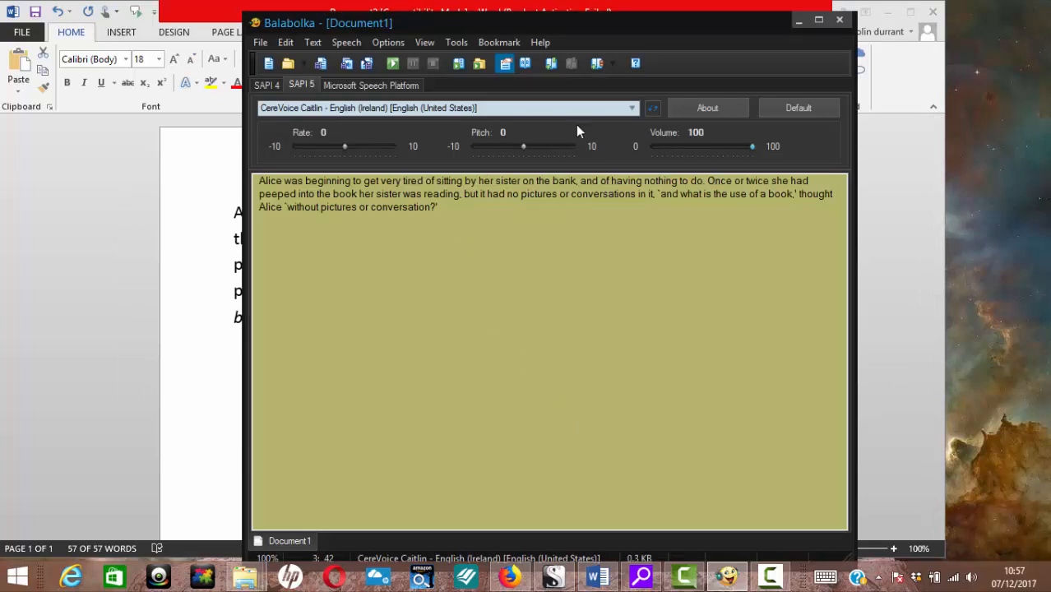
Switch the voice to Microsoft Hazel Desktop and start reading the passage aloud
click(631, 109)
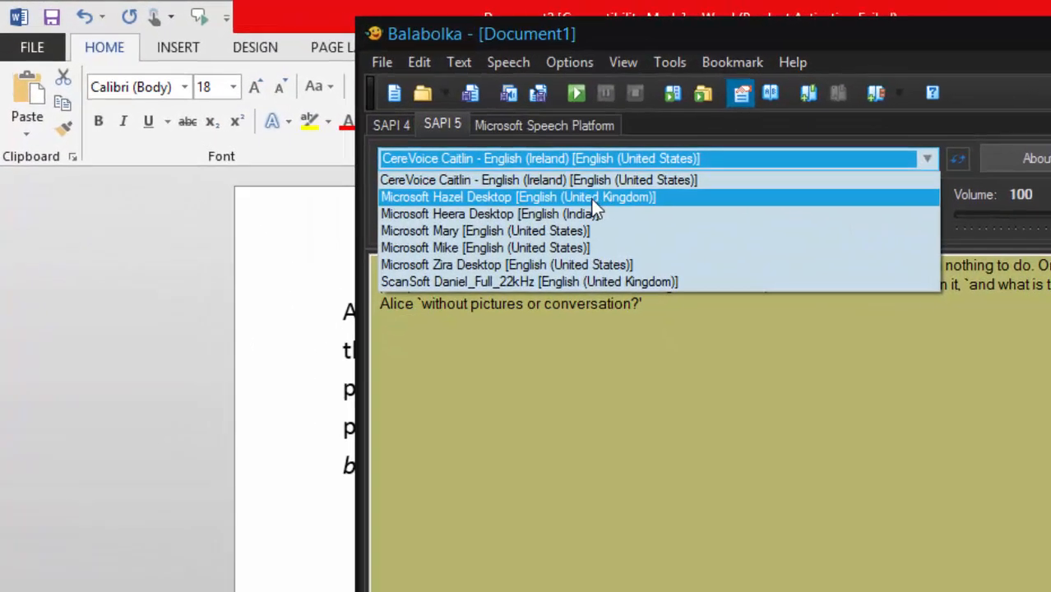
click(516, 197)
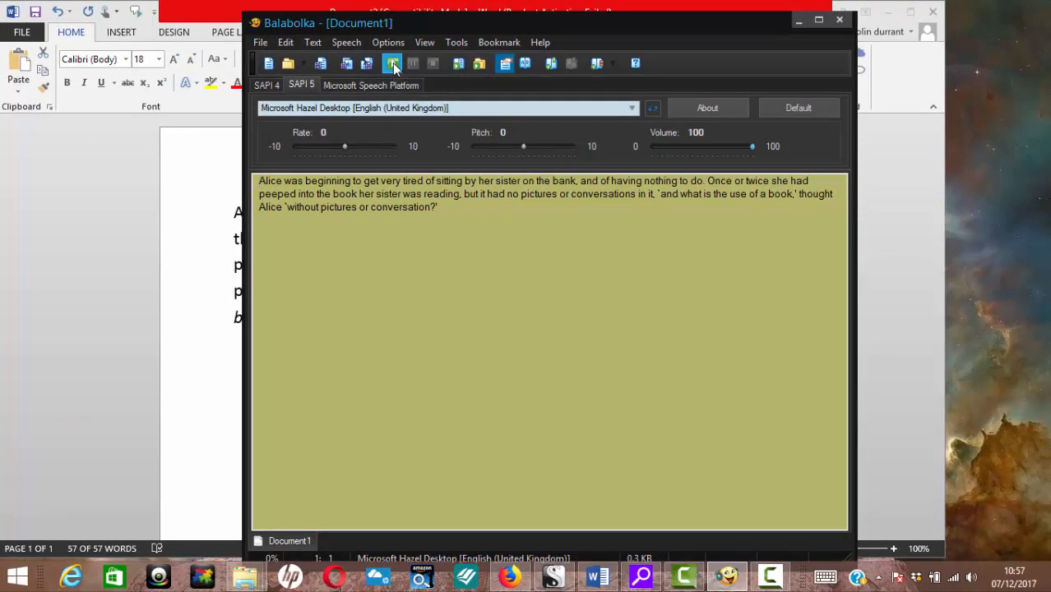
click(392, 62)
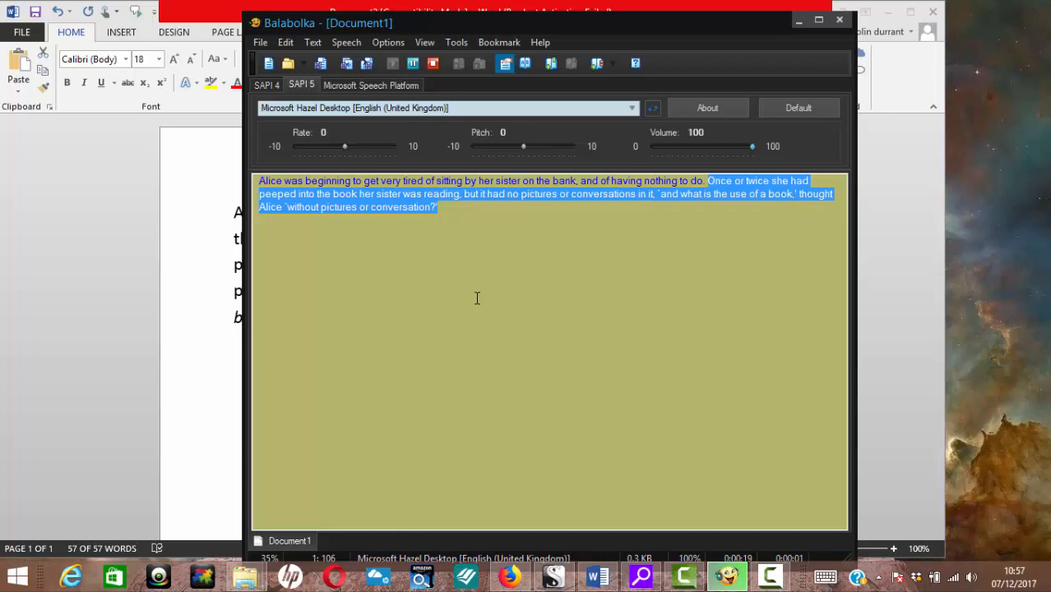
Stop the reading of the Alice passage
click(455, 208)
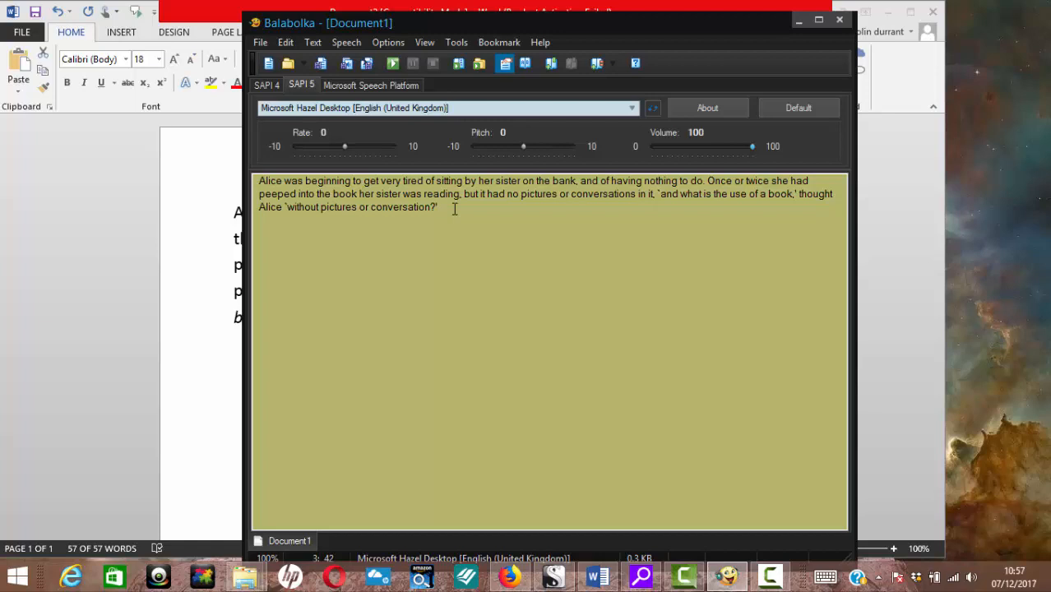
mouse_move(494, 218)
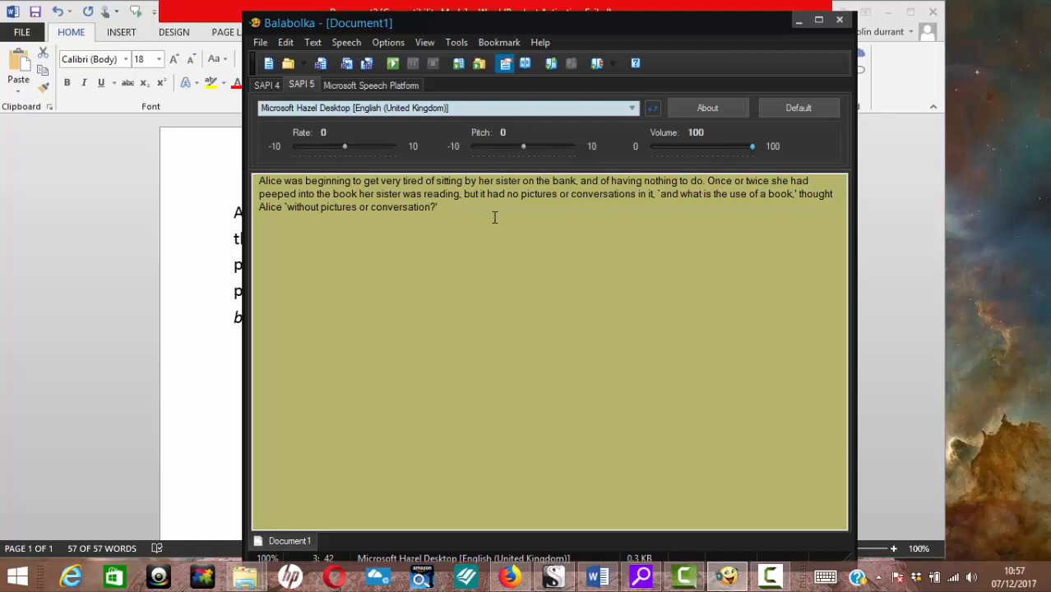
mouse_move(356, 207)
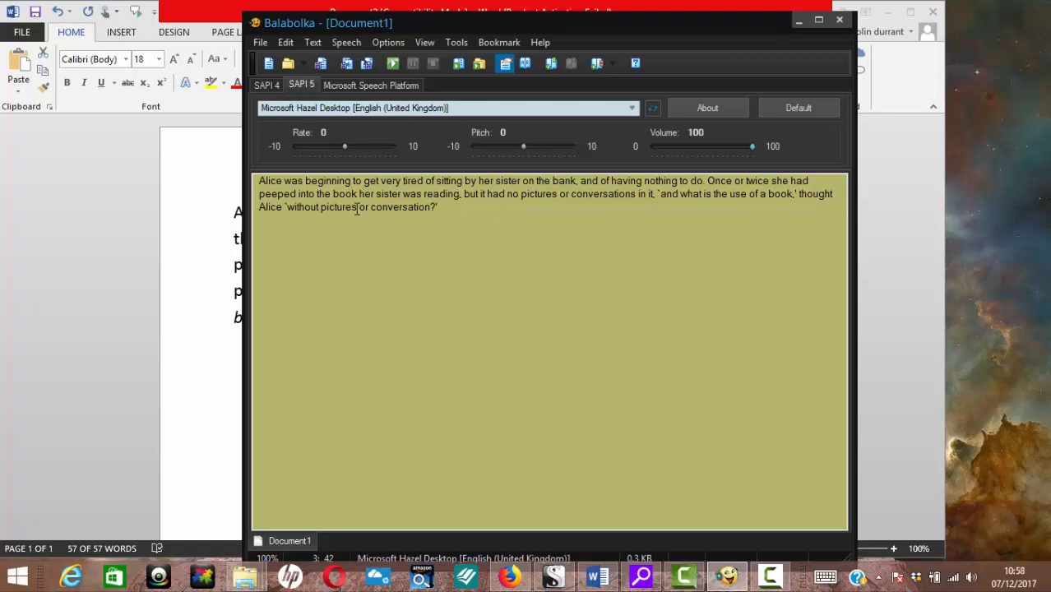
mouse_move(586, 194)
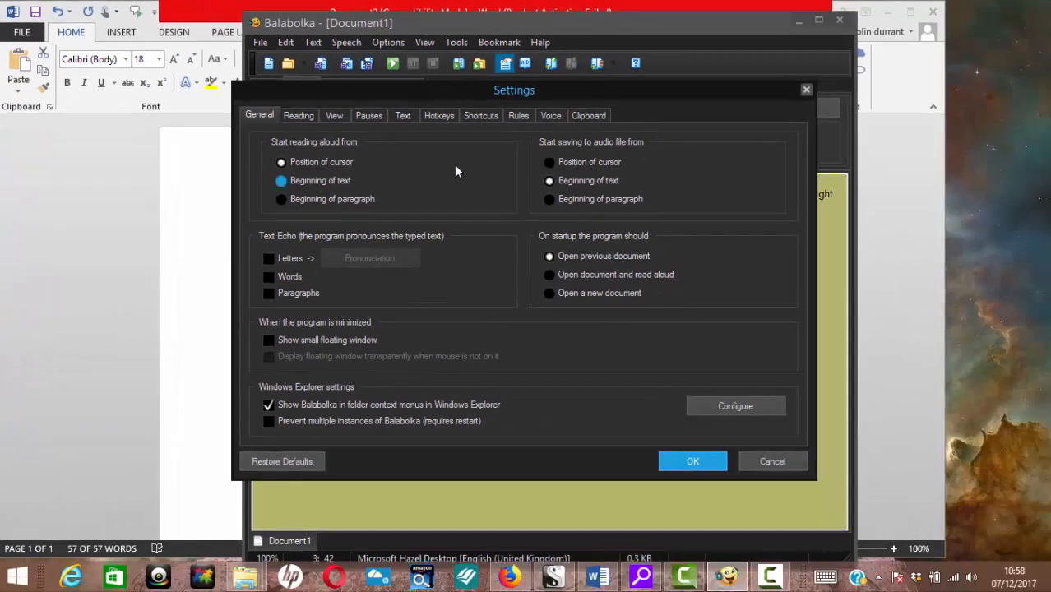
On the Rules page, apply pronunciation correction rules to sentences instead of paragraphs
click(519, 115)
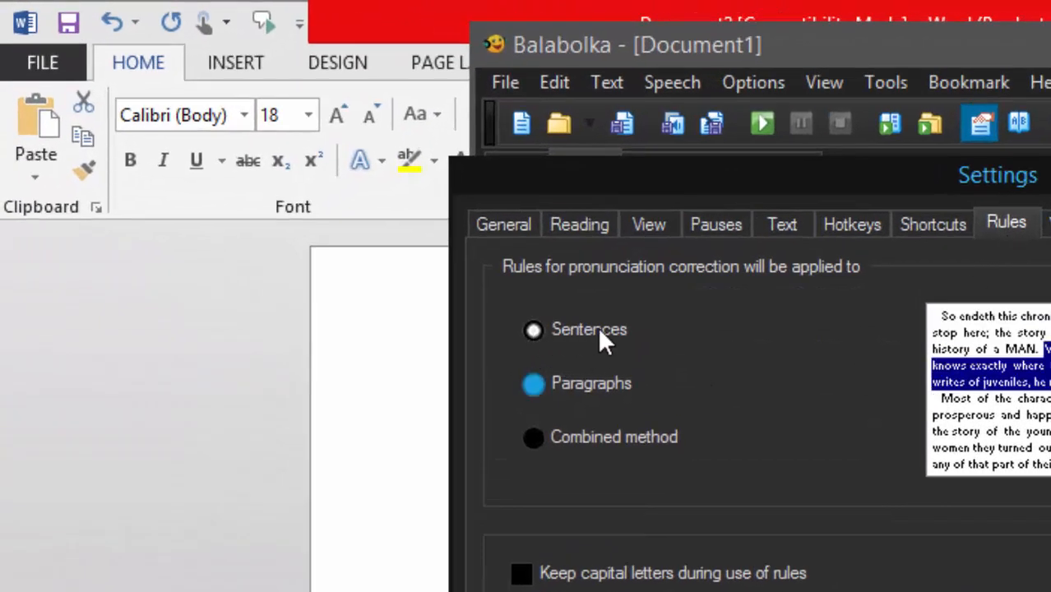
mouse_move(591, 403)
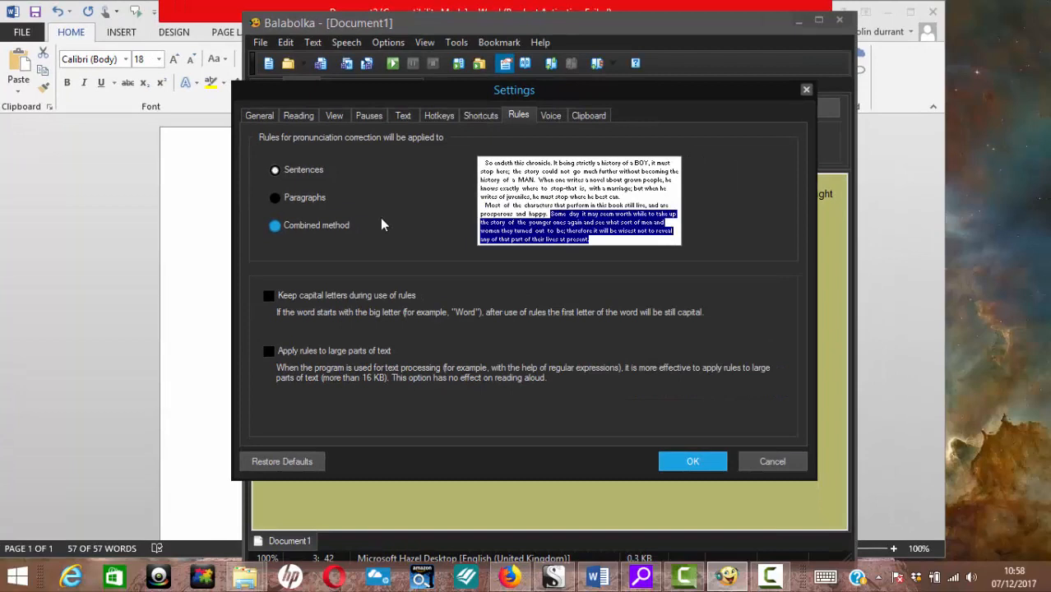
click(274, 198)
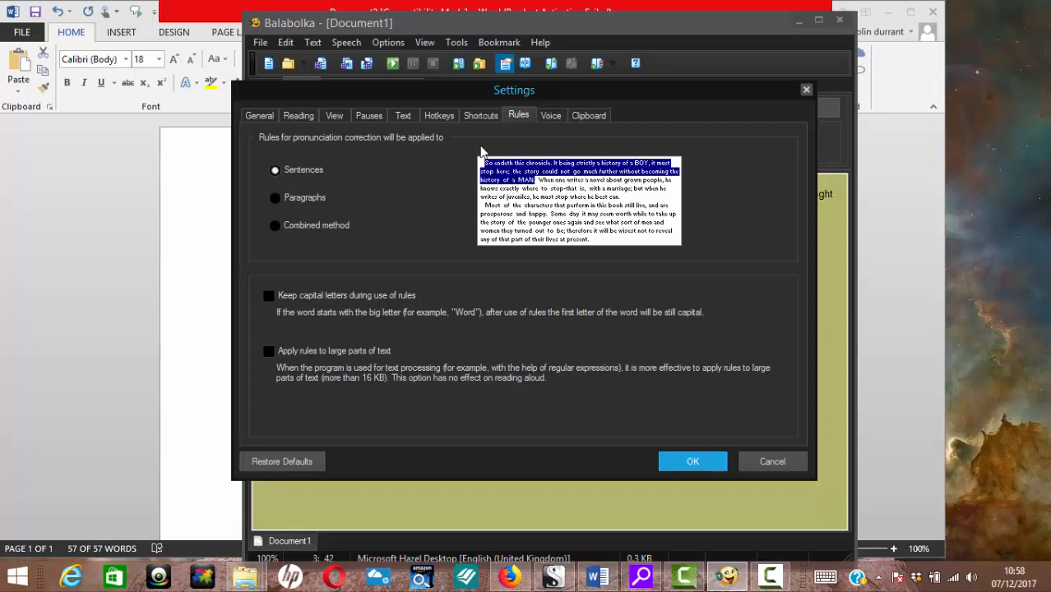
Use the last document's voice settings for new files, keeping CereVoice Caitlin as the SAPI 5 voice
click(549, 115)
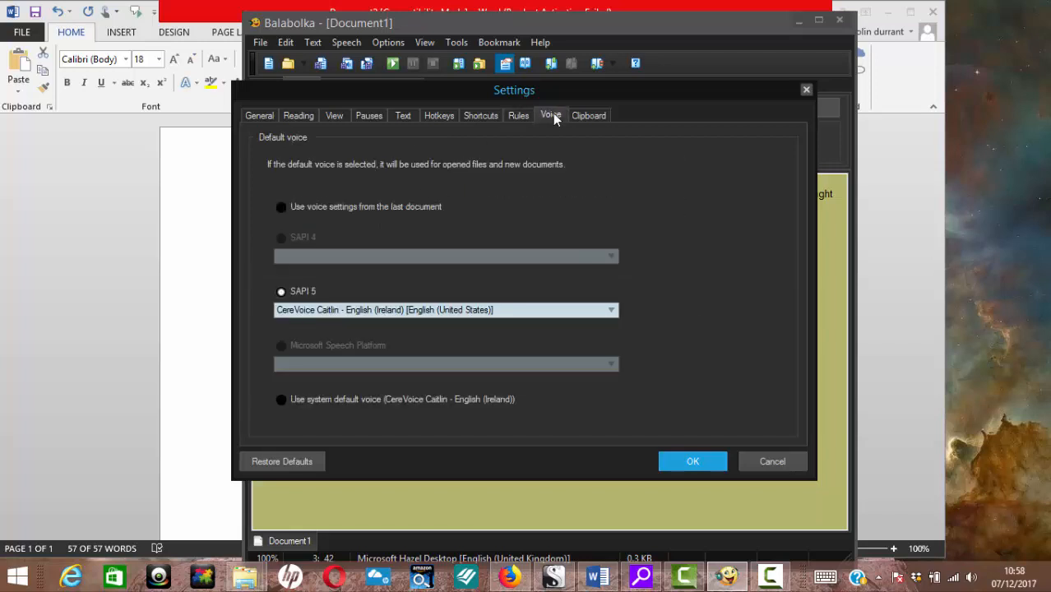
click(279, 208)
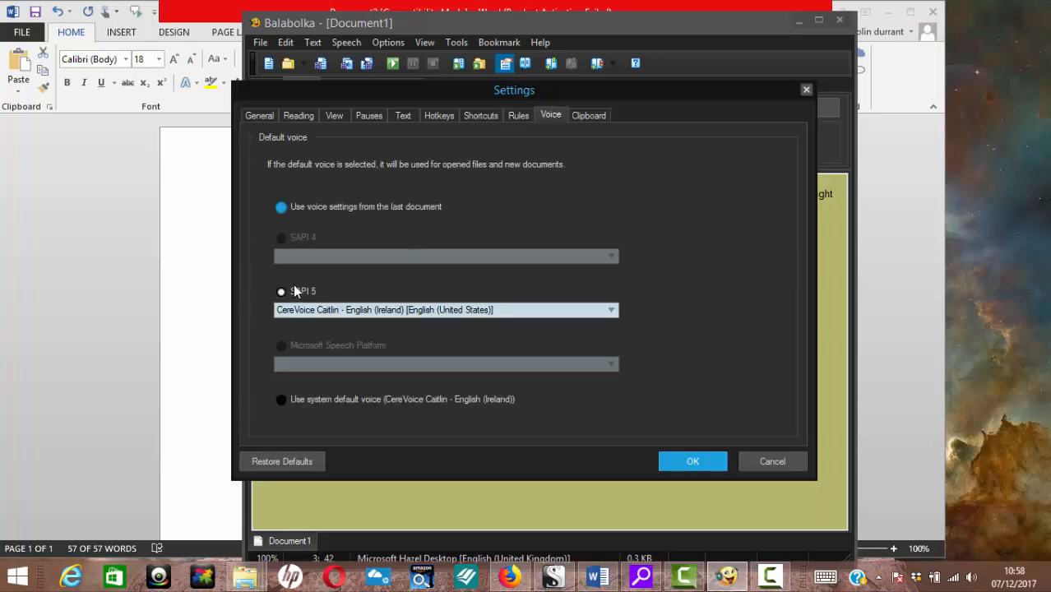
mouse_move(346, 299)
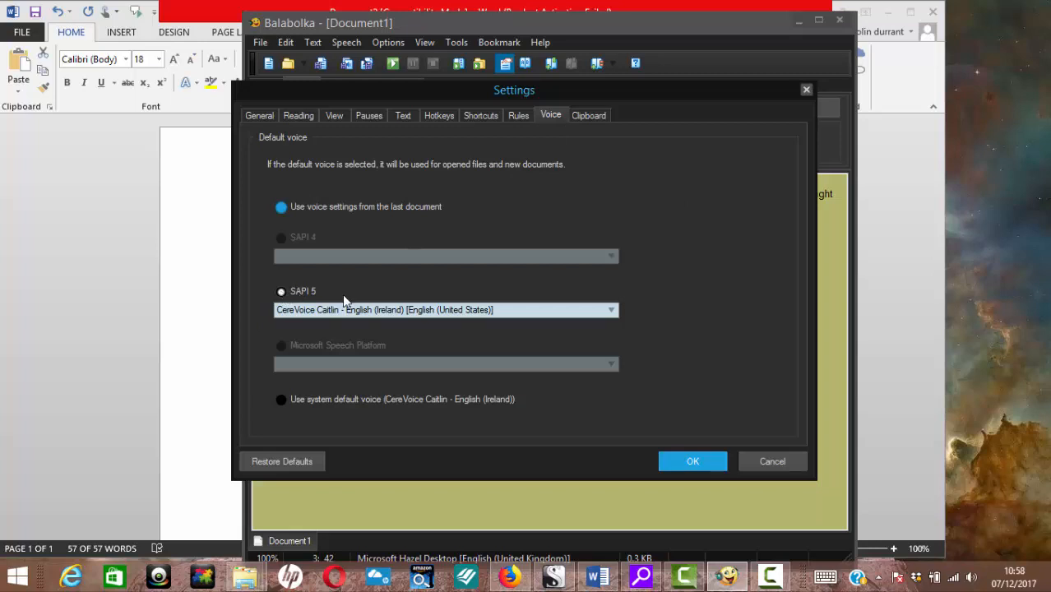
click(610, 309)
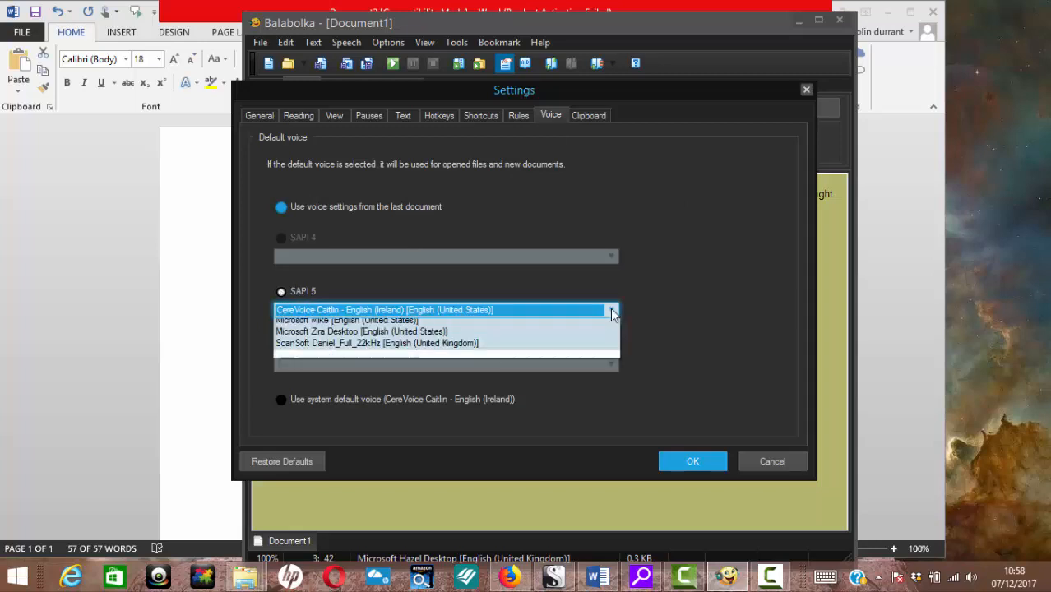
click(612, 309)
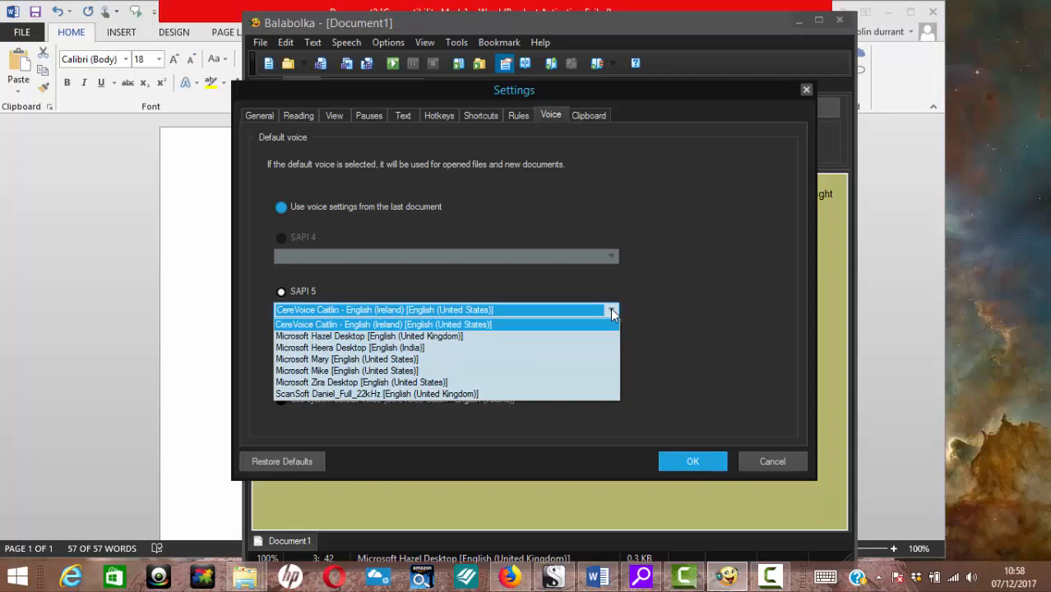
click(385, 324)
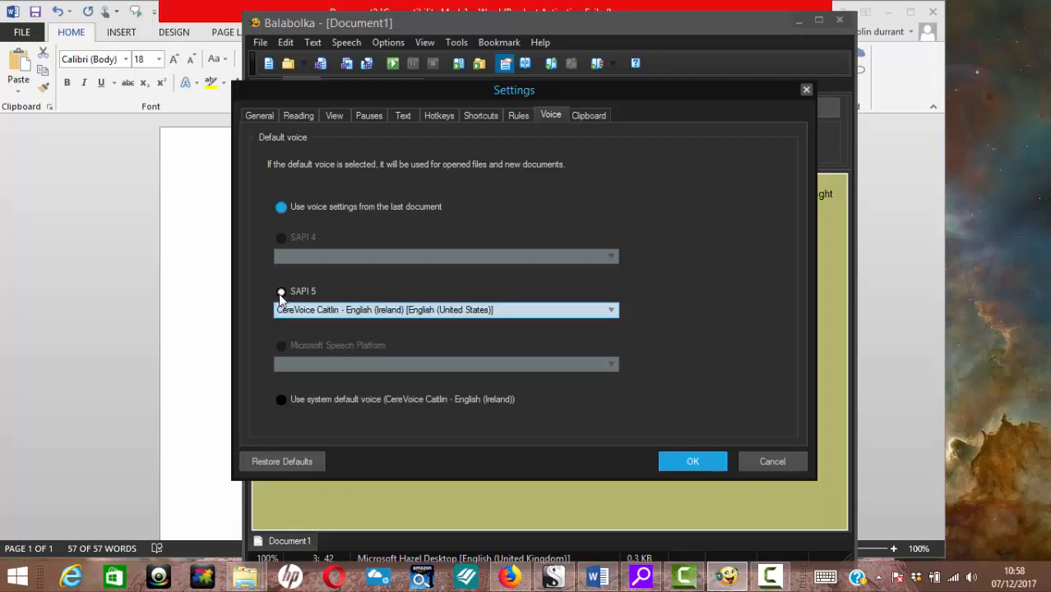
Look over the View, Reading and Text settings pages, then cancel without saving changes
click(334, 115)
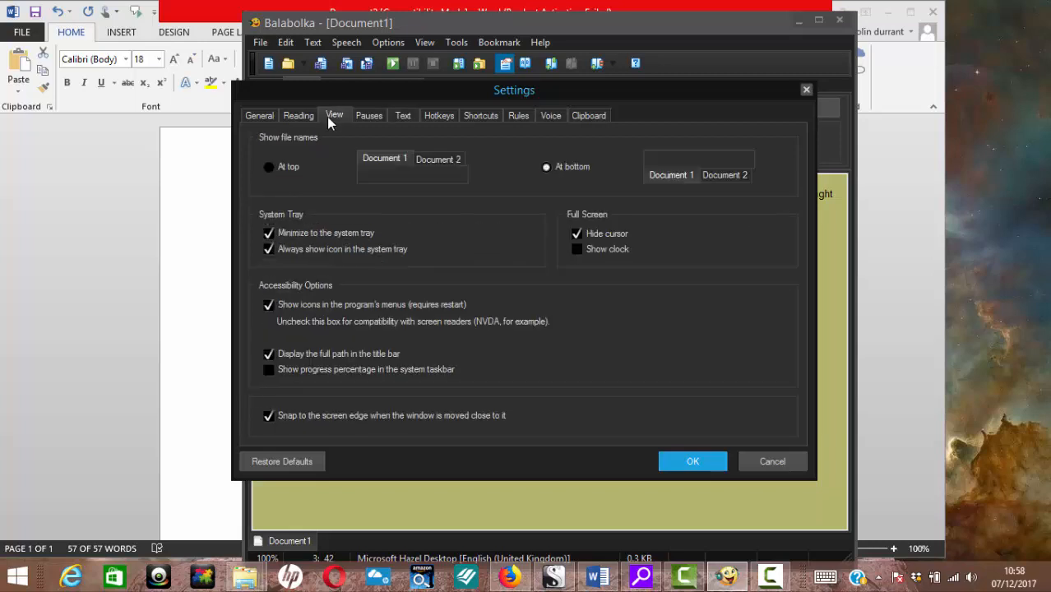
click(300, 115)
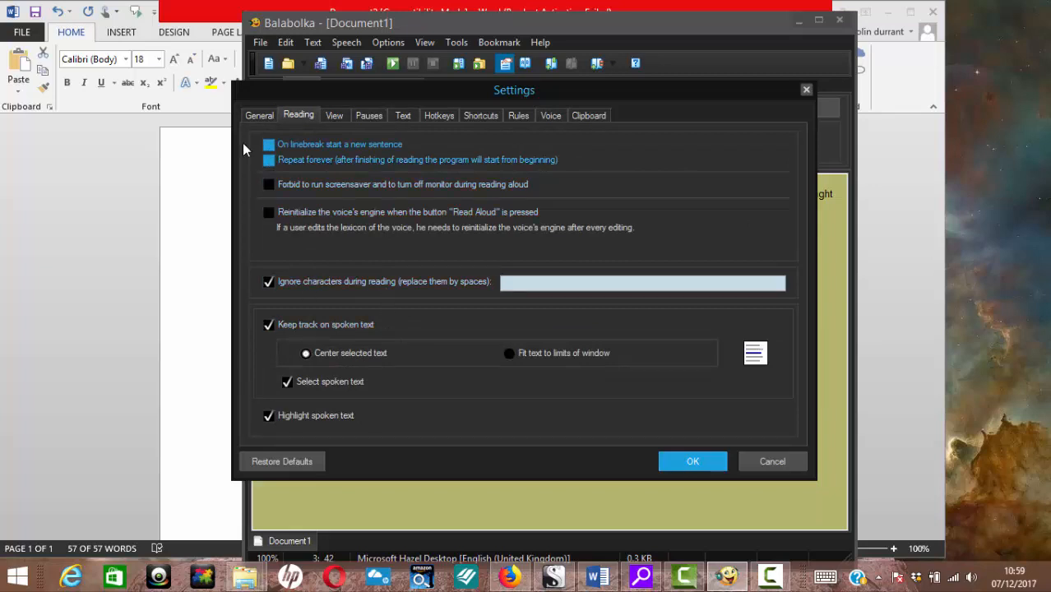
click(260, 115)
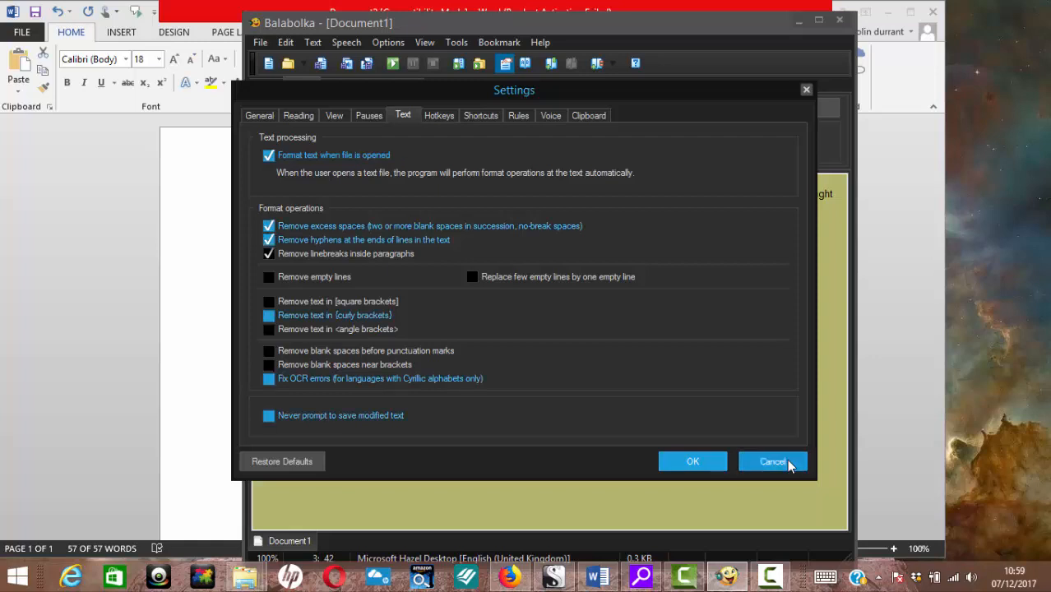
click(771, 460)
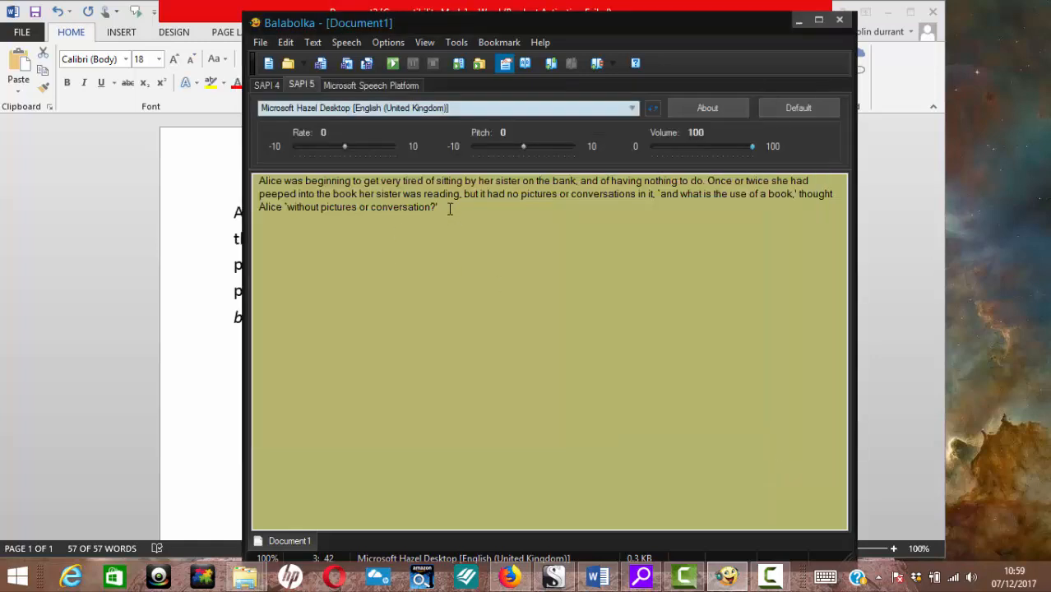
mouse_move(304, 189)
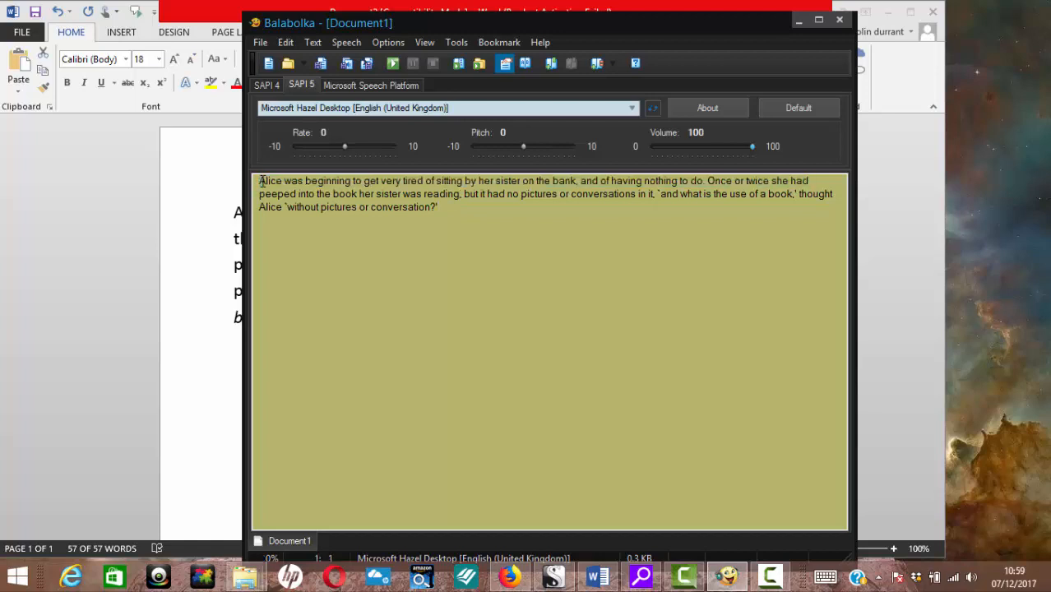
Read the passage aloud from the beginning, then stop it
click(392, 62)
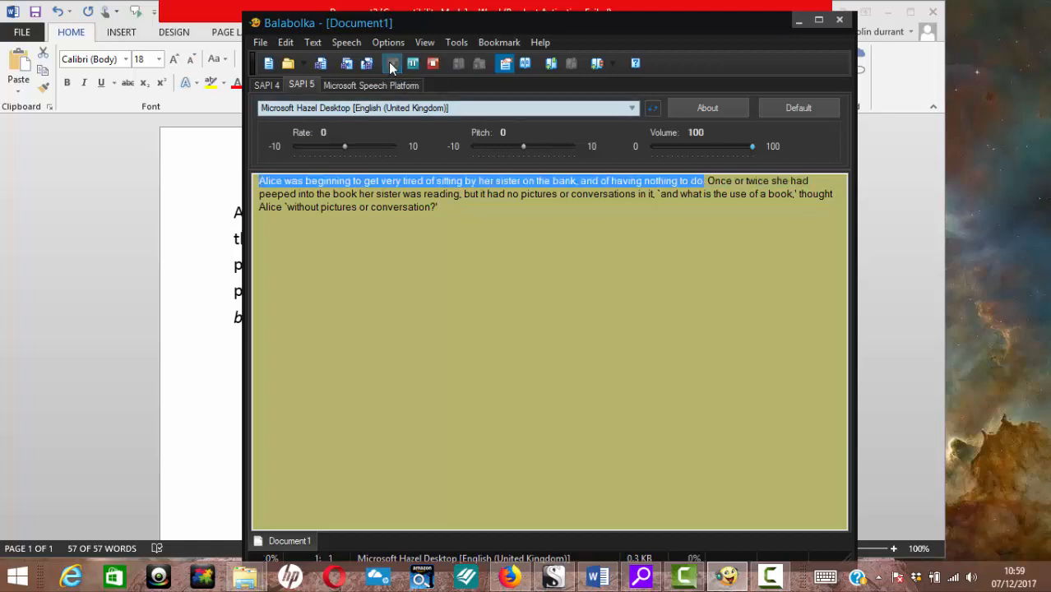
click(392, 63)
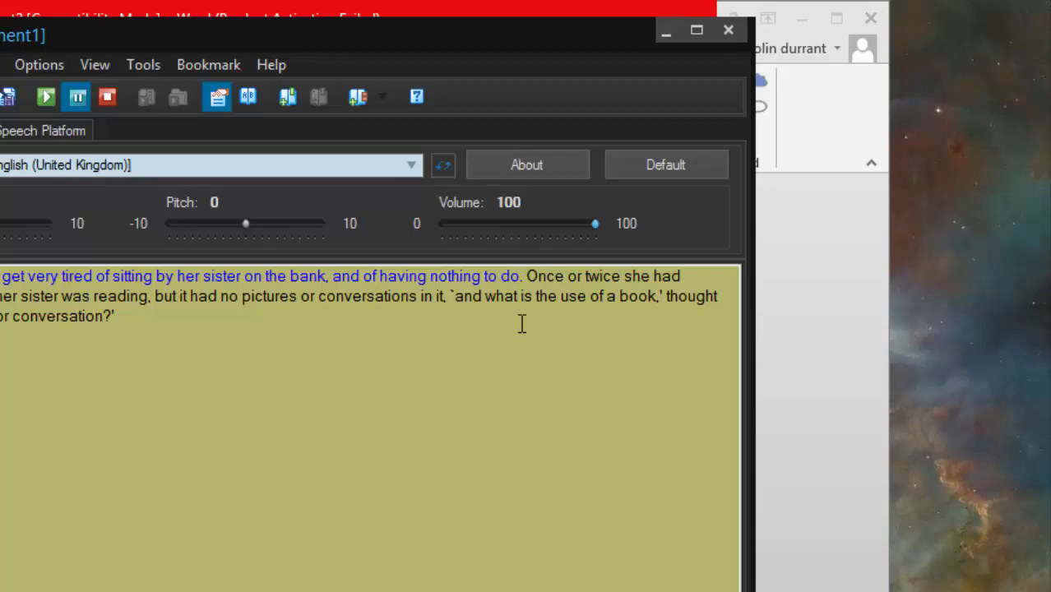
mouse_move(75, 97)
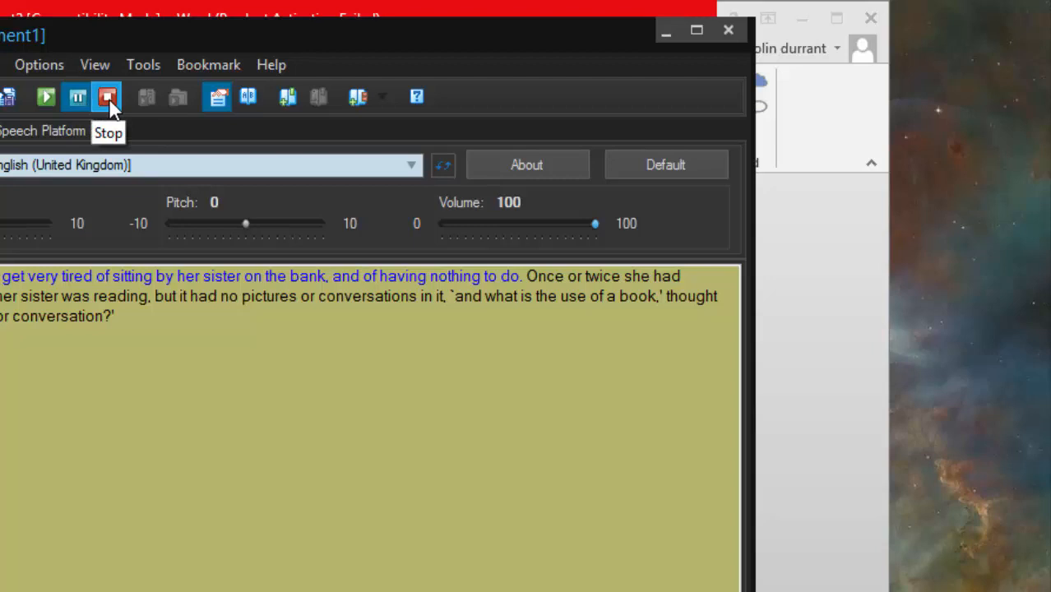
click(107, 97)
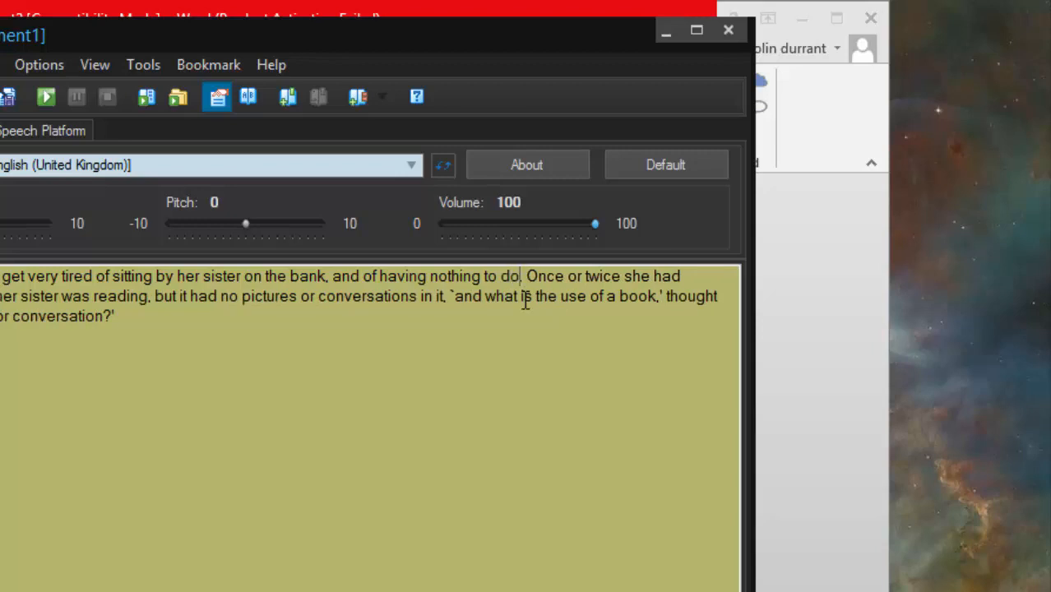
Resume reading aloud from the second sentence, after 'do.'
click(44, 96)
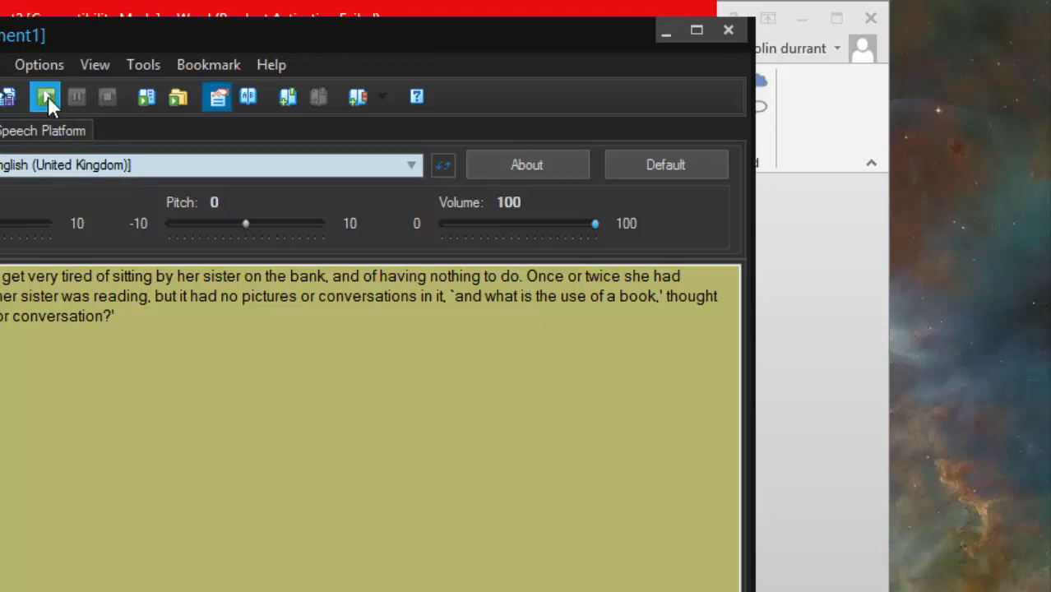
click(44, 97)
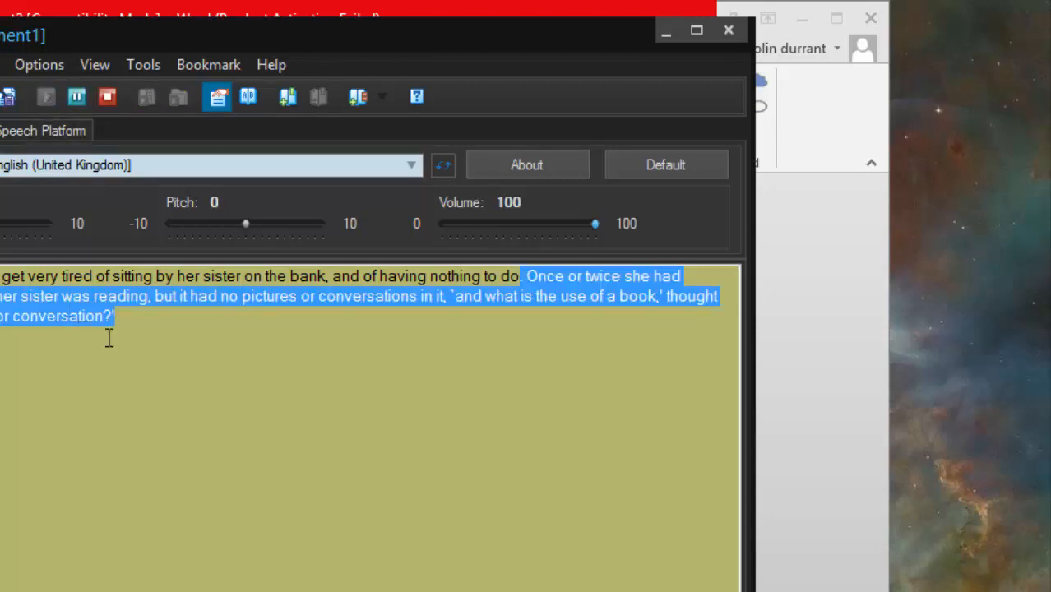
mouse_move(209, 364)
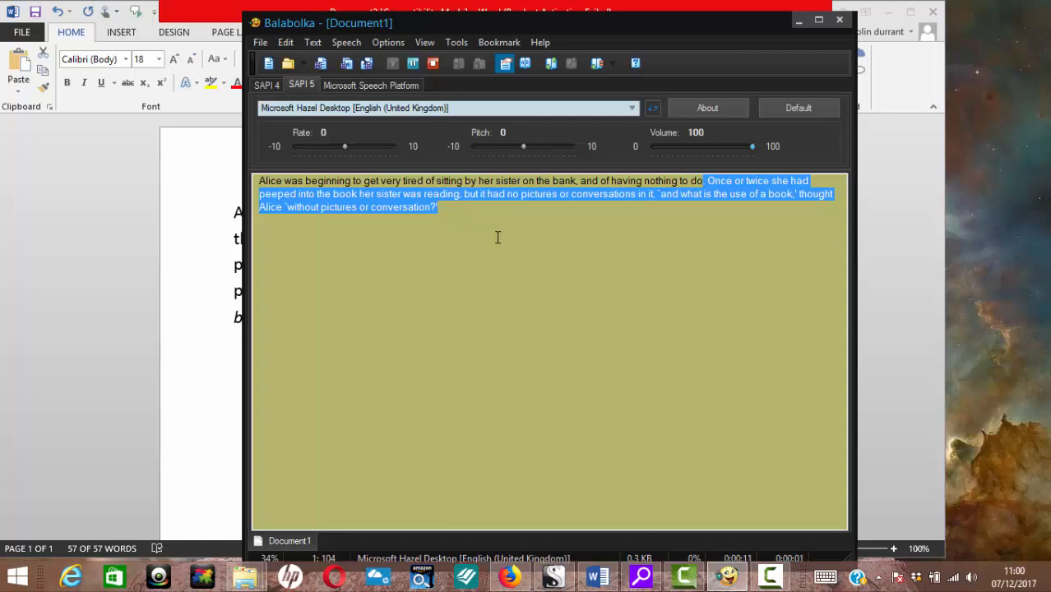
click(475, 237)
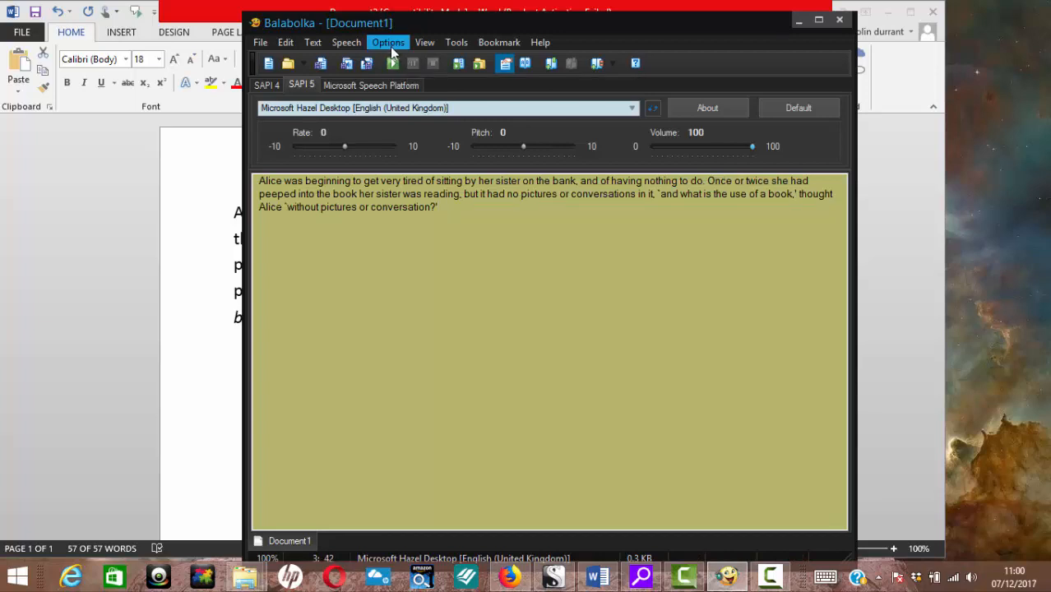
click(425, 43)
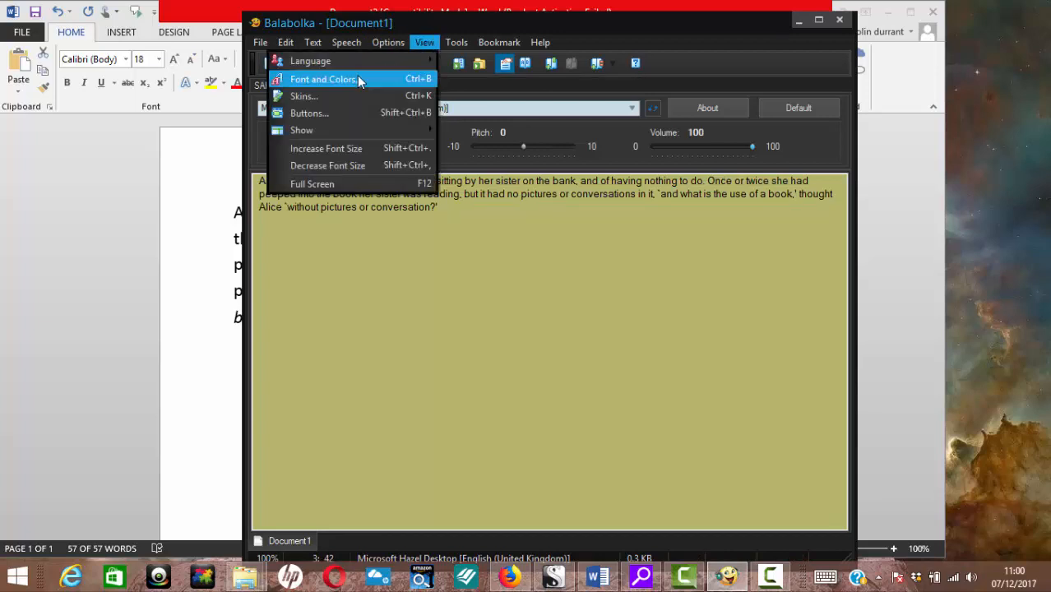
click(323, 79)
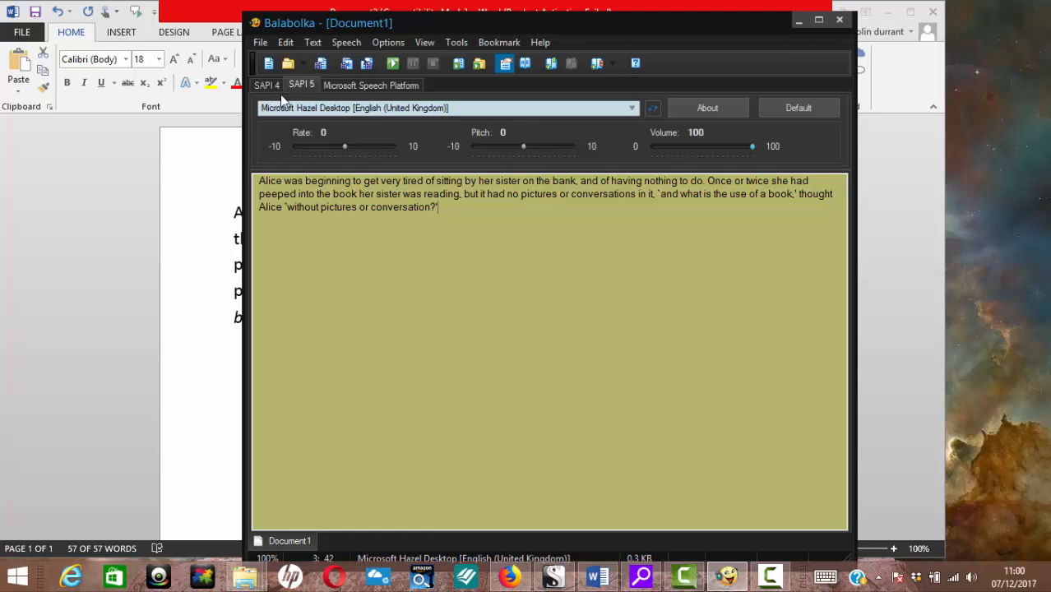
mouse_move(304, 95)
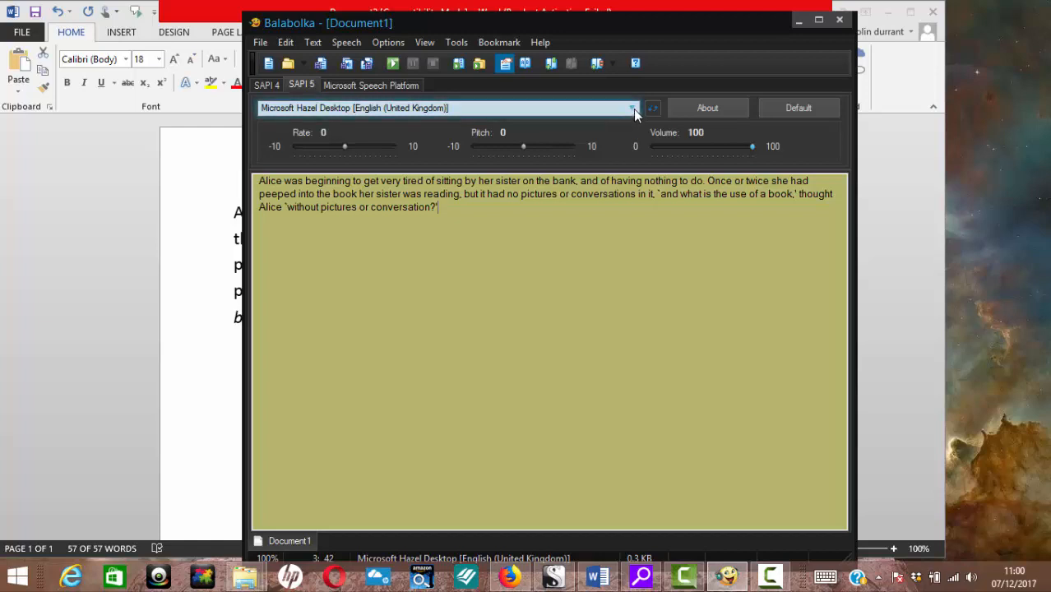
click(631, 109)
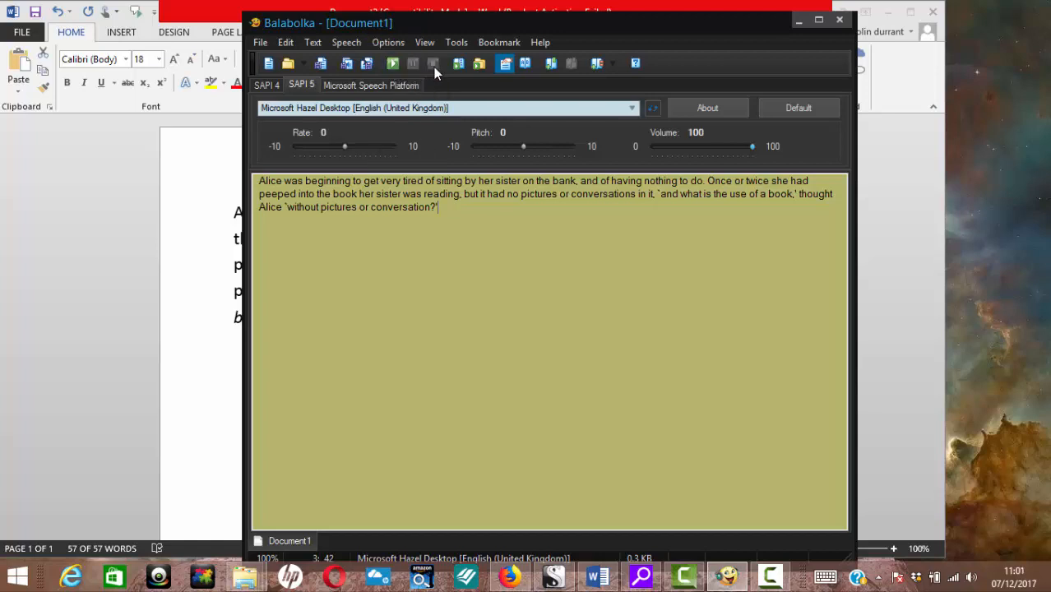
mouse_move(414, 62)
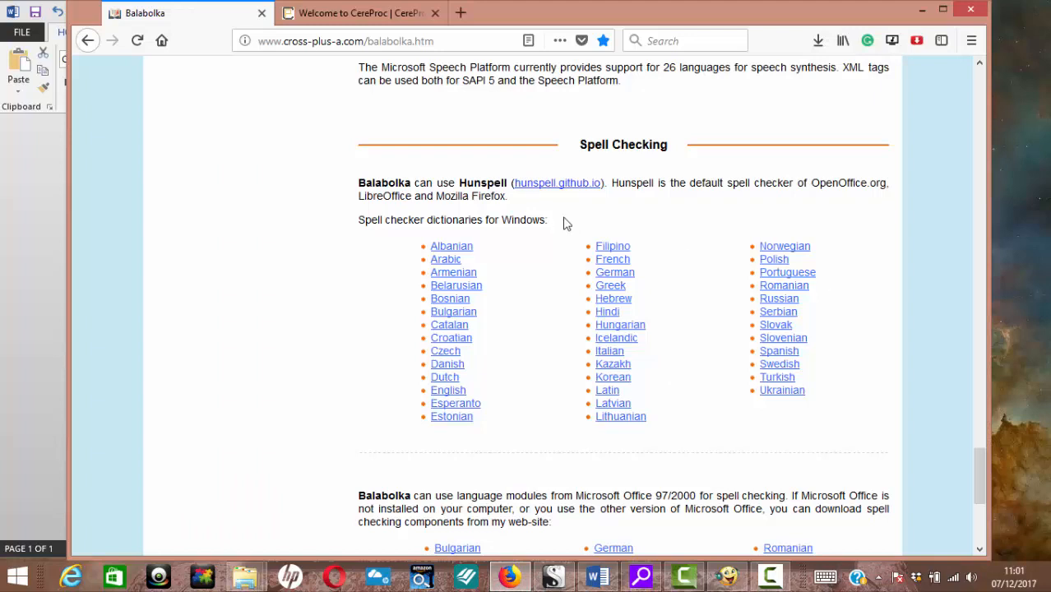
mouse_move(671, 207)
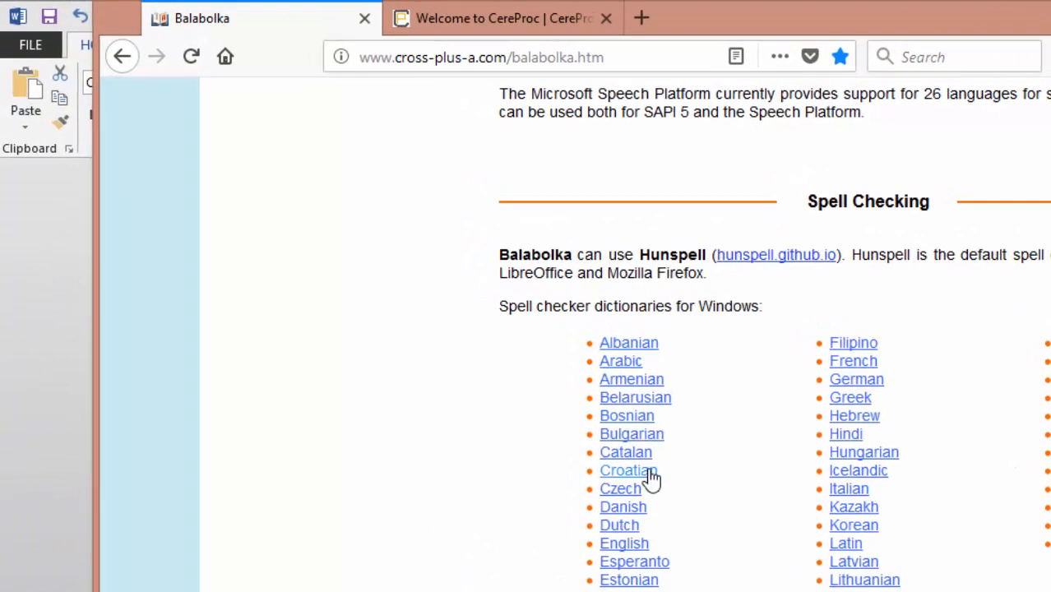
mouse_move(632, 378)
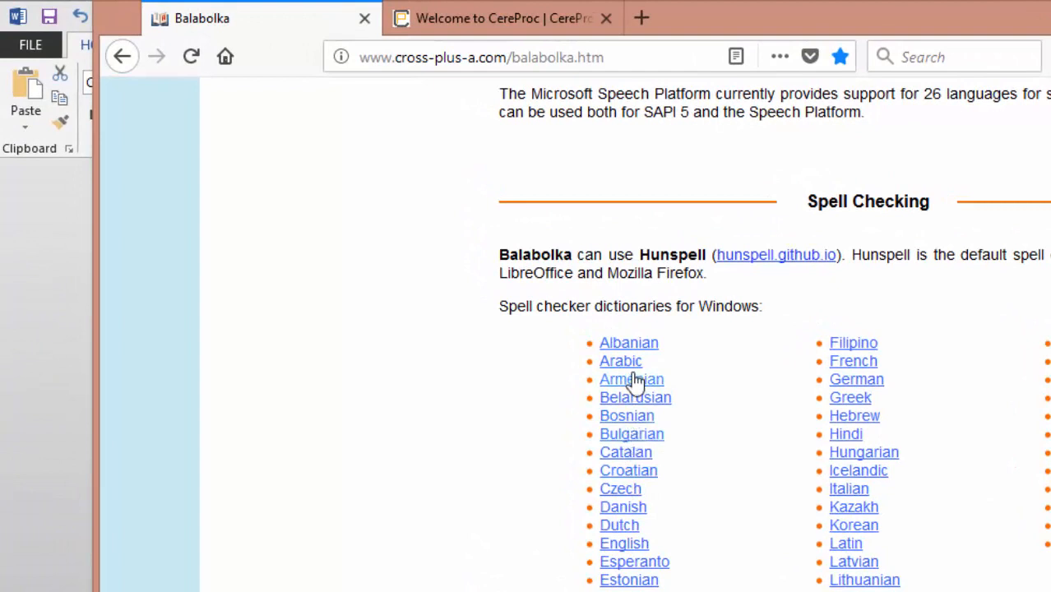
mouse_move(641, 550)
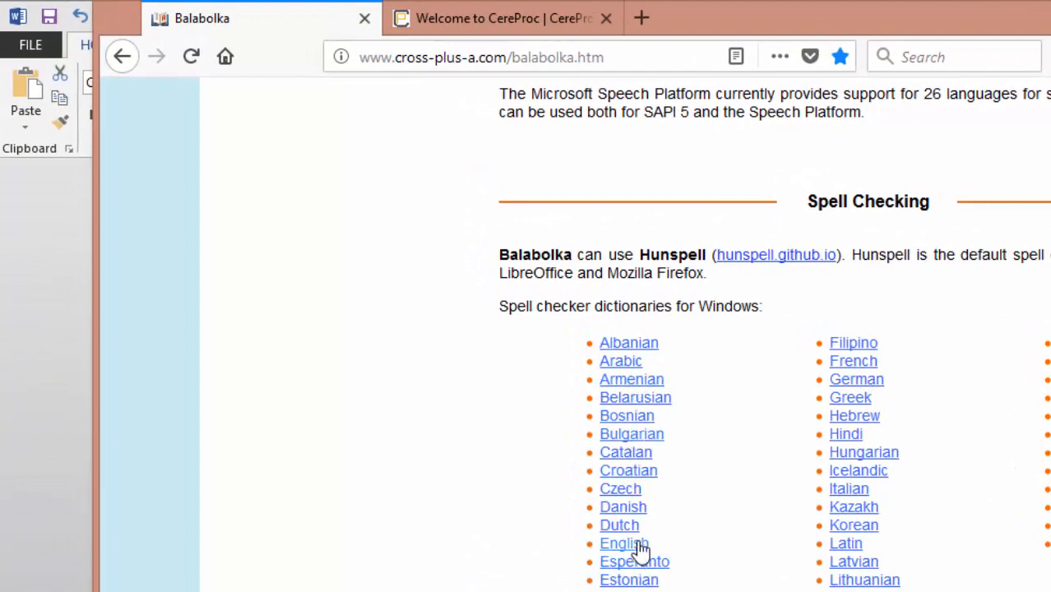
Request the English spell-checker dictionary download and dismiss the prompt
click(624, 543)
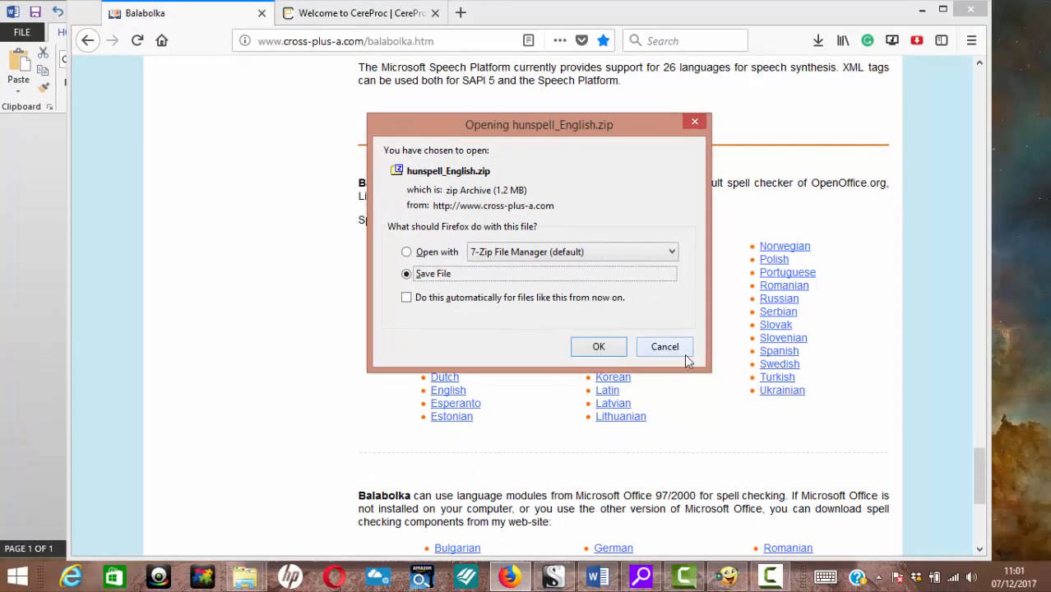
click(665, 345)
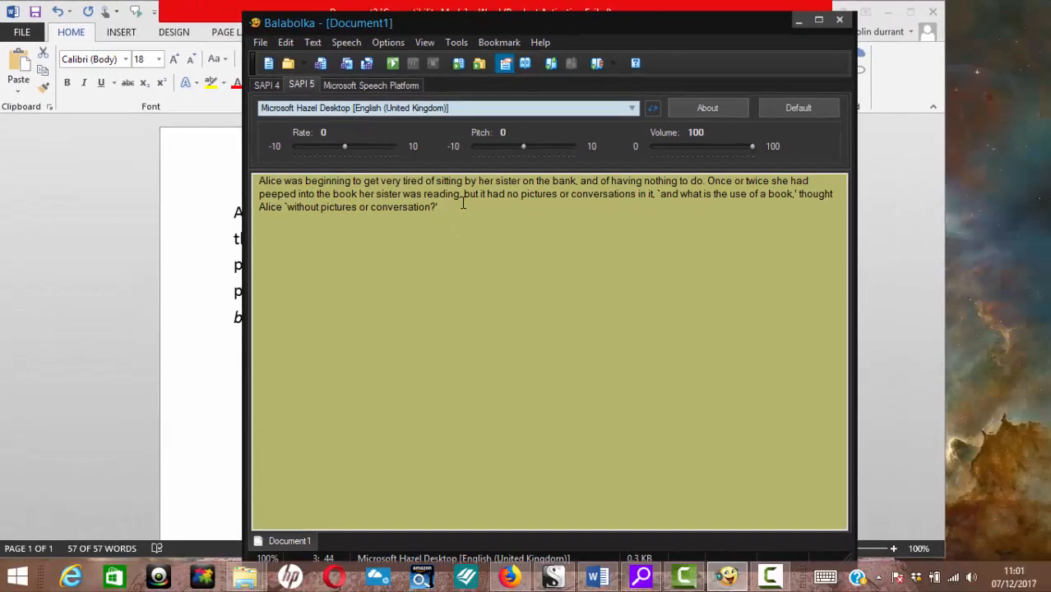
Type 'hous' and correct the misspelling 'housee' to 'house' via spelling suggestions
text(housee)
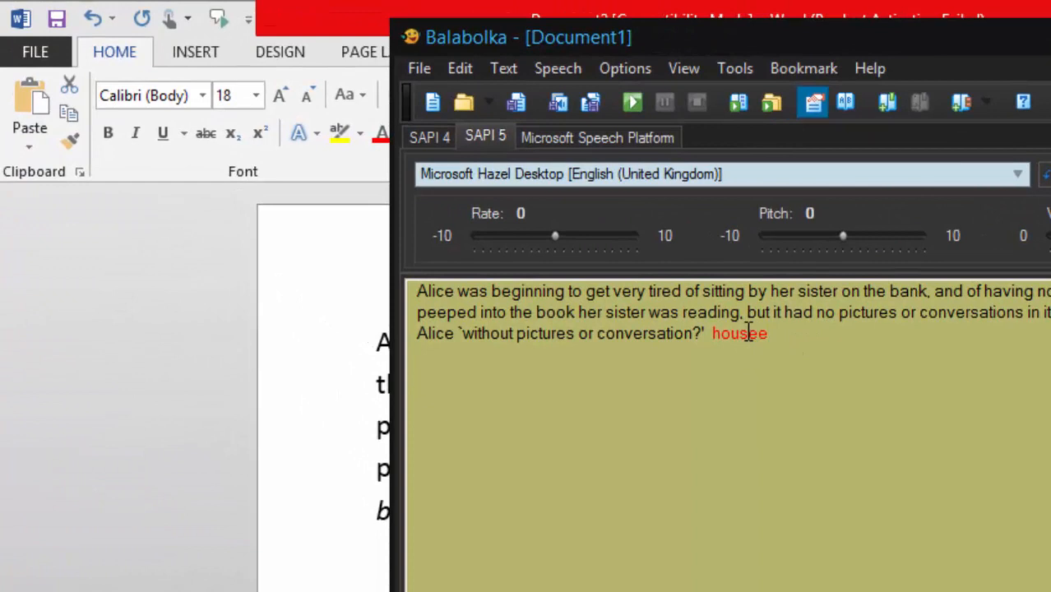
right_click(741, 332)
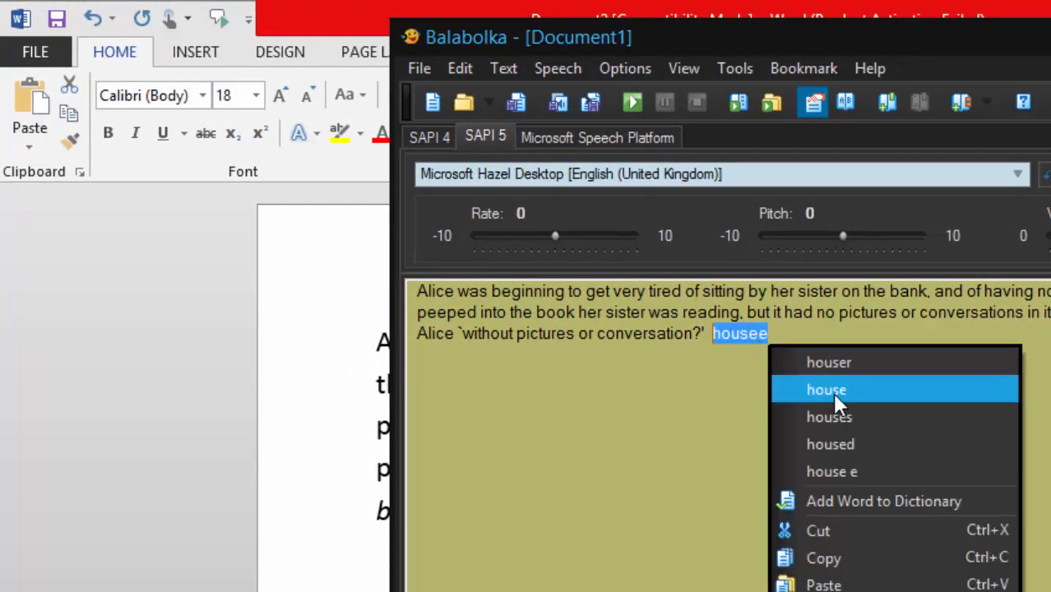
click(826, 388)
text( tega)
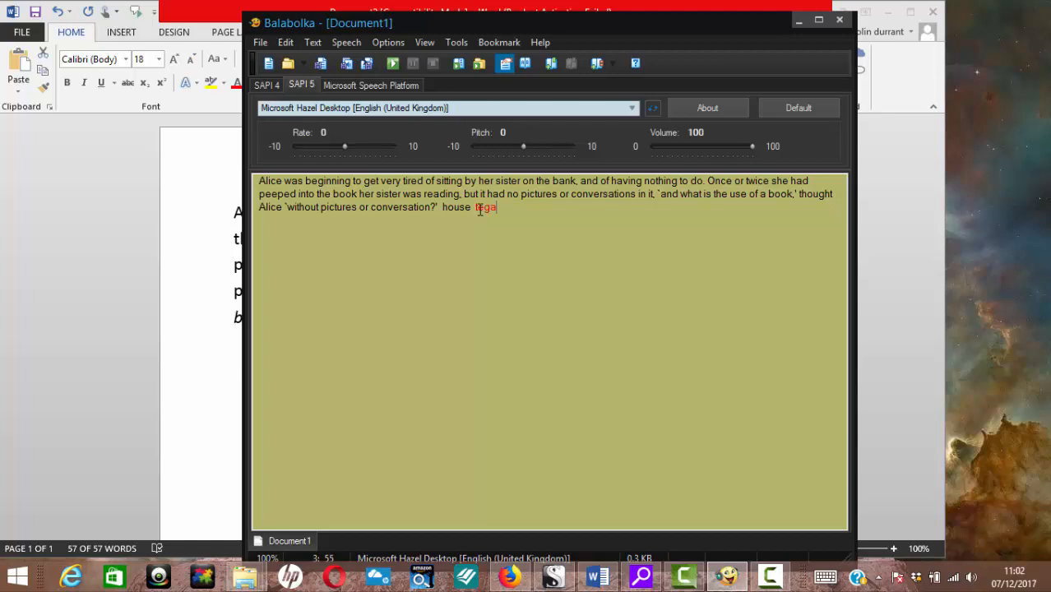
Finish the word 'tegan' at the end of the text and mark it
text(n)
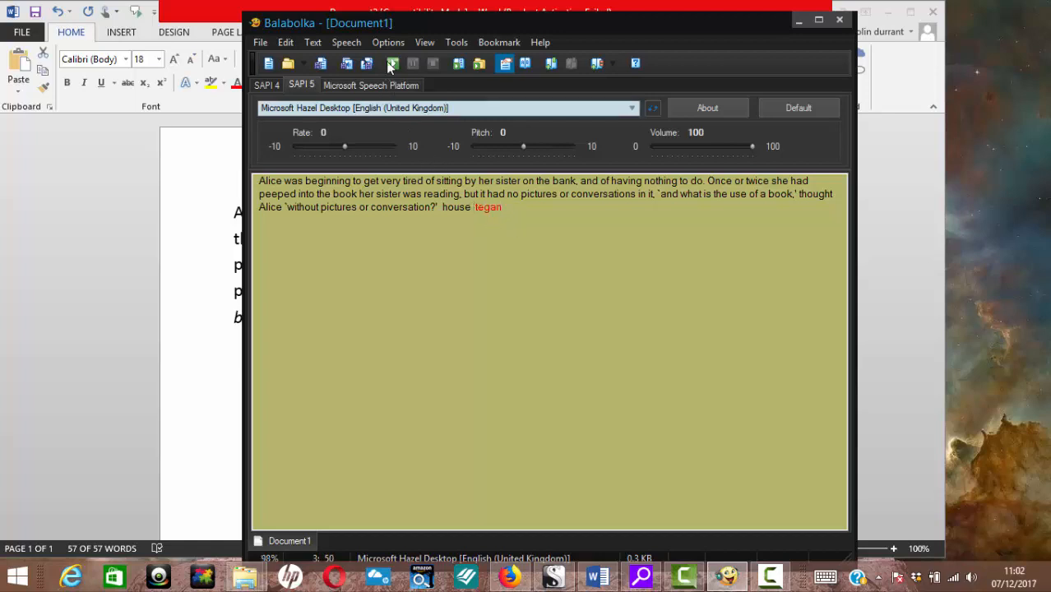
click(391, 63)
text(teega n)
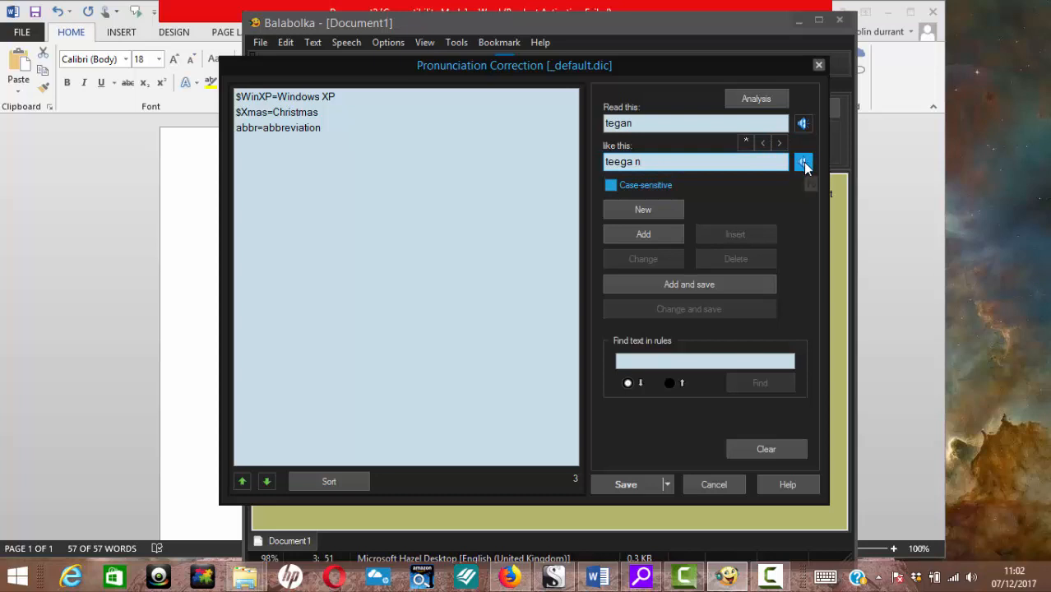
mouse_move(802, 185)
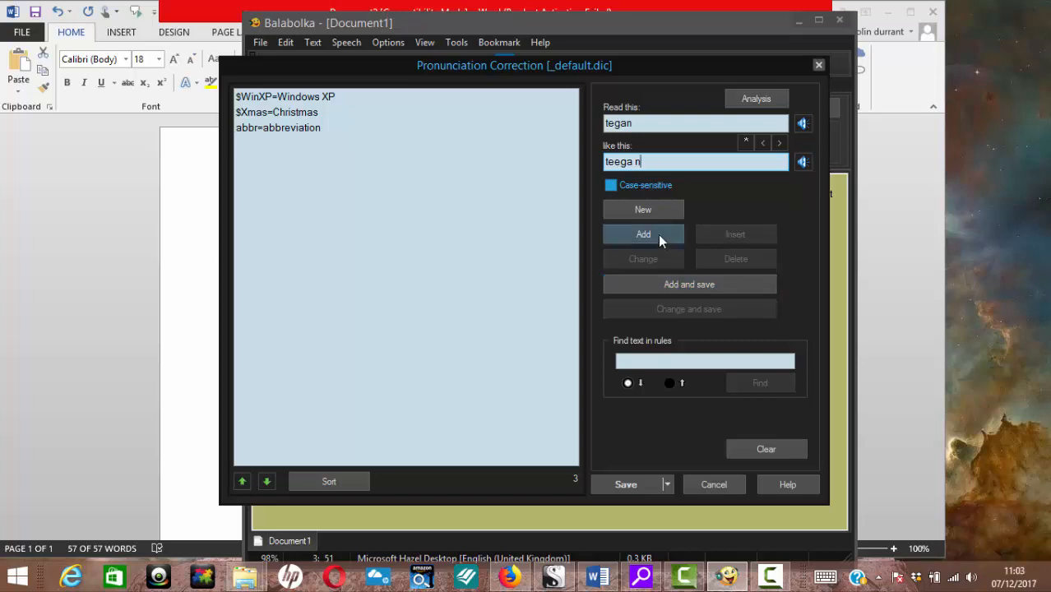
Add the rule reading 'tegan' as 'teega n' and save the pronunciation rules
click(643, 234)
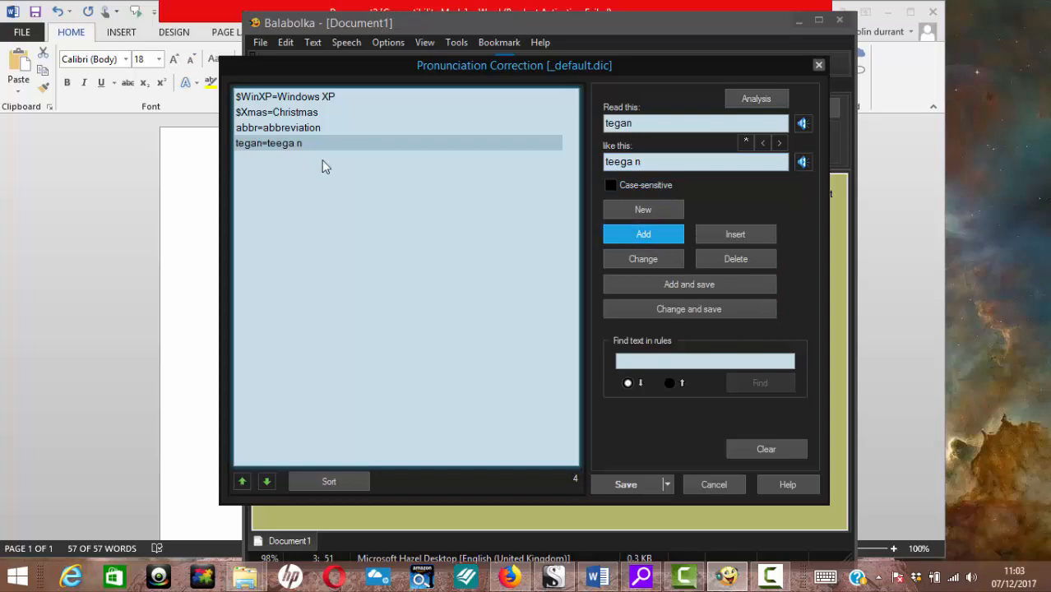
mouse_move(689, 309)
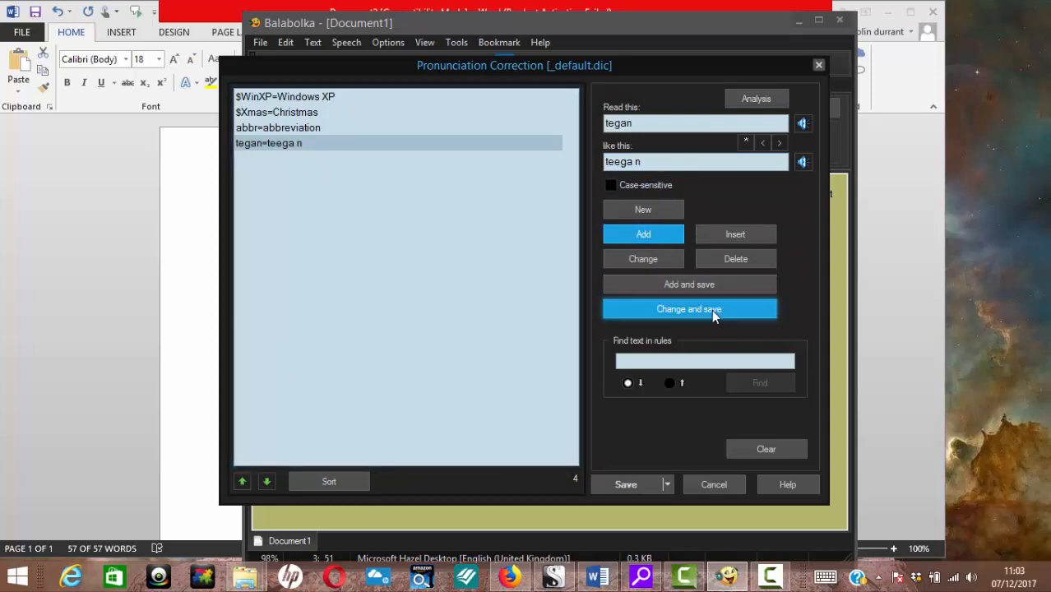
mouse_move(690, 283)
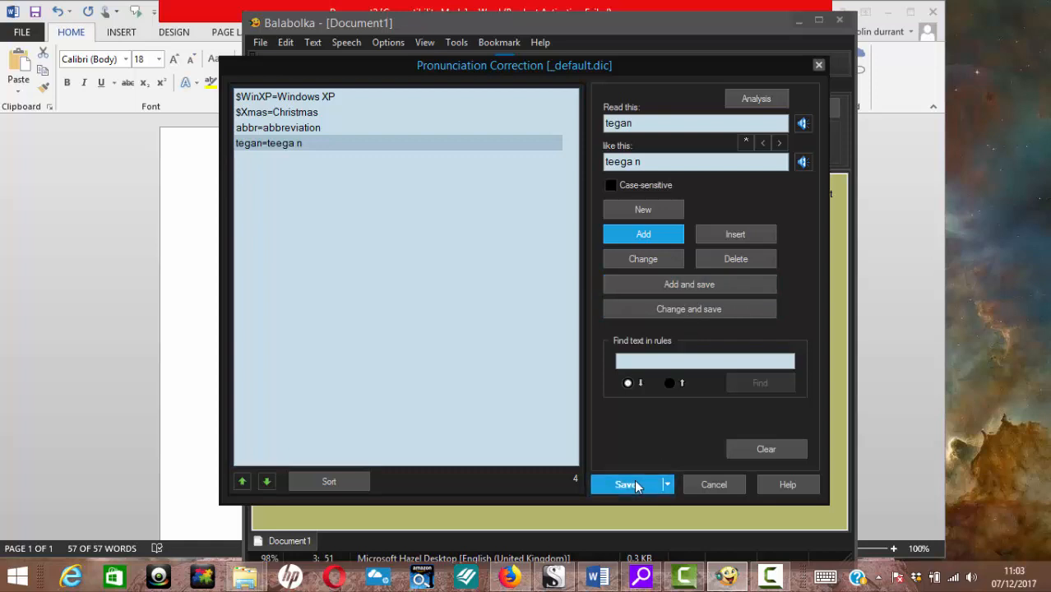
click(627, 483)
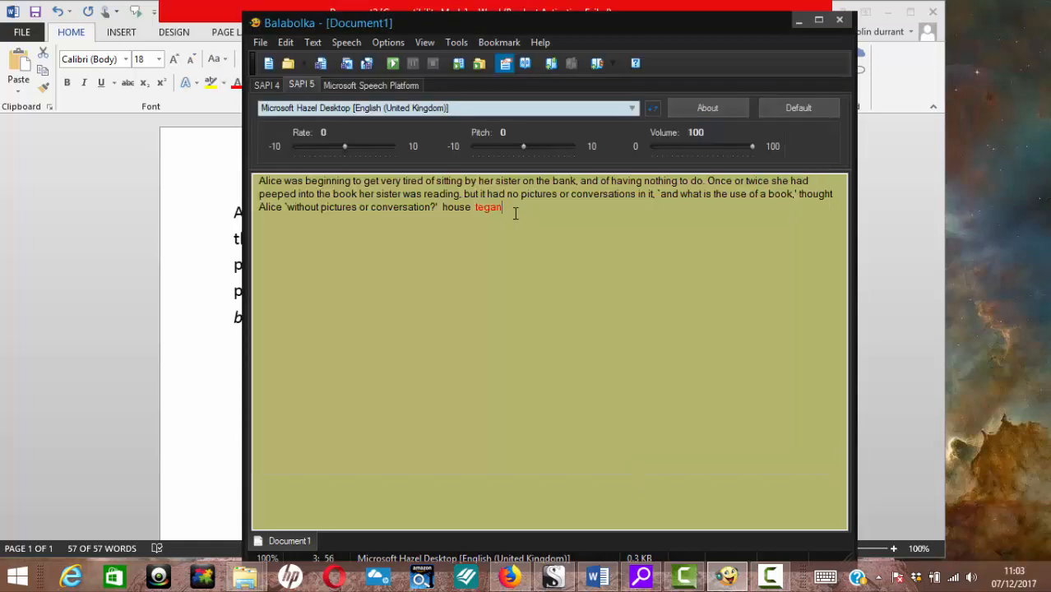
Back in Firefox, download the Balabolka skin pack, saving it as skins.zip
key(BackSpace)
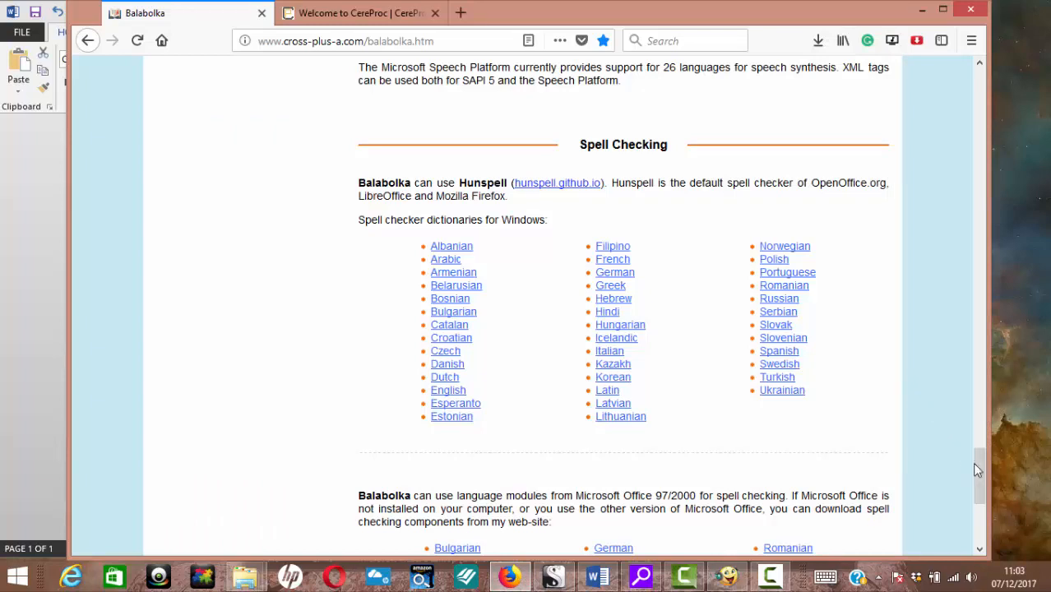
scroll(up, 3)
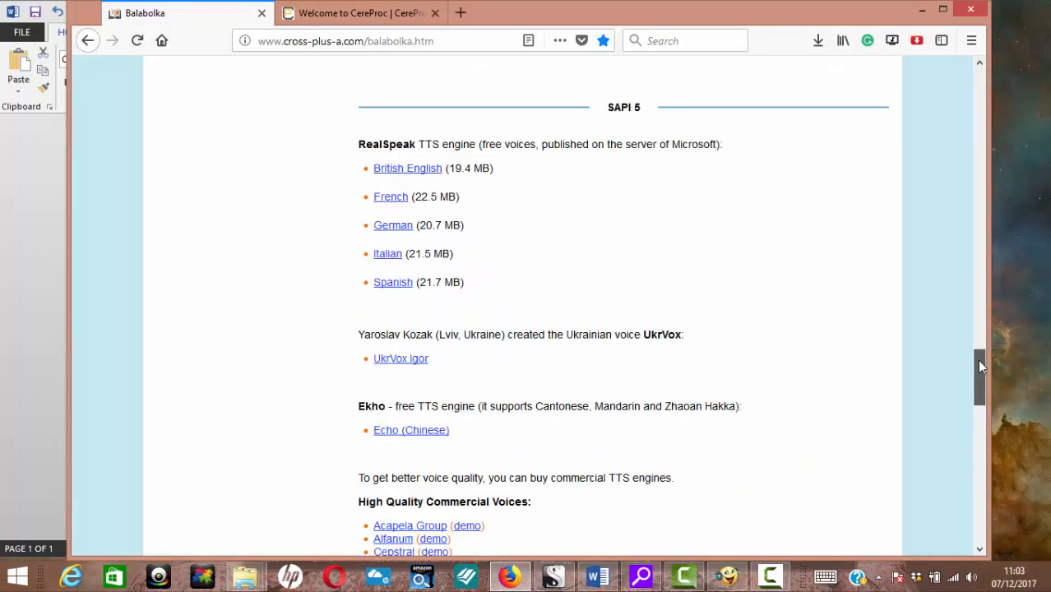
scroll(up, 3)
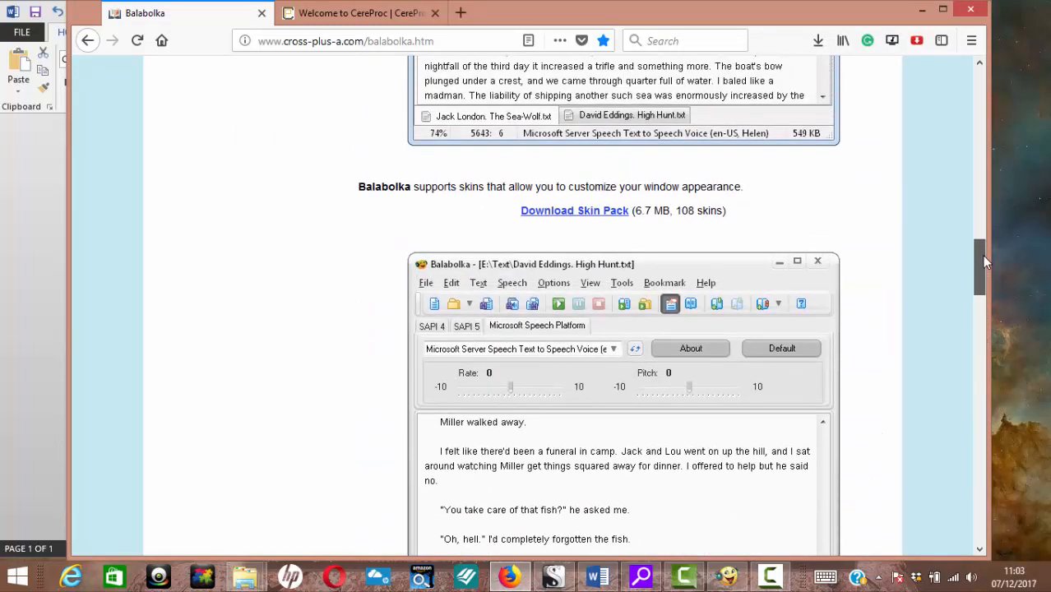
scroll(up, 3)
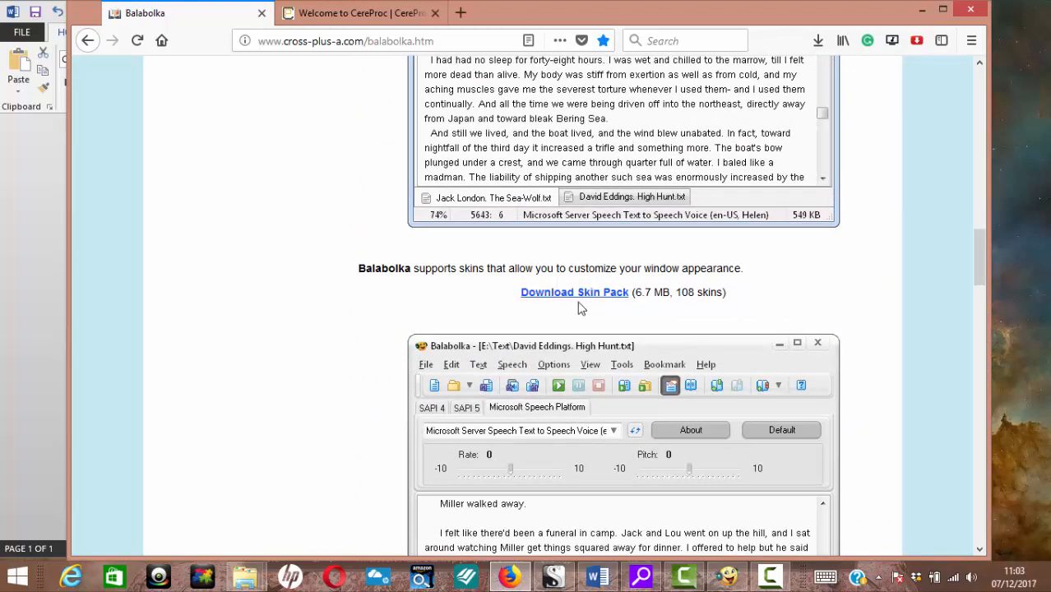
click(574, 292)
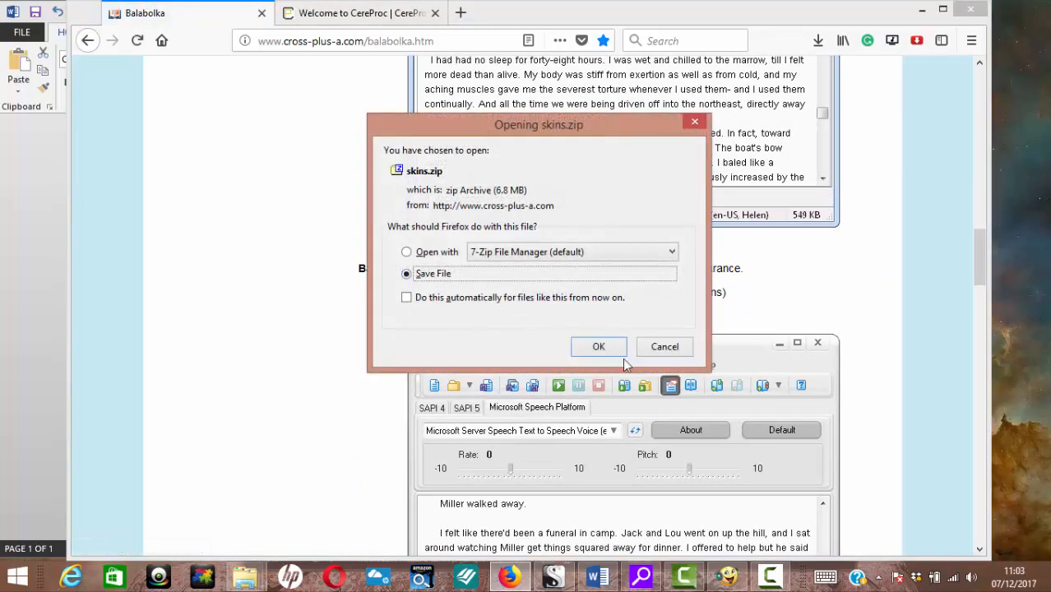
click(664, 345)
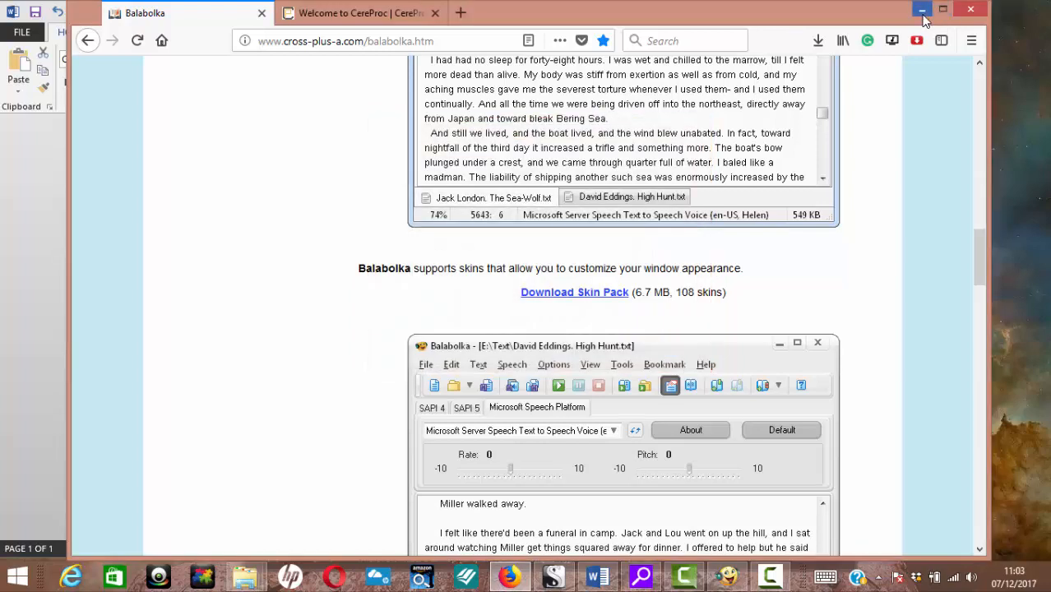
mouse_move(245, 576)
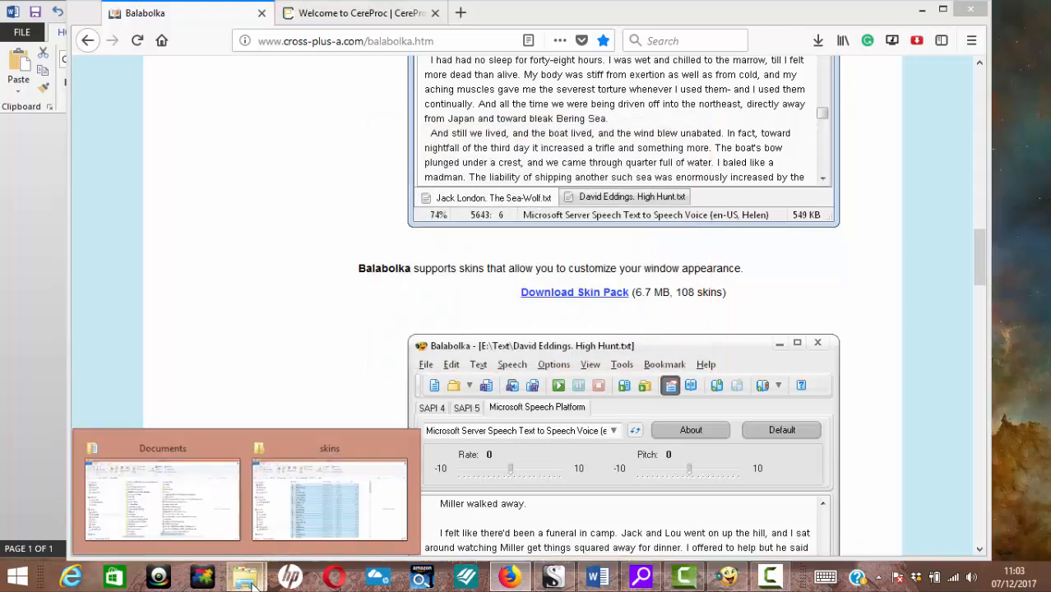
mouse_move(356, 458)
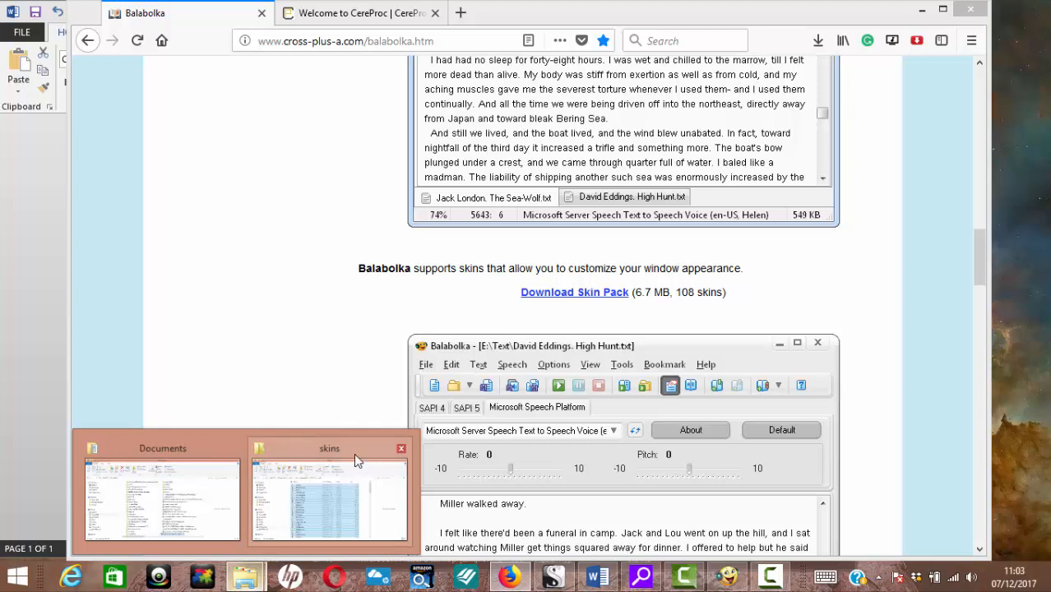
Navigate back to the TEXT TO folder and open the downloaded skins.zip archive
click(329, 502)
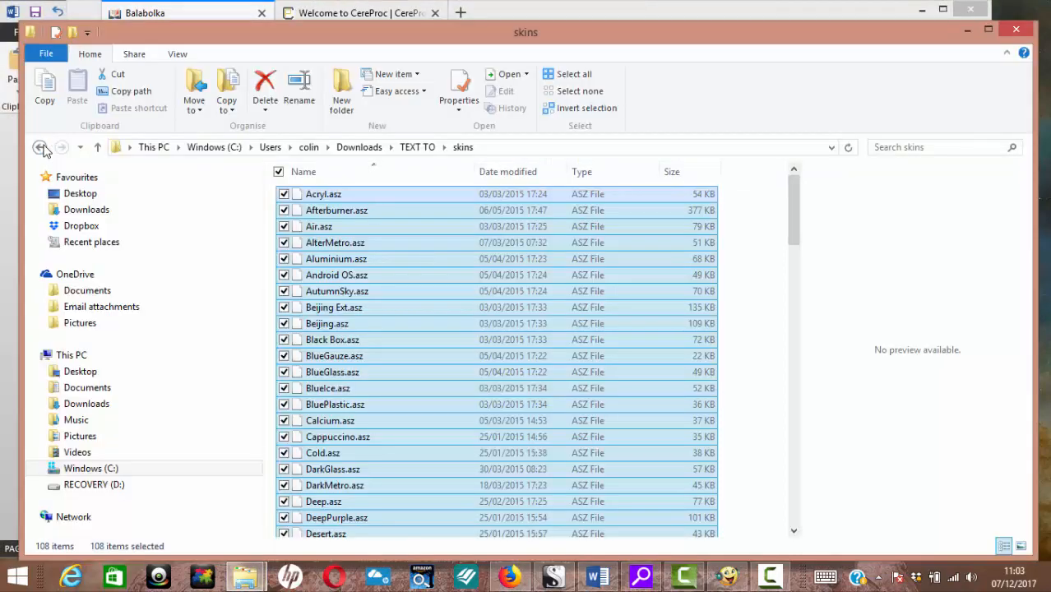
click(40, 148)
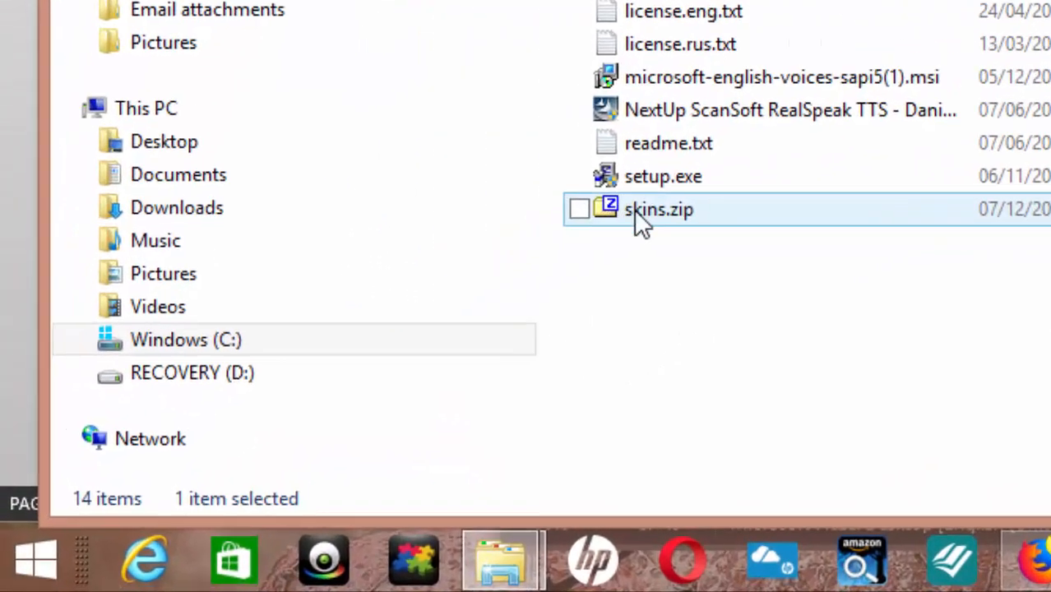
mouse_move(671, 204)
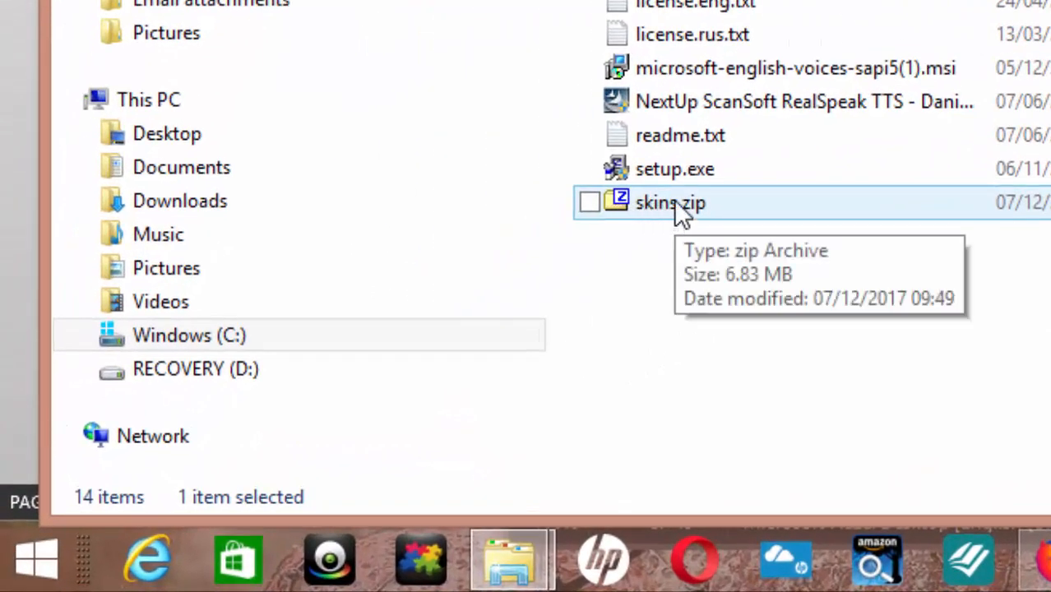
double_click(669, 202)
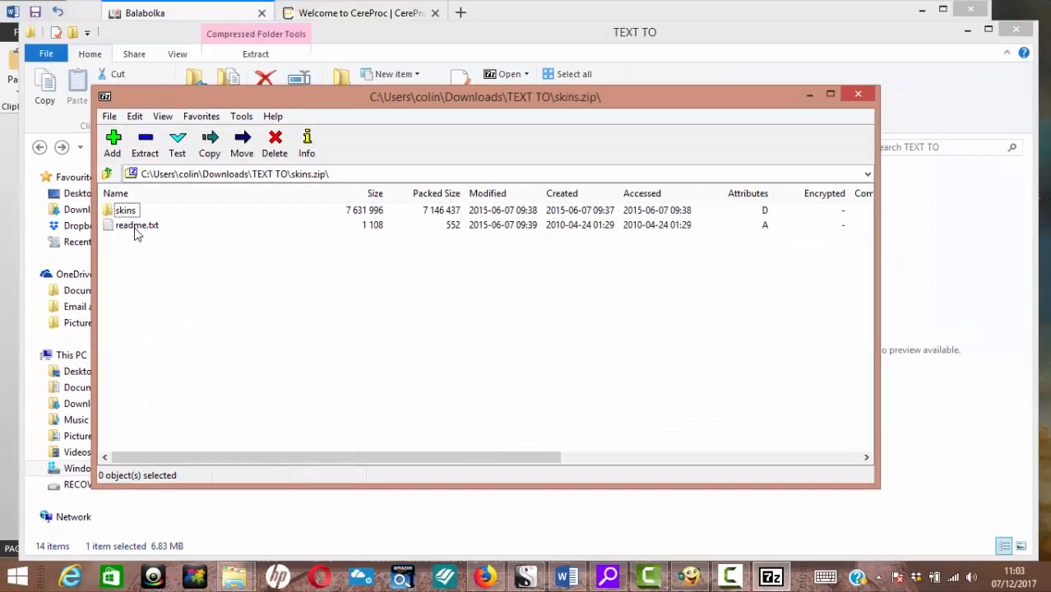
click(125, 211)
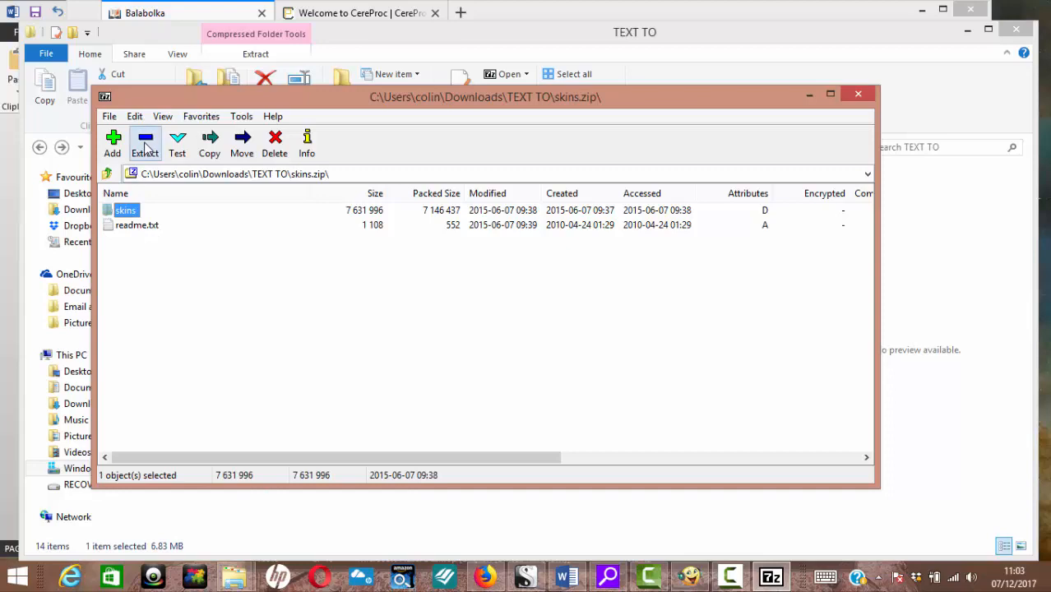
click(209, 145)
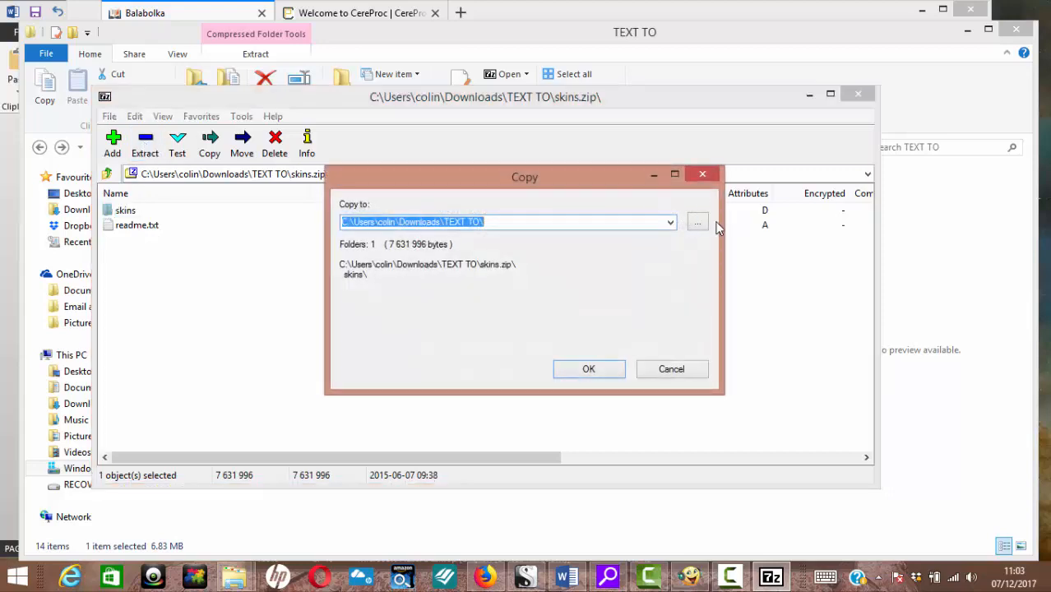
click(698, 222)
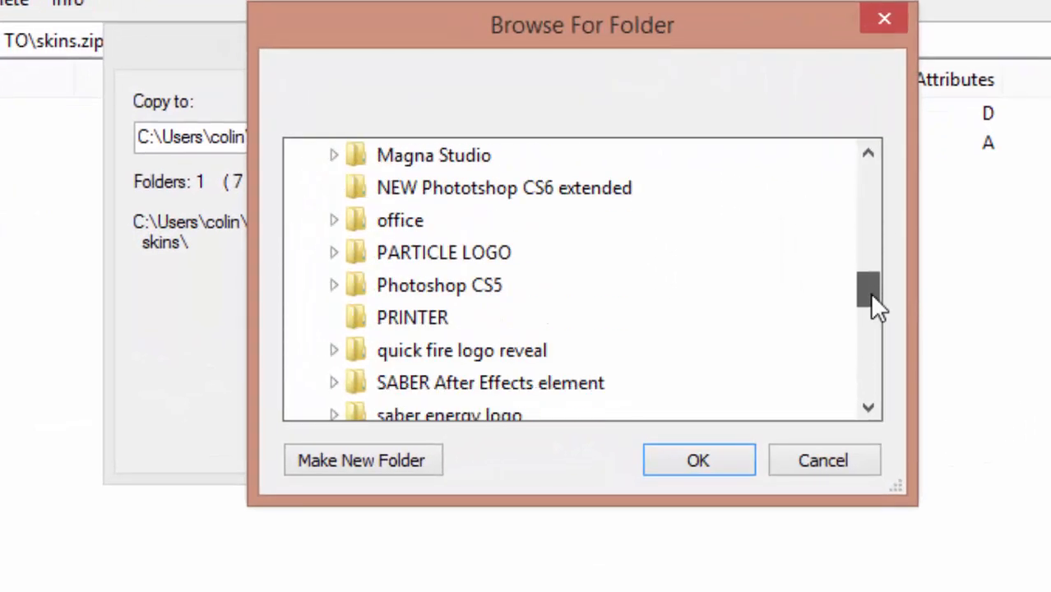
scroll(down, 3)
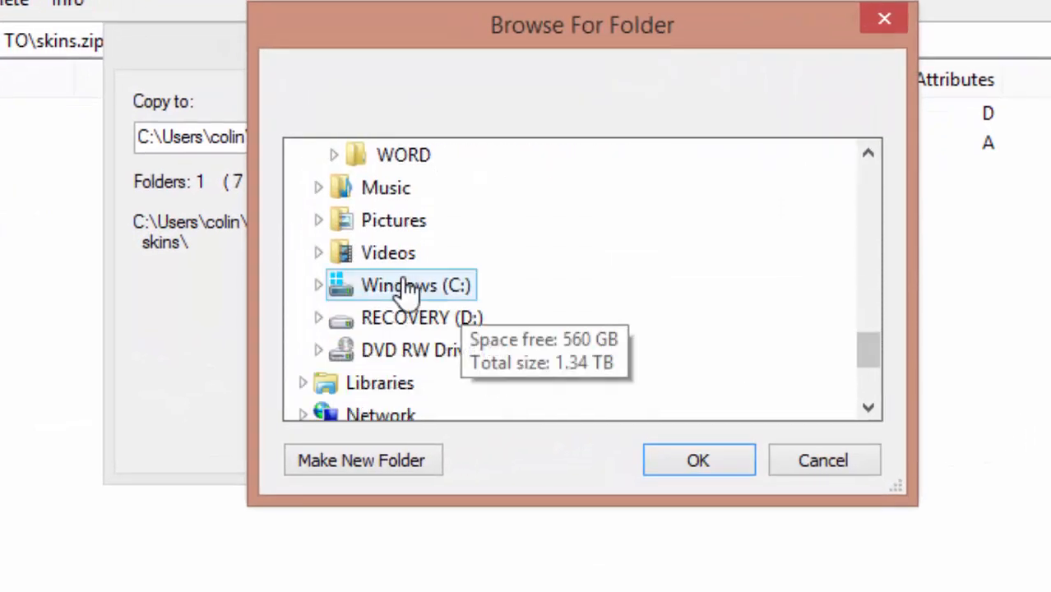
click(318, 287)
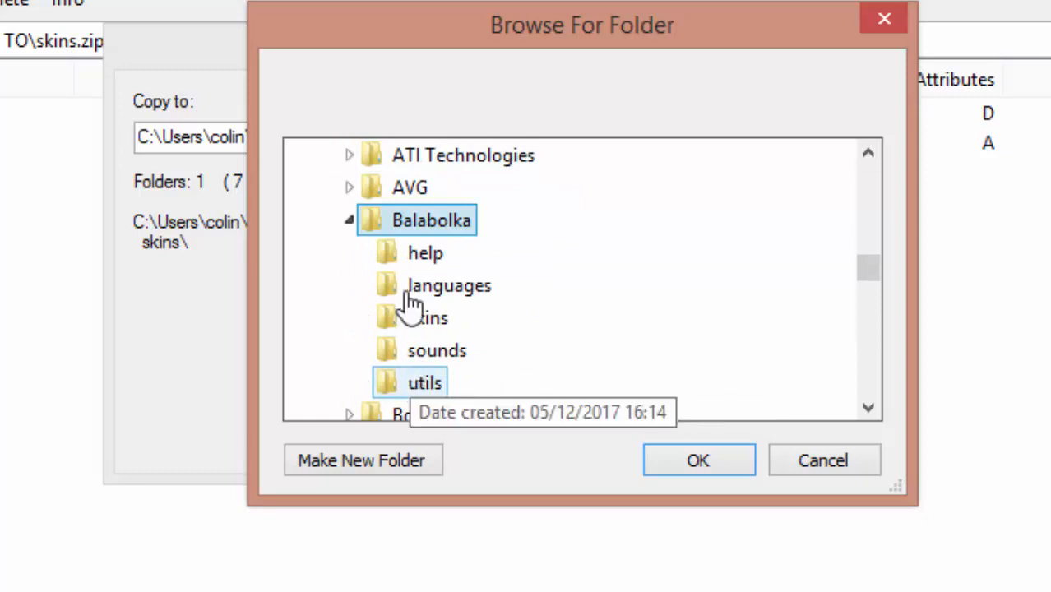
click(426, 319)
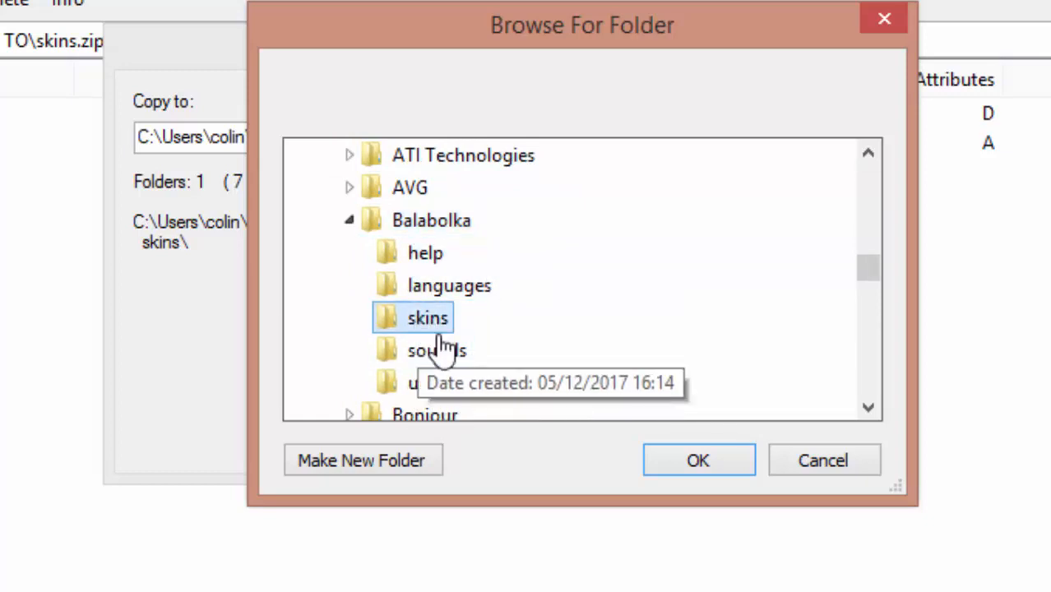
click(698, 461)
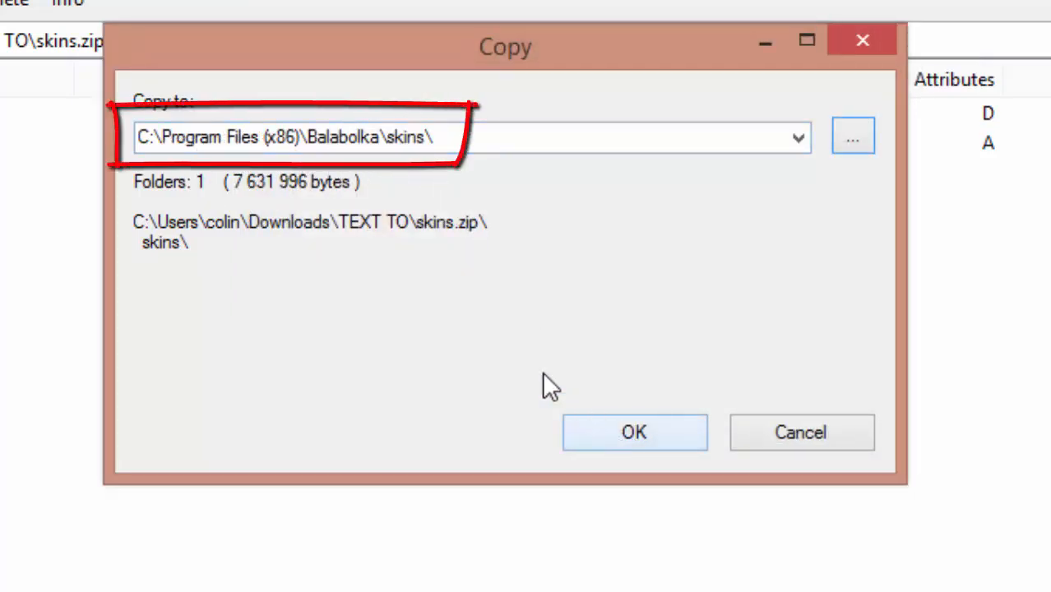
mouse_move(490, 345)
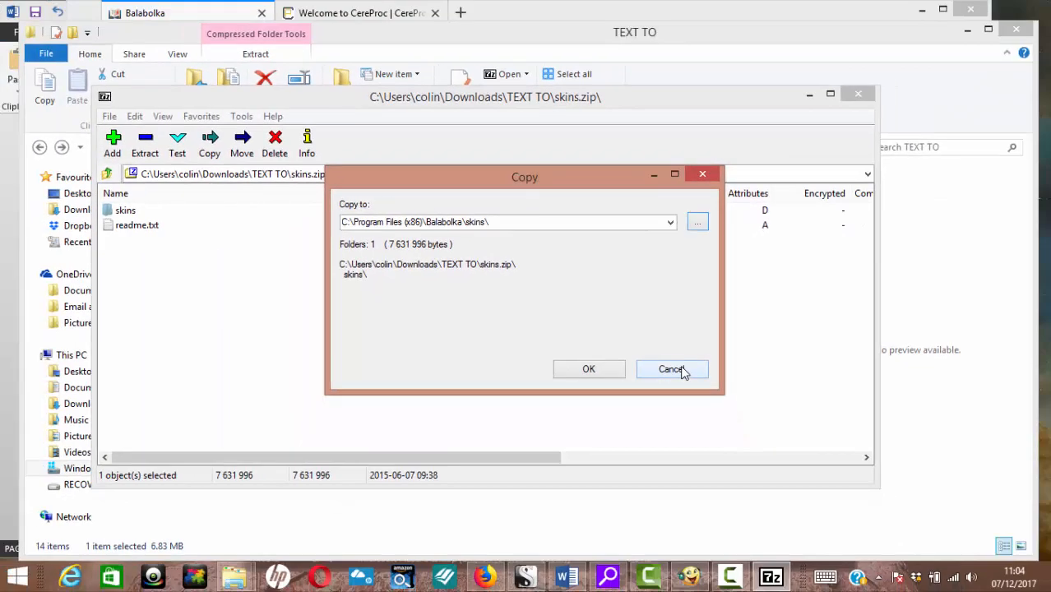
click(671, 368)
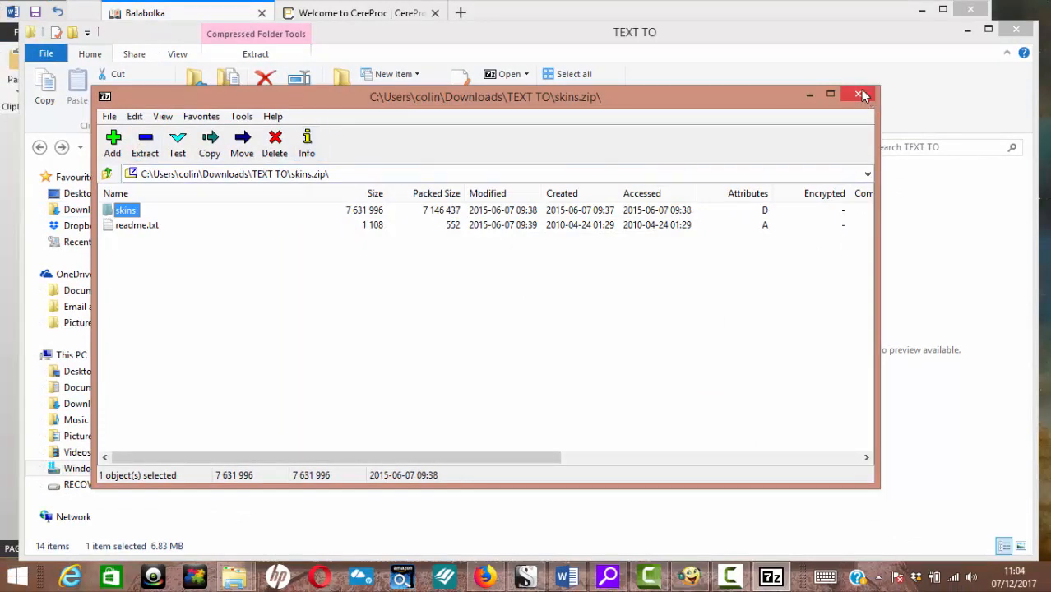
Close the archive window and select all 108 extracted skin files in the skins folder
click(859, 94)
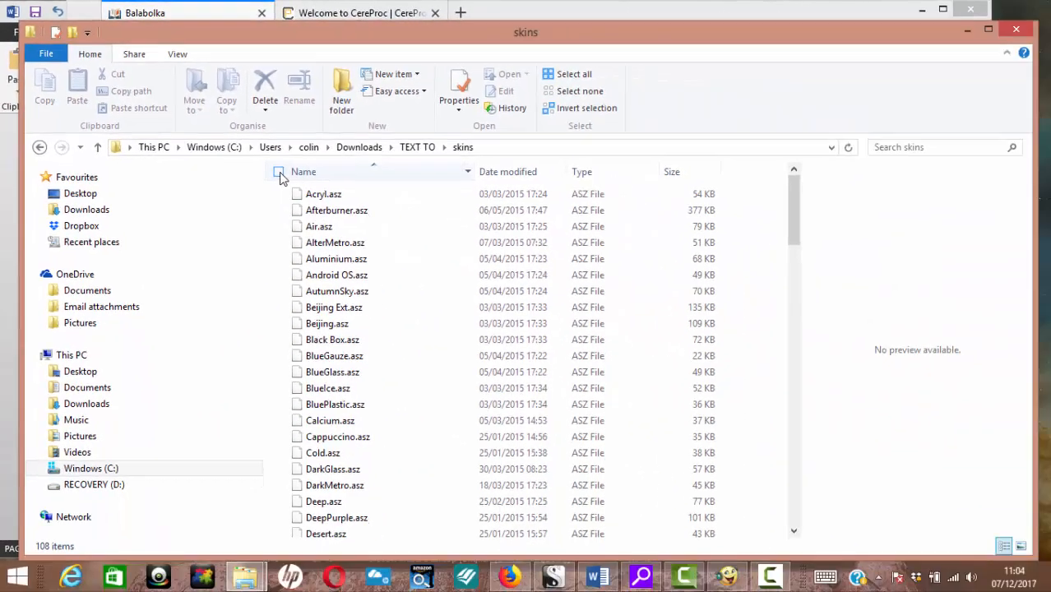
click(278, 171)
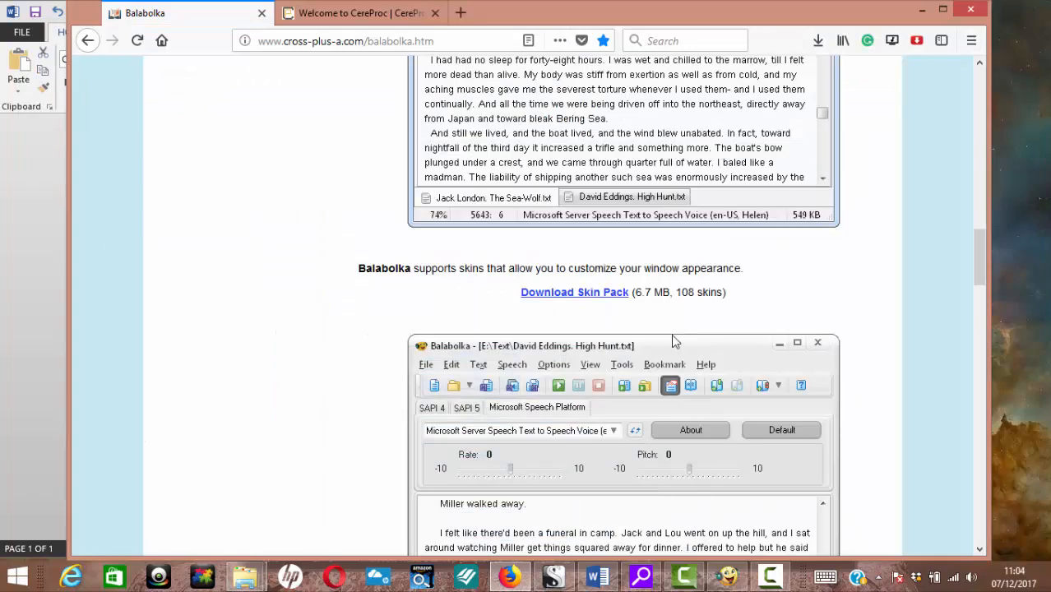
Apply the NextAlpha2 skin to Balabolka from the View > Skins list
click(726, 576)
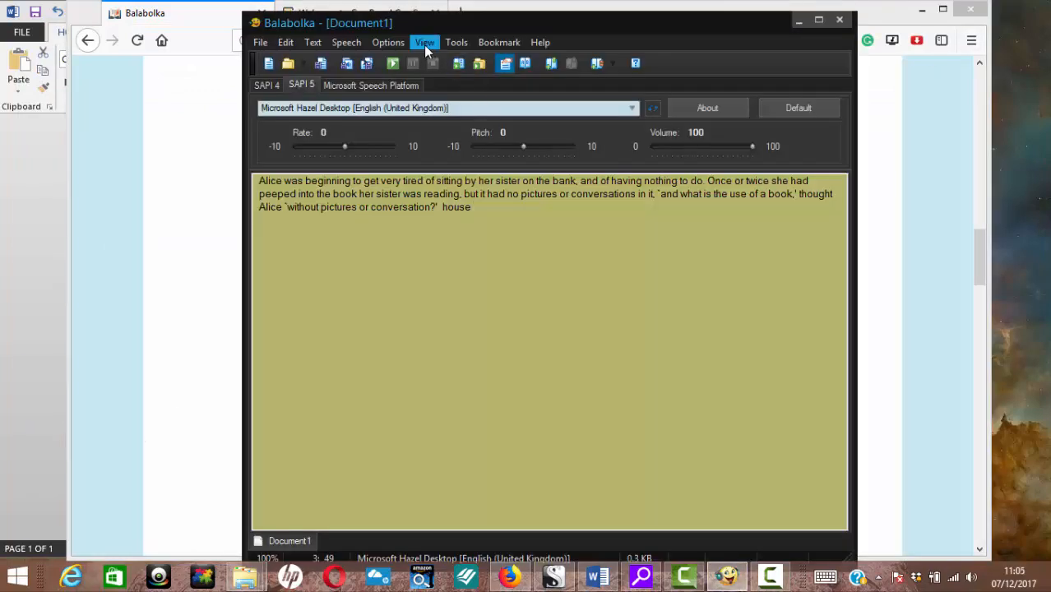
click(425, 43)
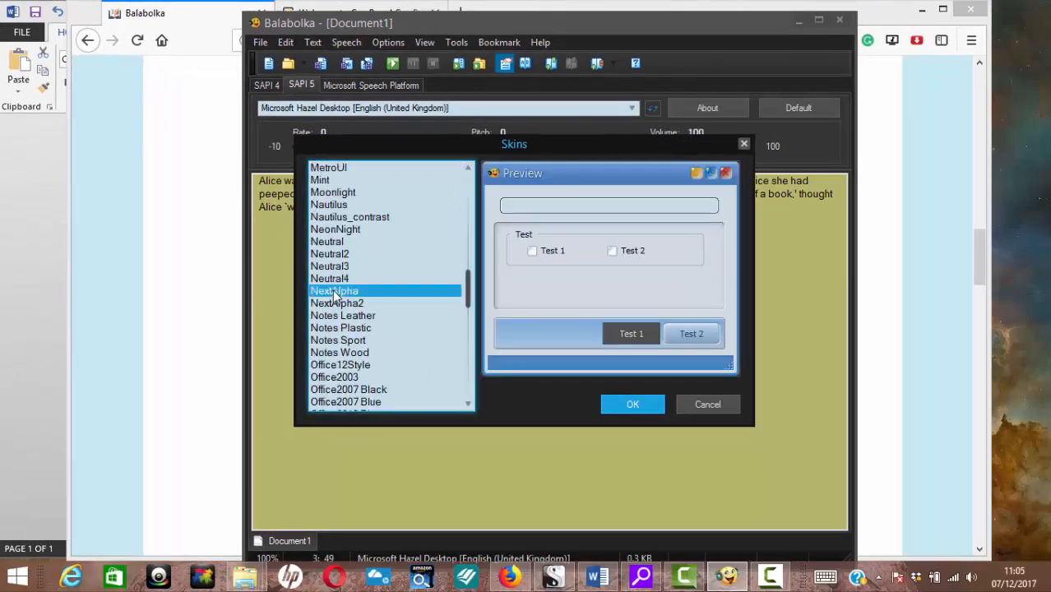
click(335, 302)
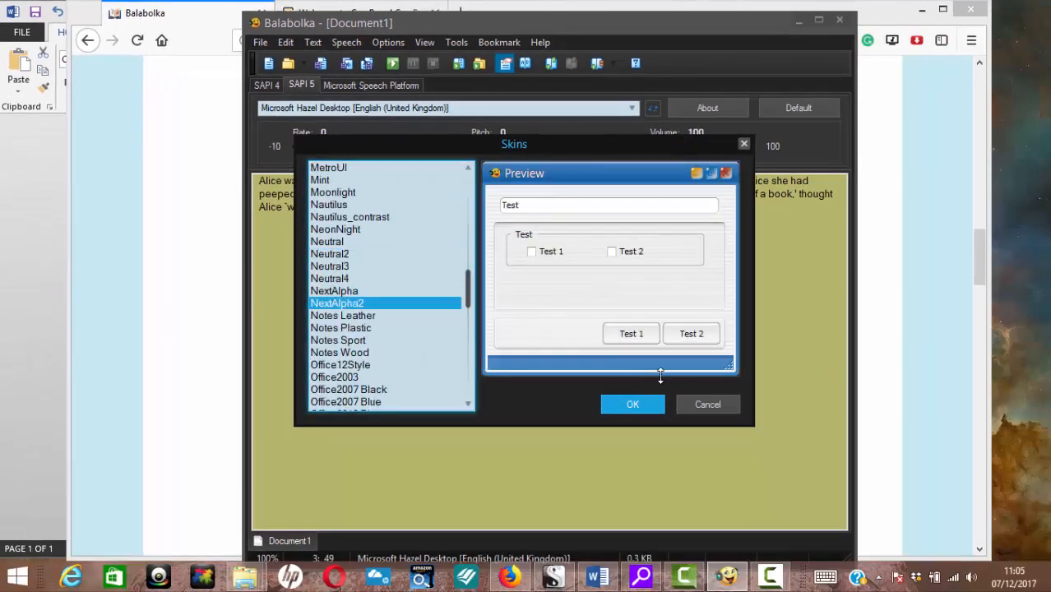
click(632, 404)
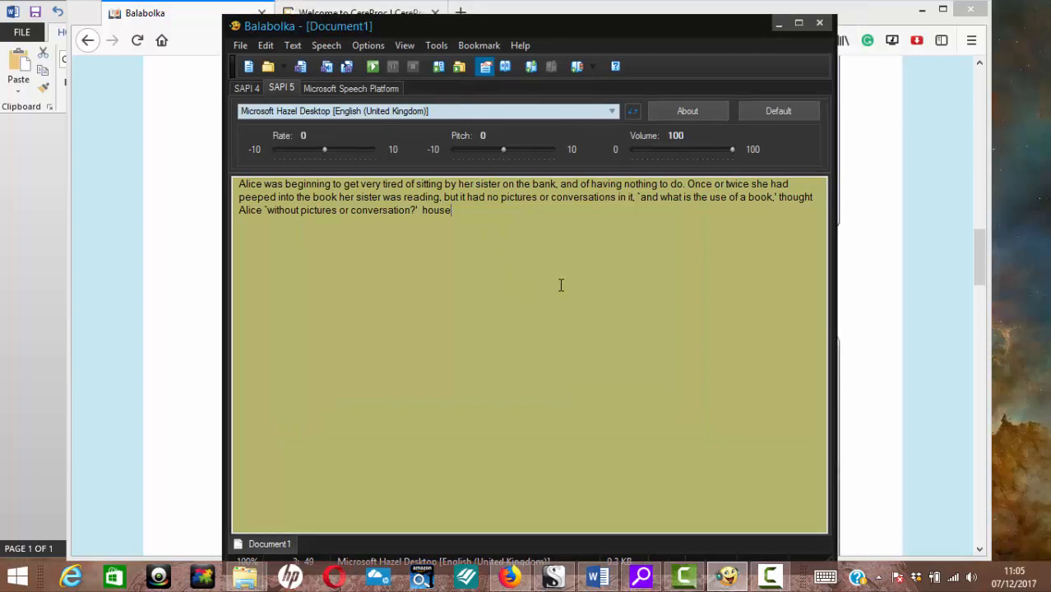
mouse_move(537, 267)
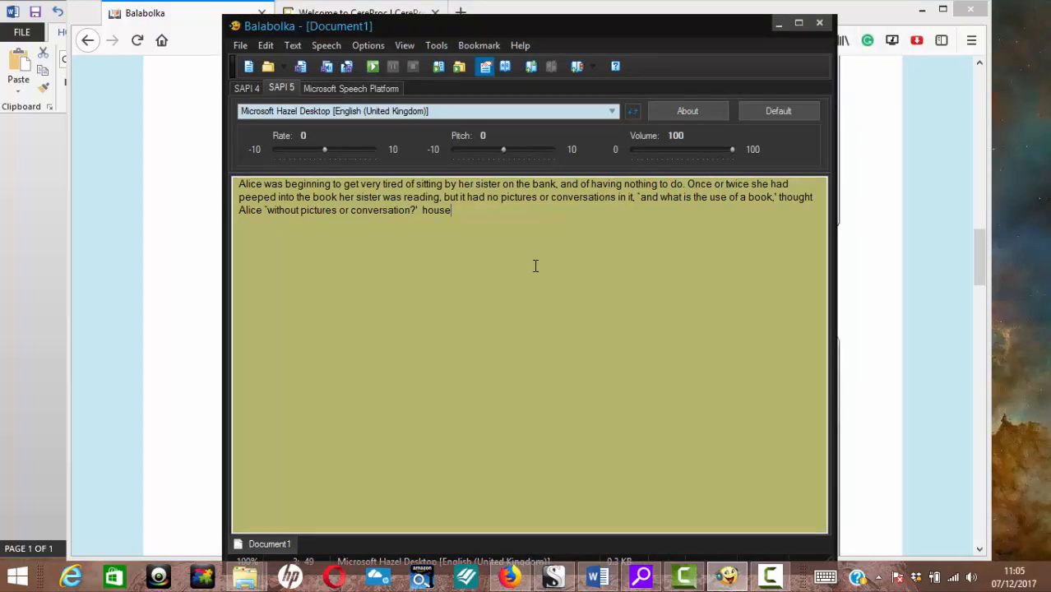
mouse_move(508, 250)
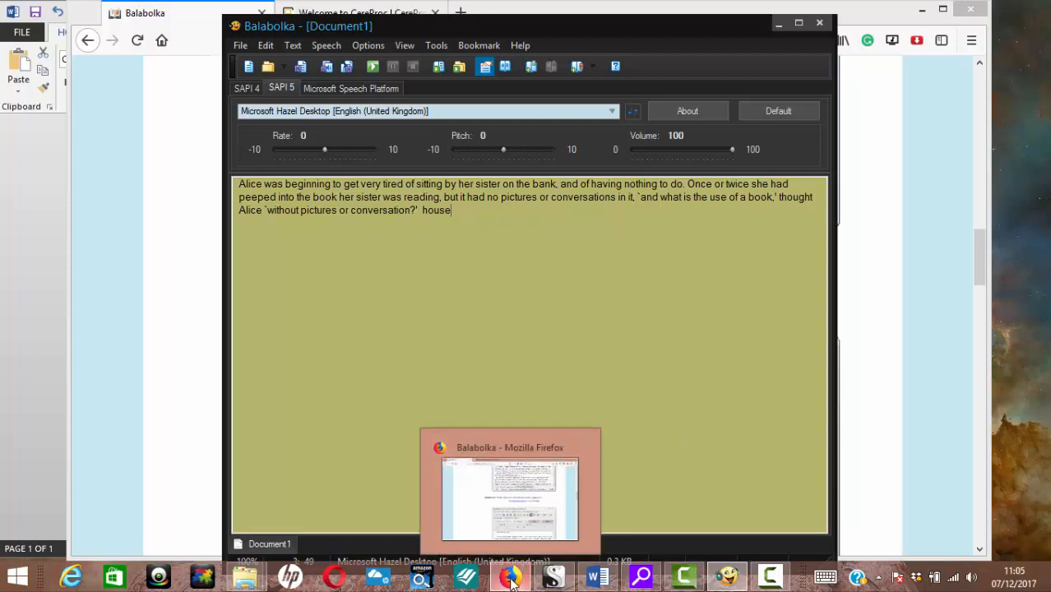
In Firefox, reach the CereProc store's Windows Voices page and locate the Caitlin voice at £25.99
click(510, 485)
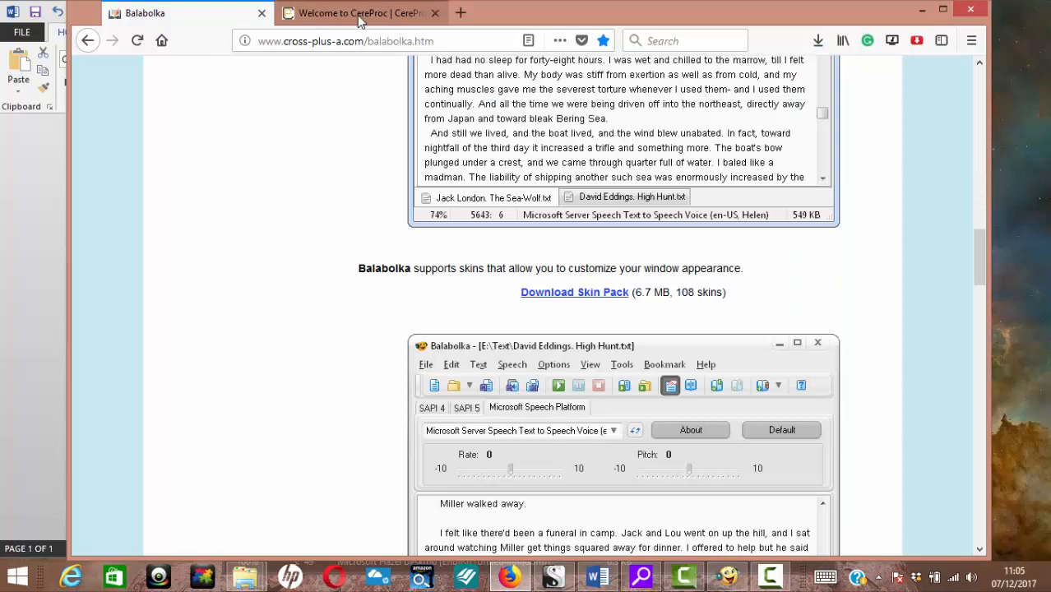
click(353, 14)
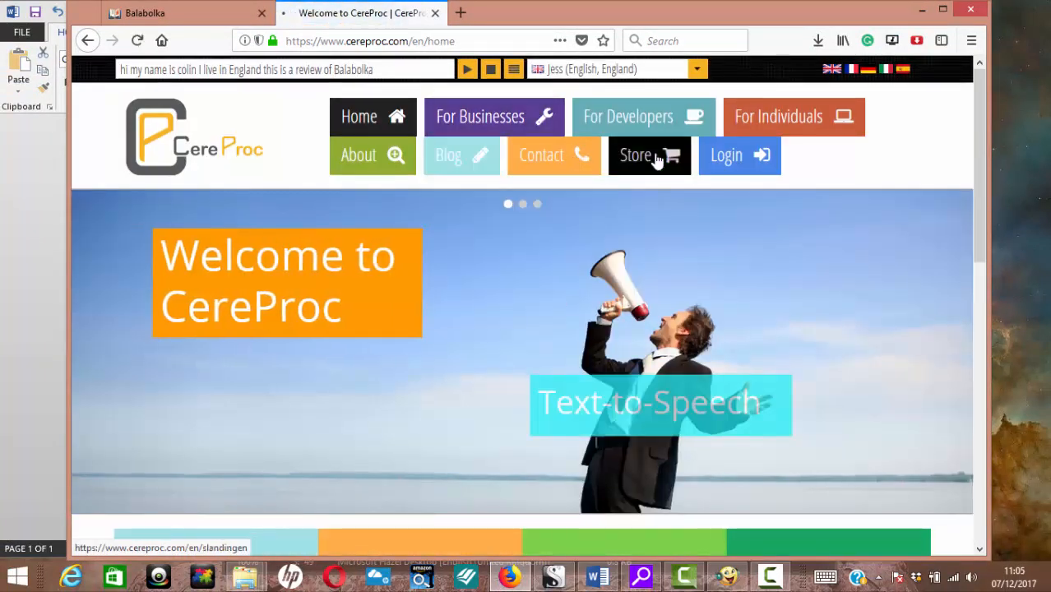
click(648, 154)
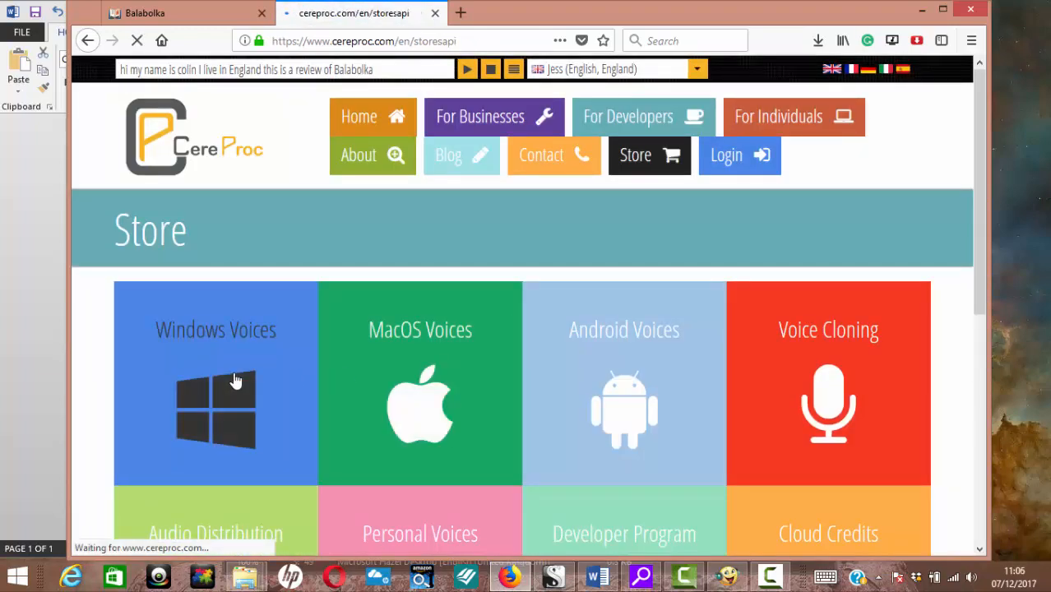
click(216, 385)
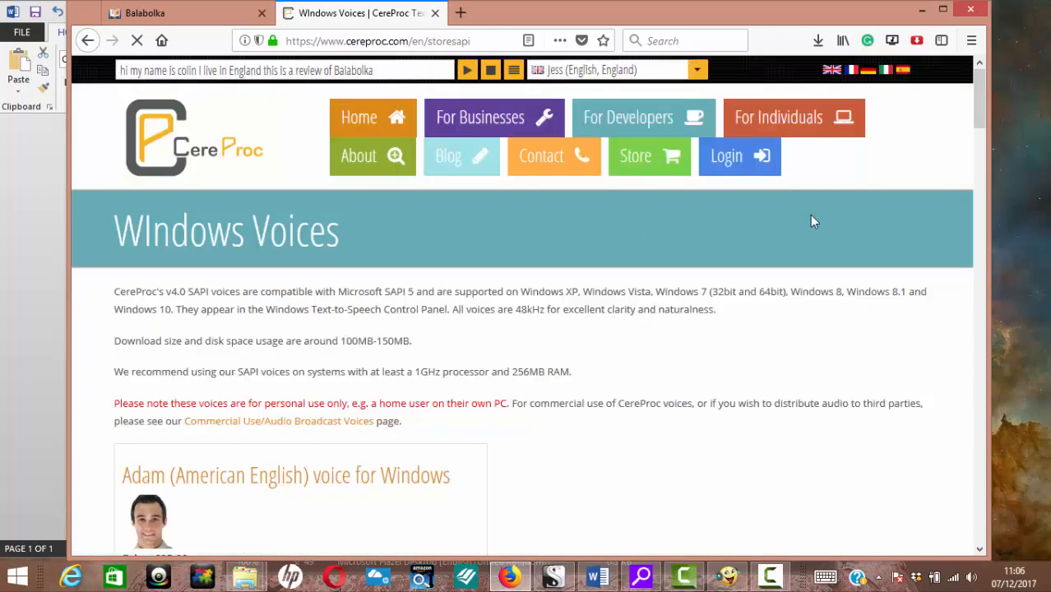
scroll(down, 3)
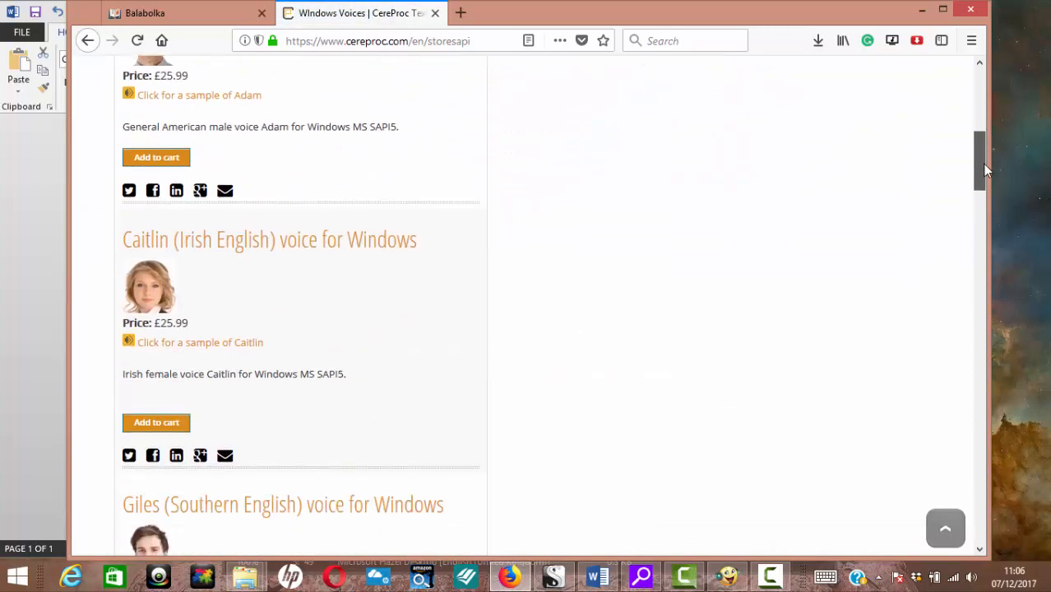
scroll(down, 3)
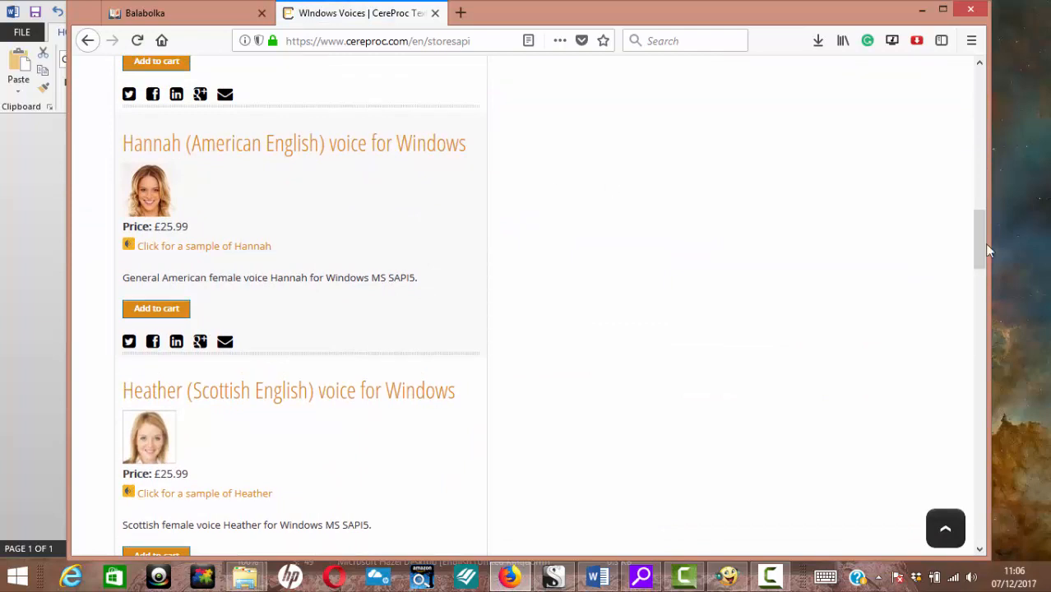
scroll(up, 3)
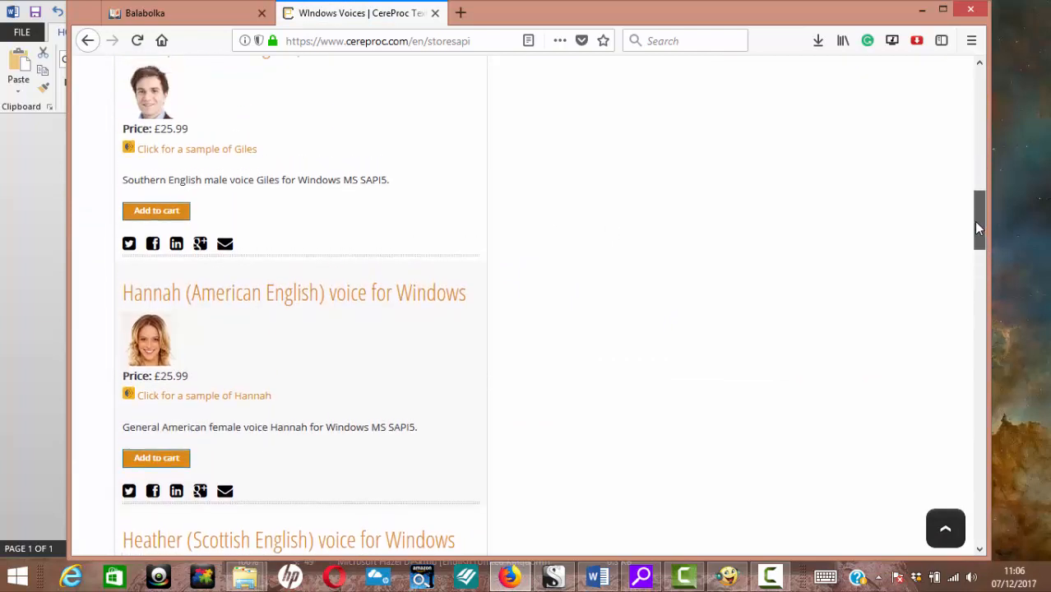
scroll(up, 3)
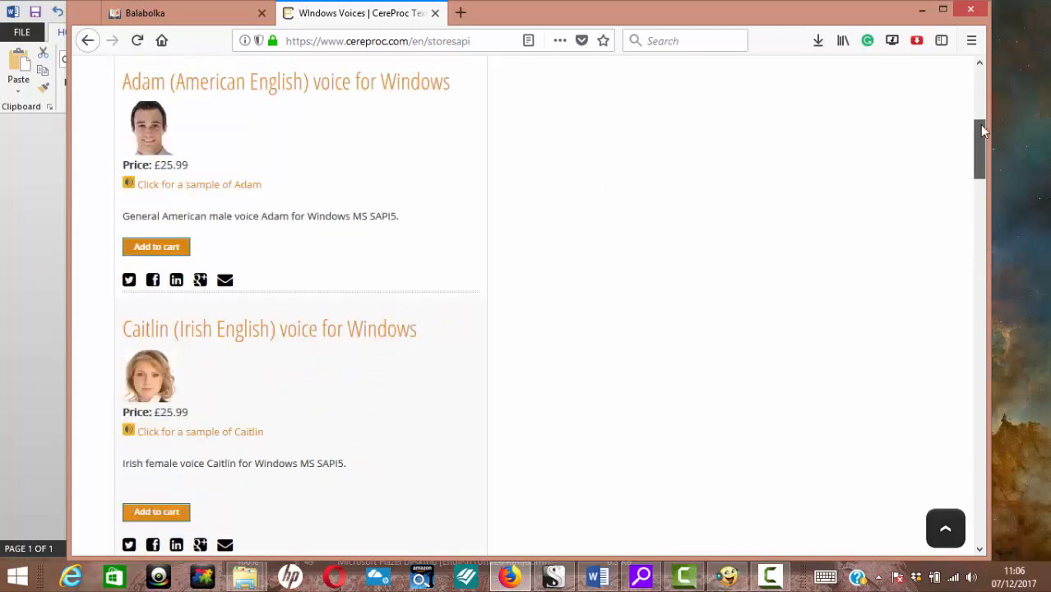
scroll(up, 3)
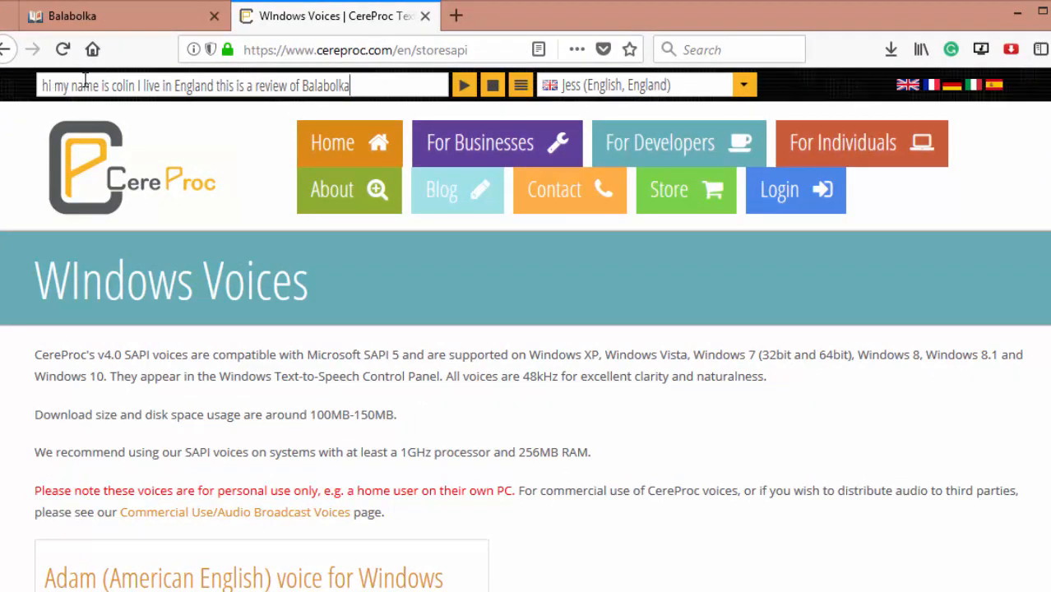
mouse_move(427, 86)
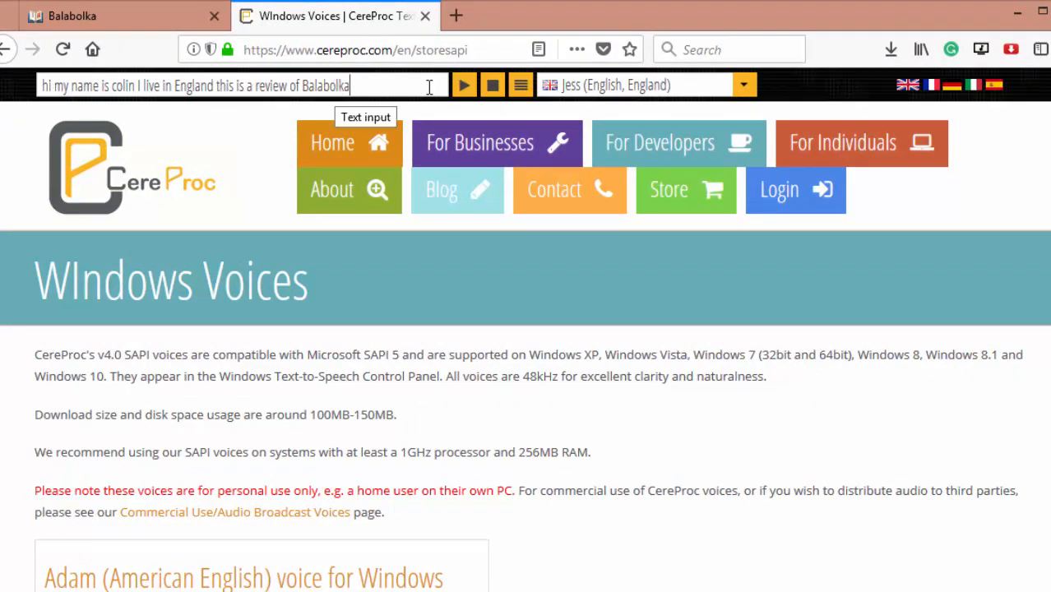
click(464, 86)
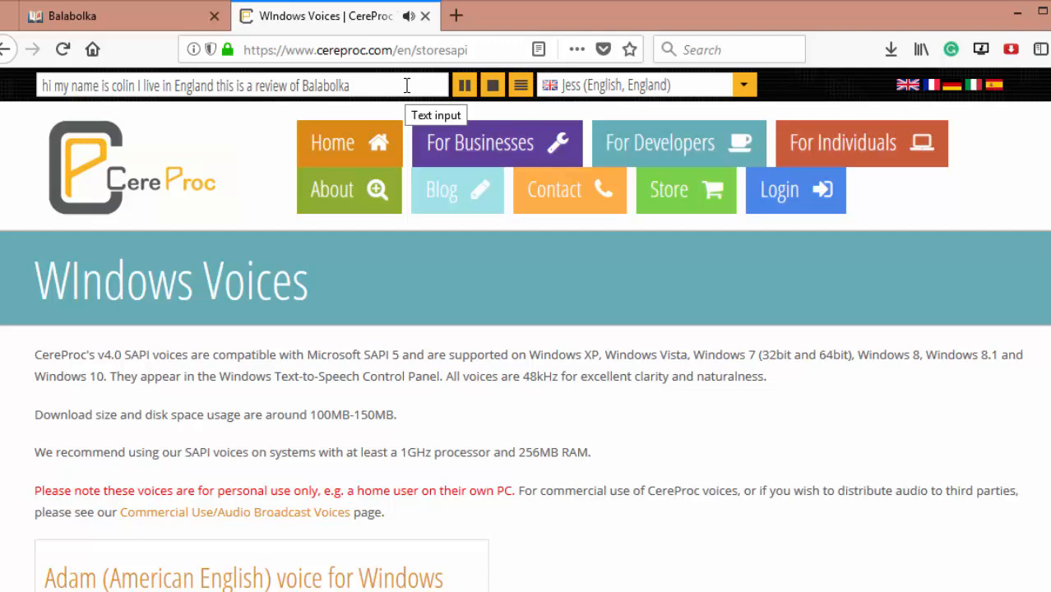
click(464, 86)
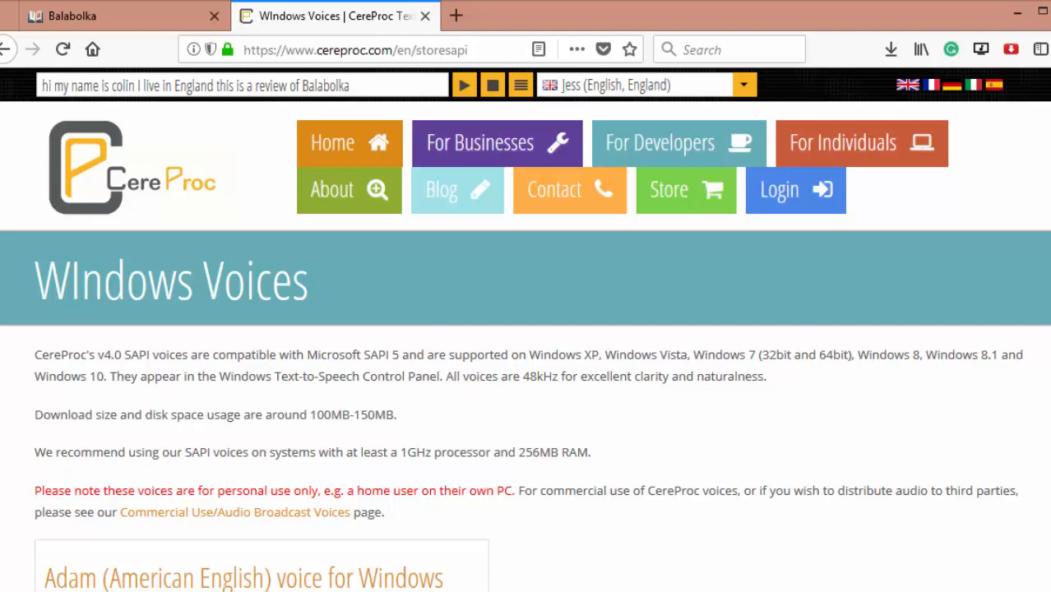
scroll(down, 3)
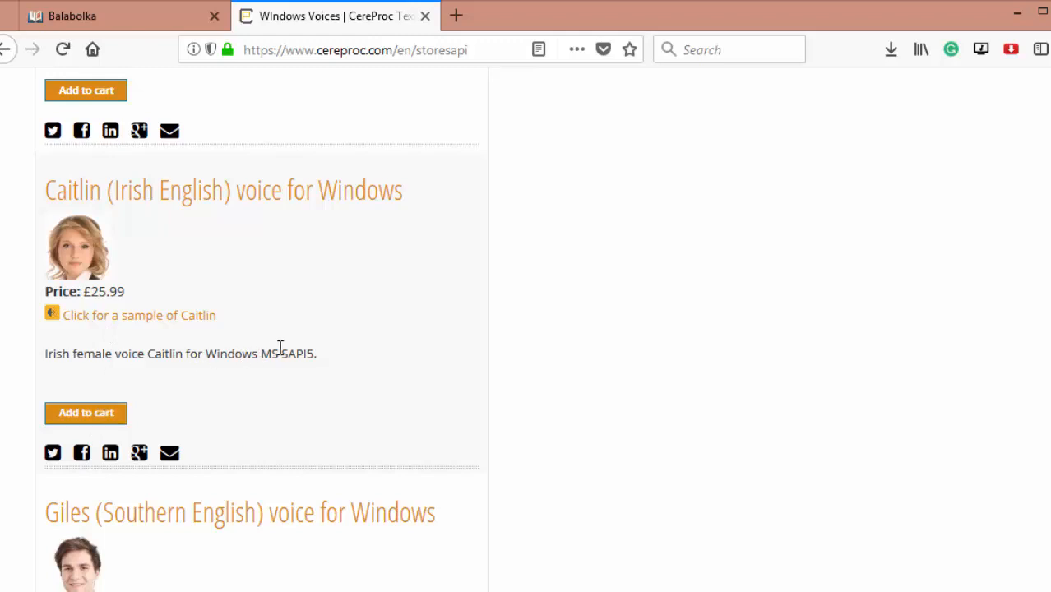
double_click(298, 354)
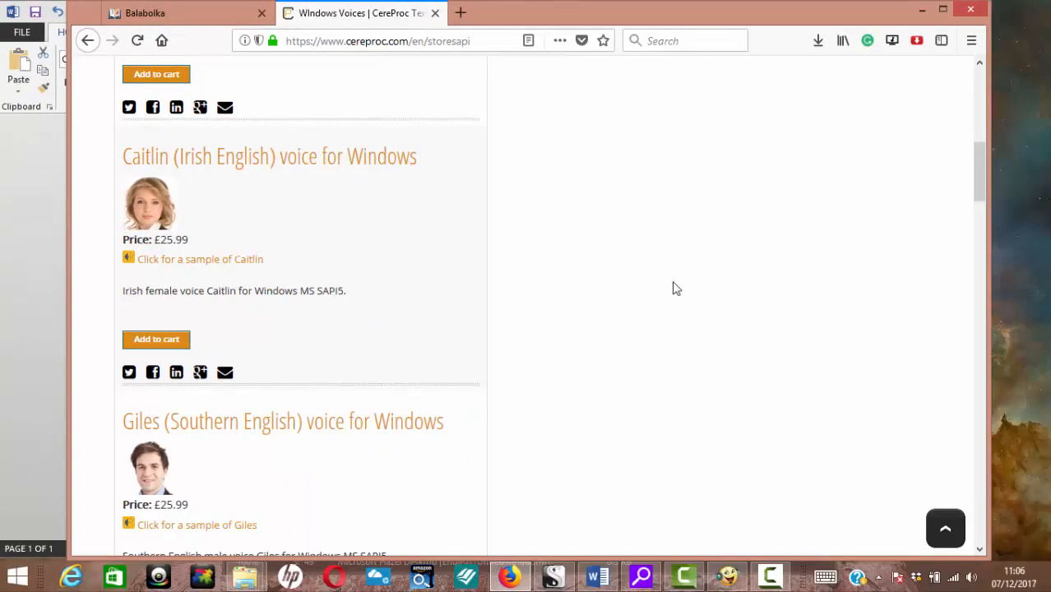
mouse_move(694, 490)
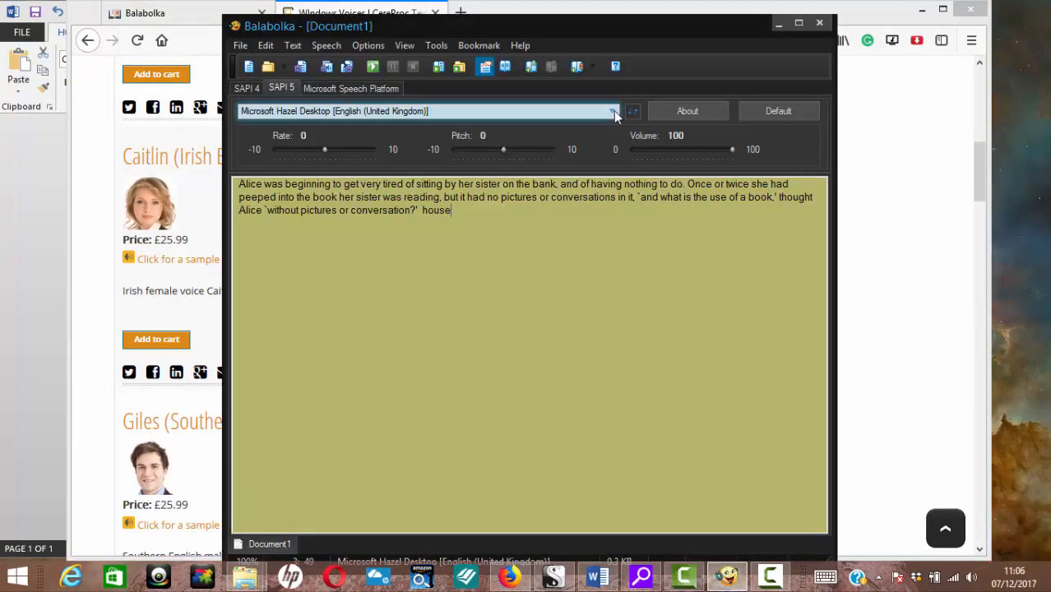
Choose CereVoice Caitlin - English (Ireland) from the SAPI 5 voice dropdown
click(612, 112)
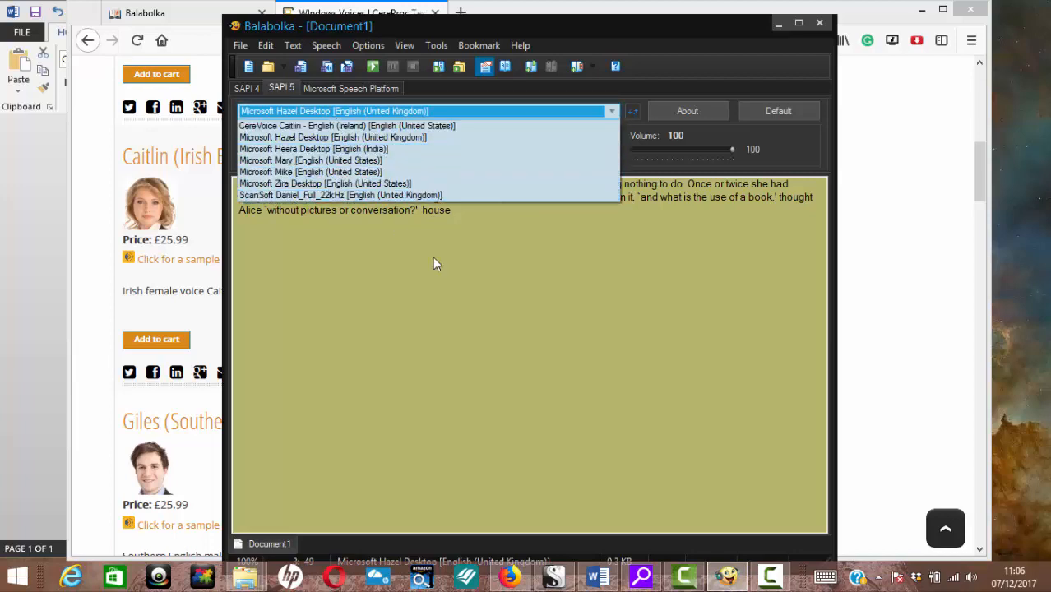
click(369, 47)
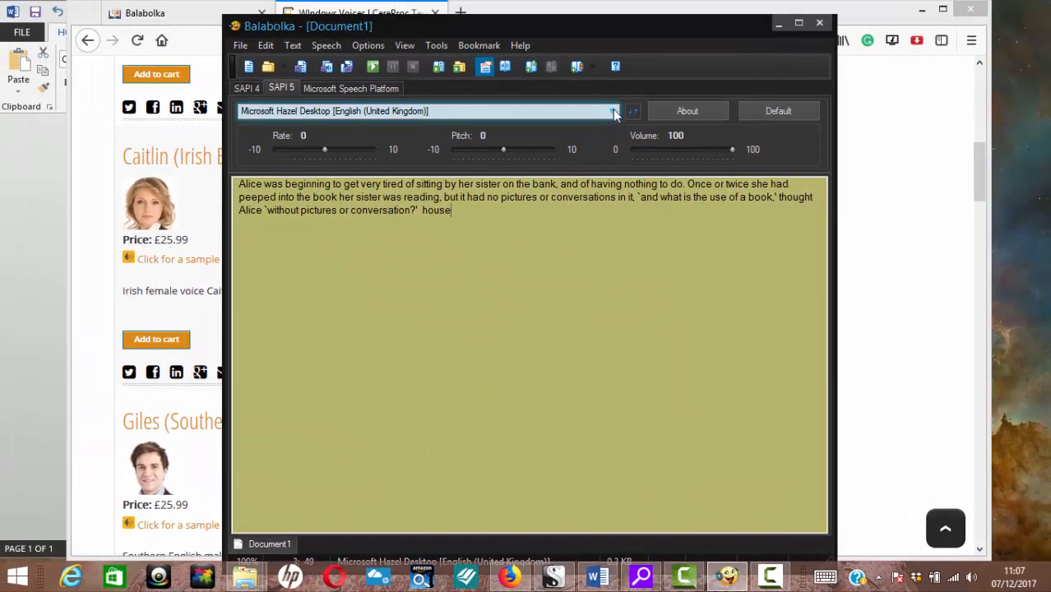
click(612, 112)
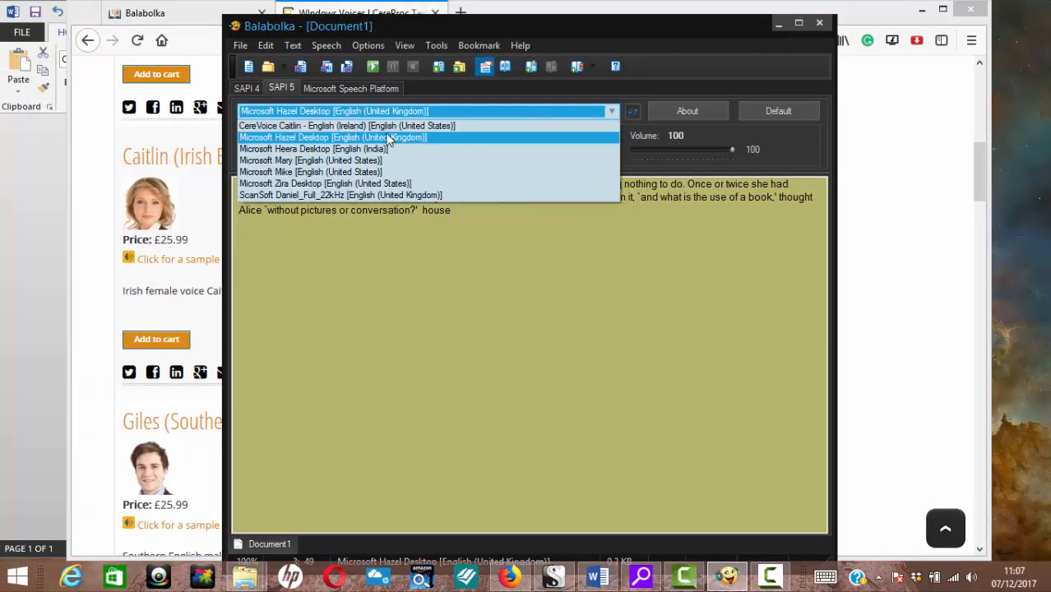
click(349, 125)
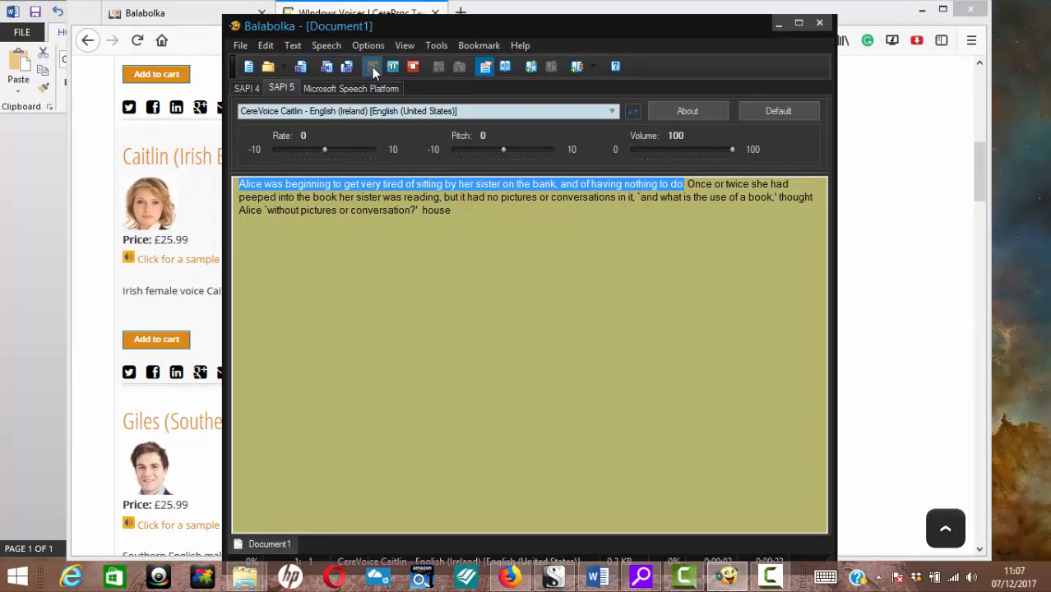
Read the whole Alice passage aloud in the Caitlin voice
key(ctrl+a)
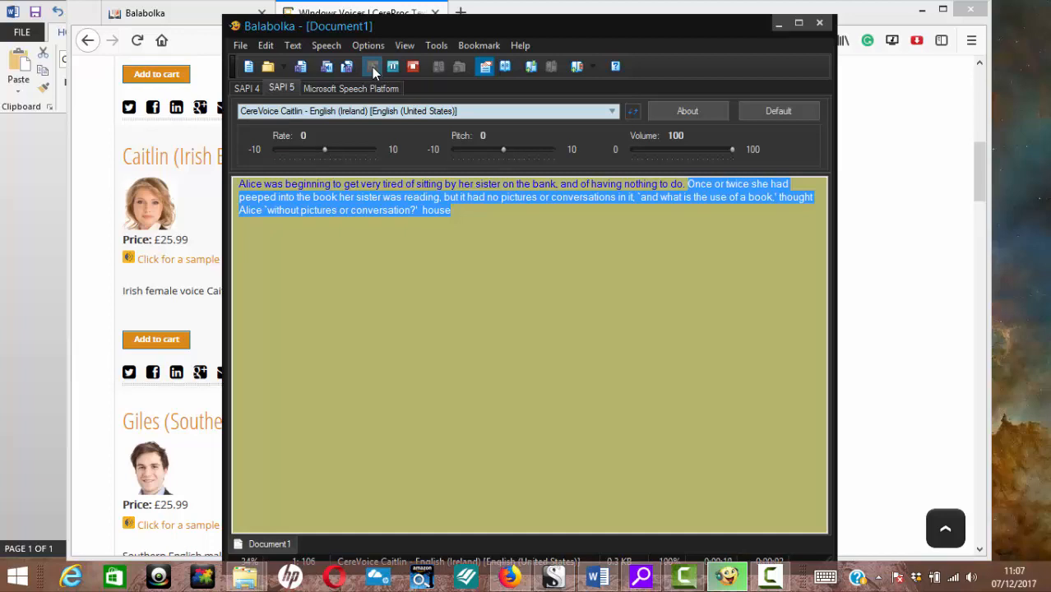
click(372, 66)
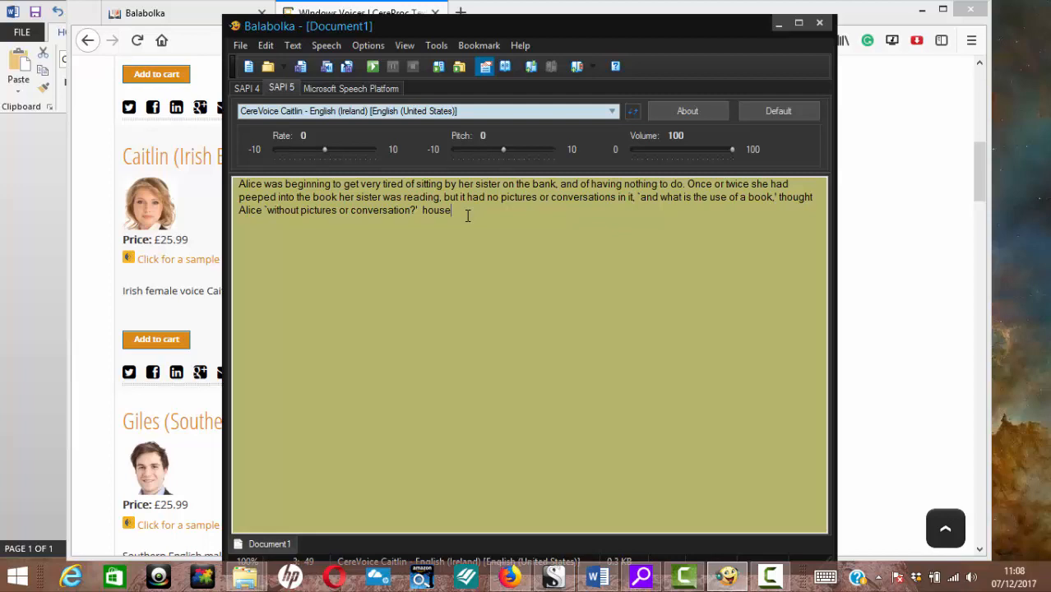
mouse_move(822, 141)
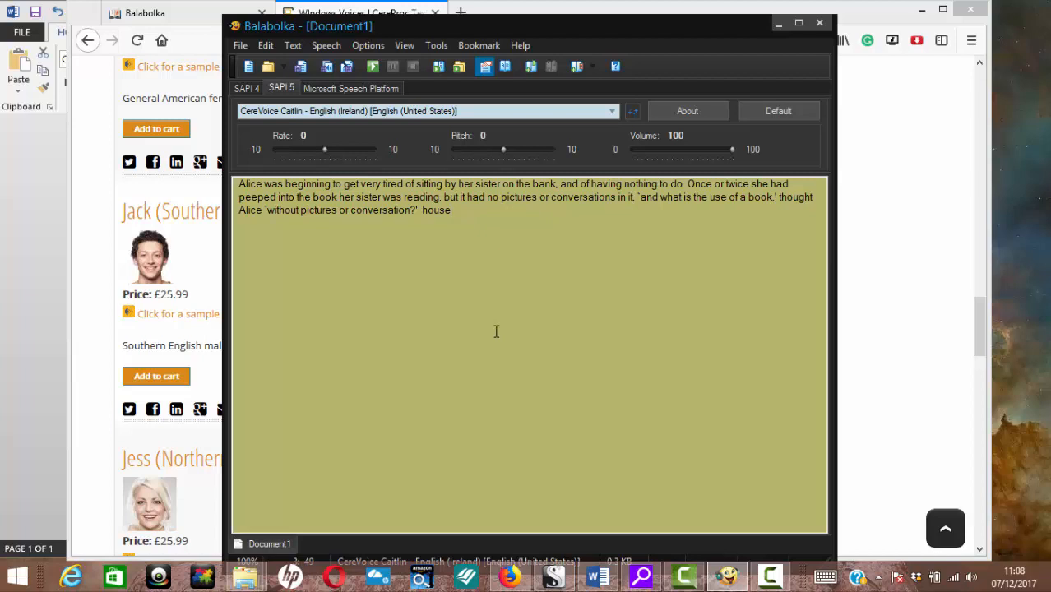
click(451, 210)
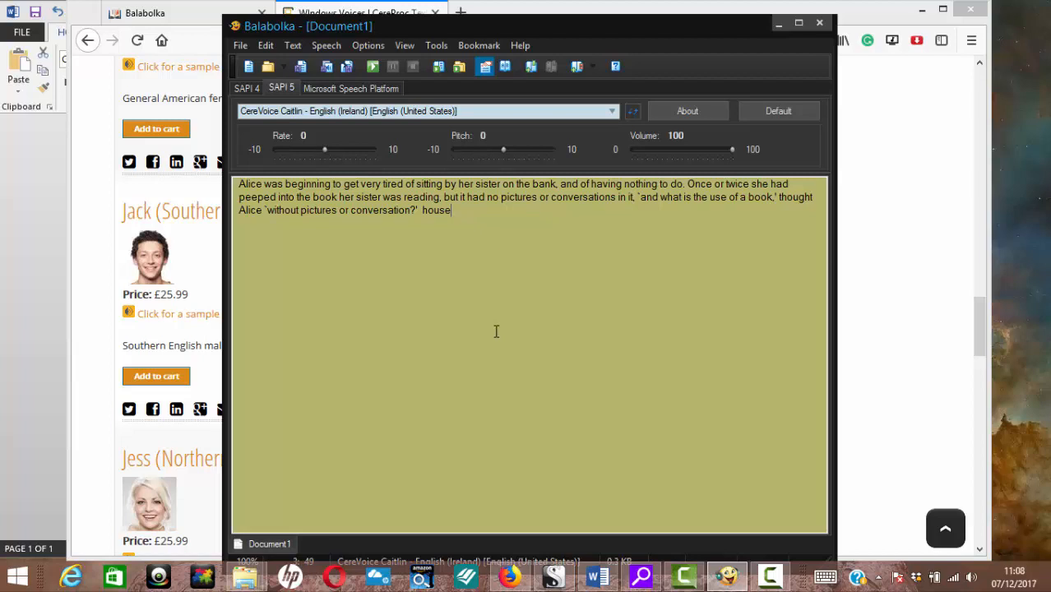